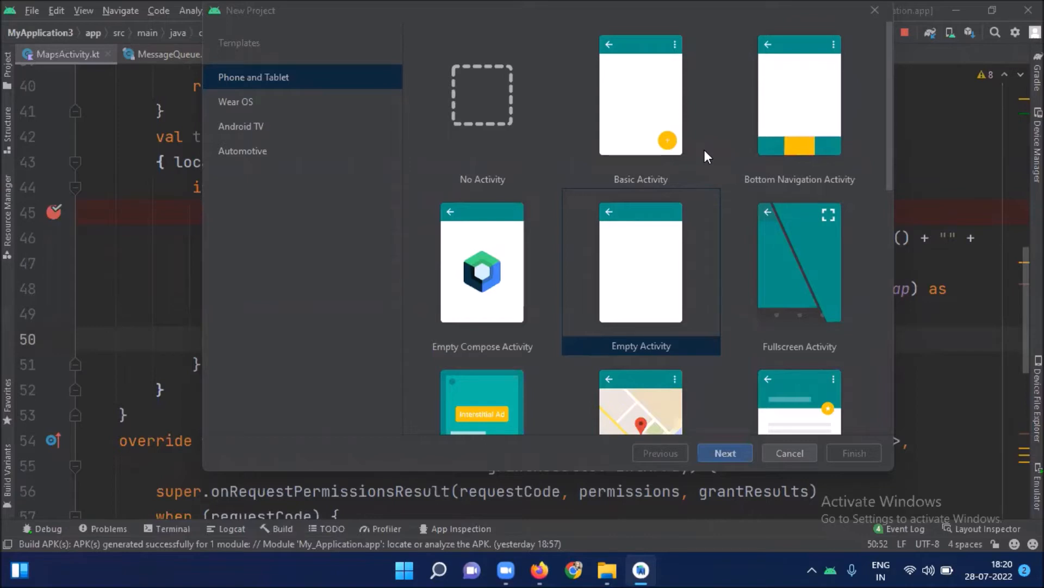
mouse_move(603, 289)
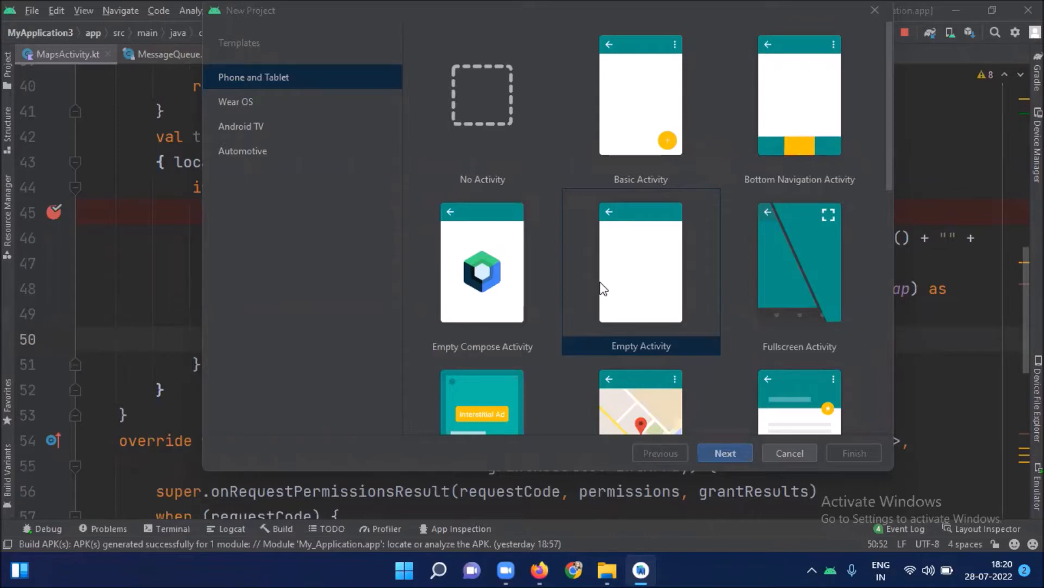
Create a new Kotlin Google Maps Activity project named CurrentLocationKotlin
scroll("down", 3)
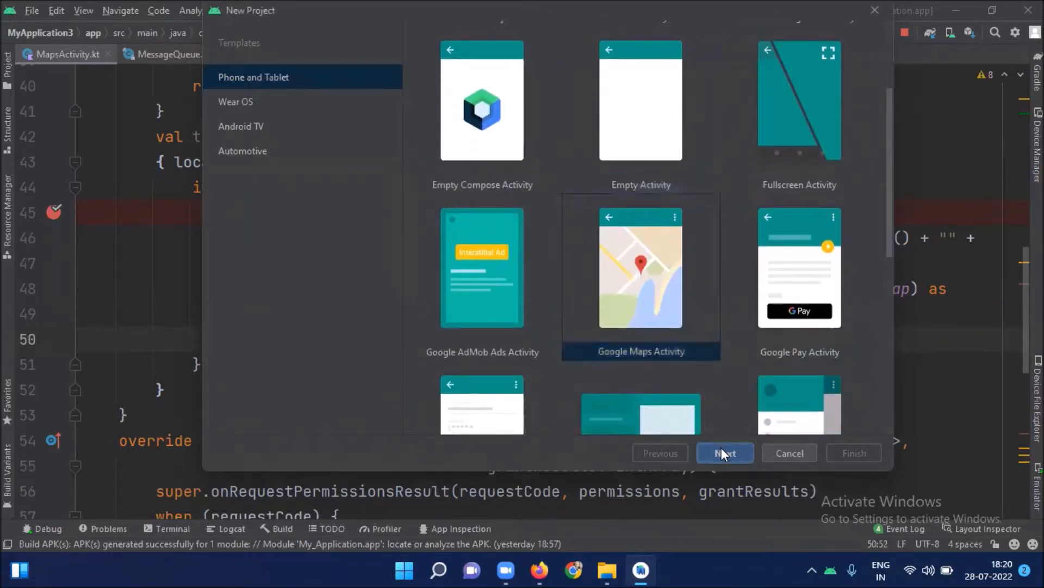
left_click(724, 453)
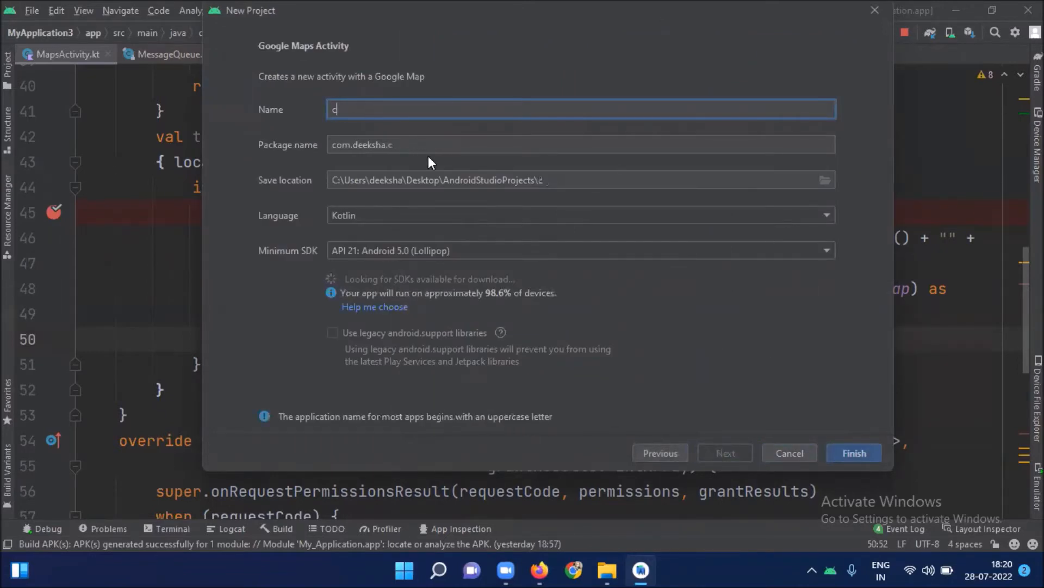
type("urrentLocationKotlin")
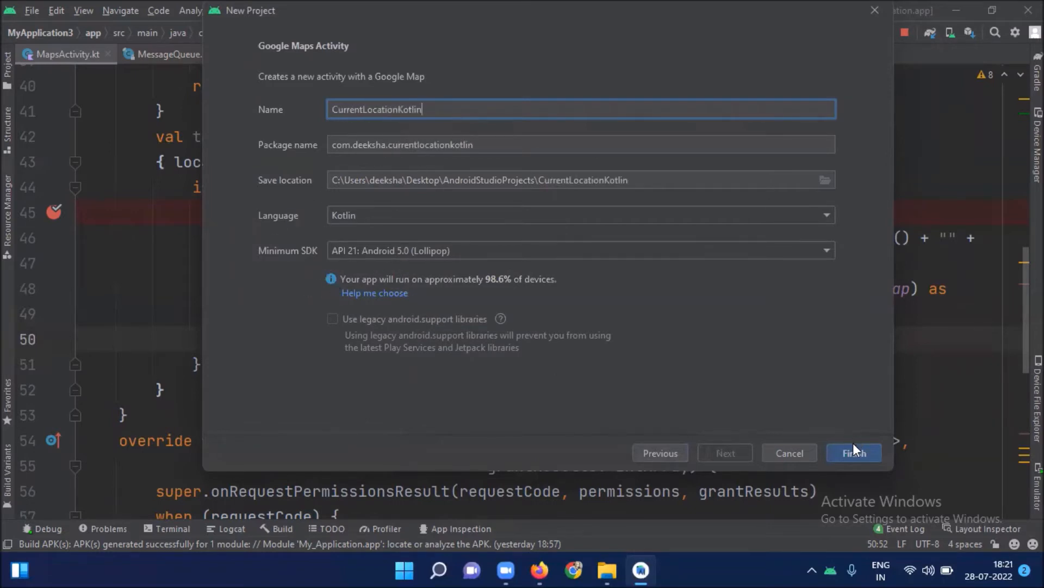
left_click(853, 452)
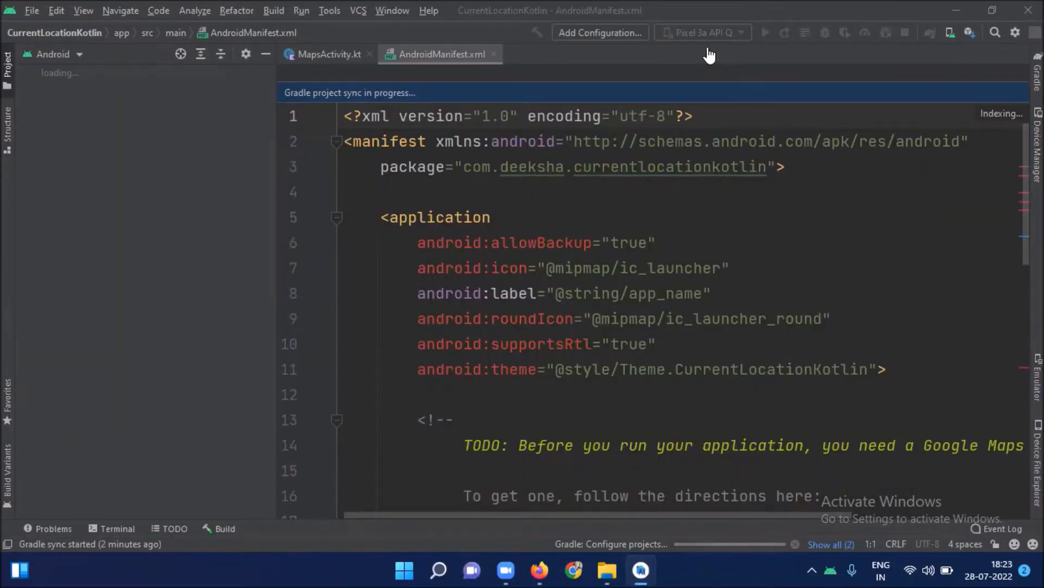
mouse_move(562, 515)
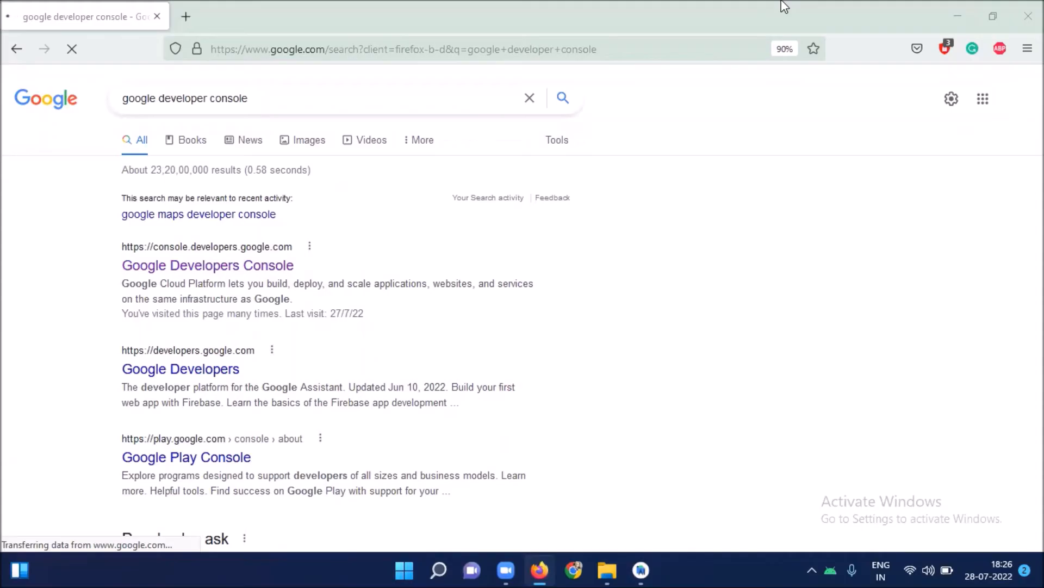
In Google Developers Console, create a new cloud project named CurrentLocationKotlin
left_click(207, 264)
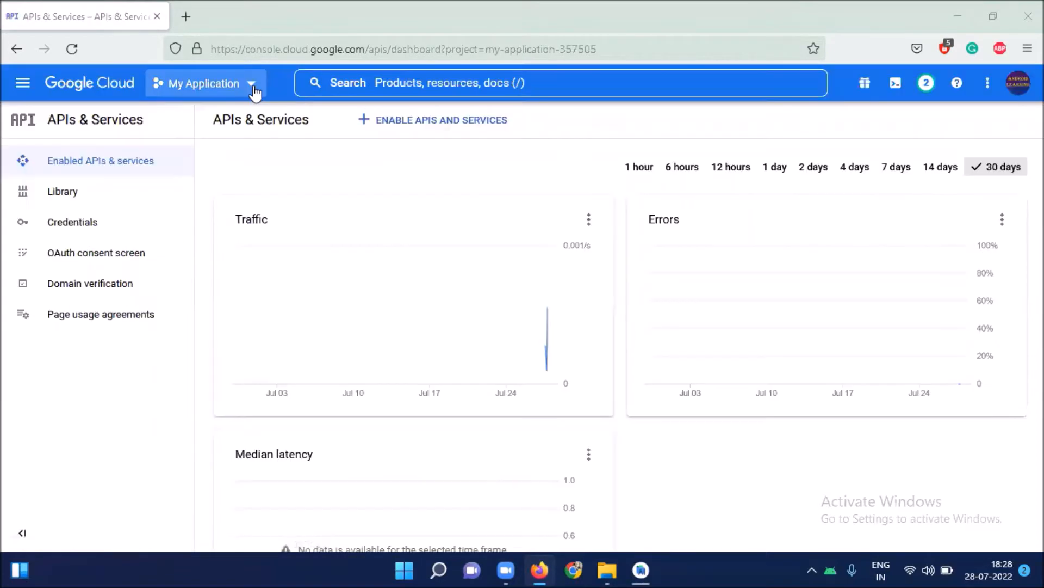
mouse_move(248, 96)
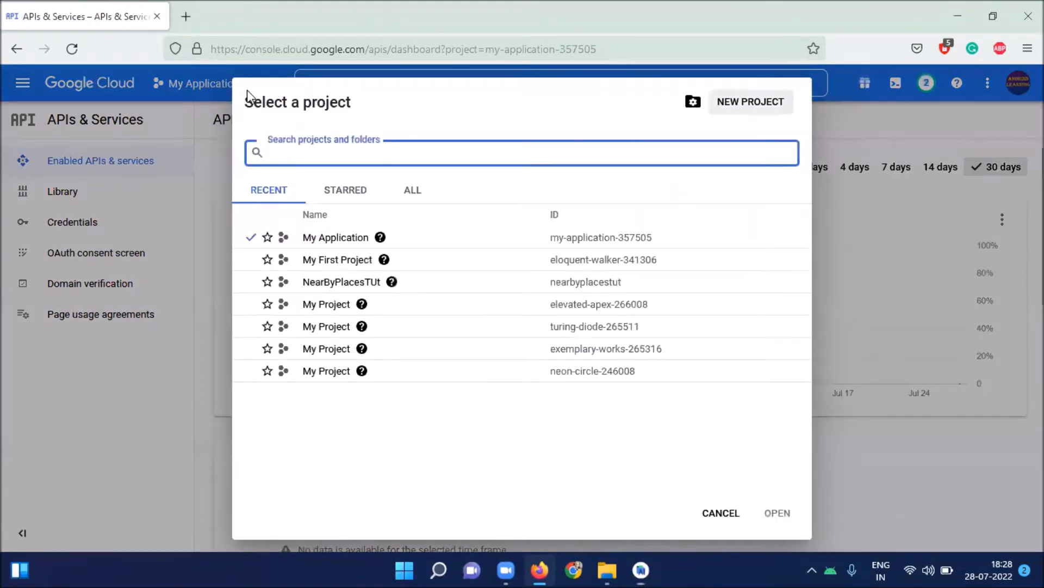
left_click(750, 101)
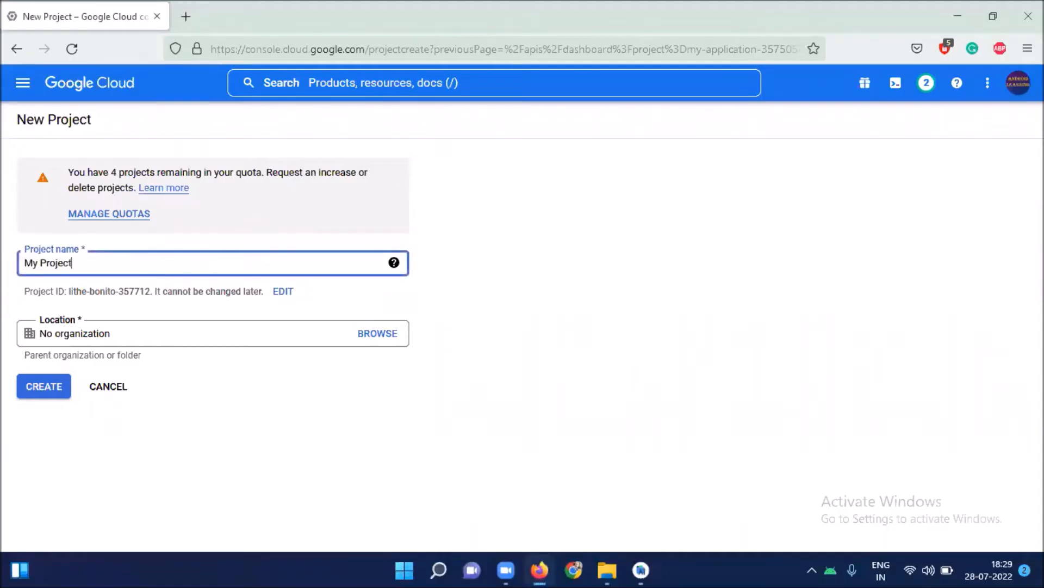
type("CurrentLo")
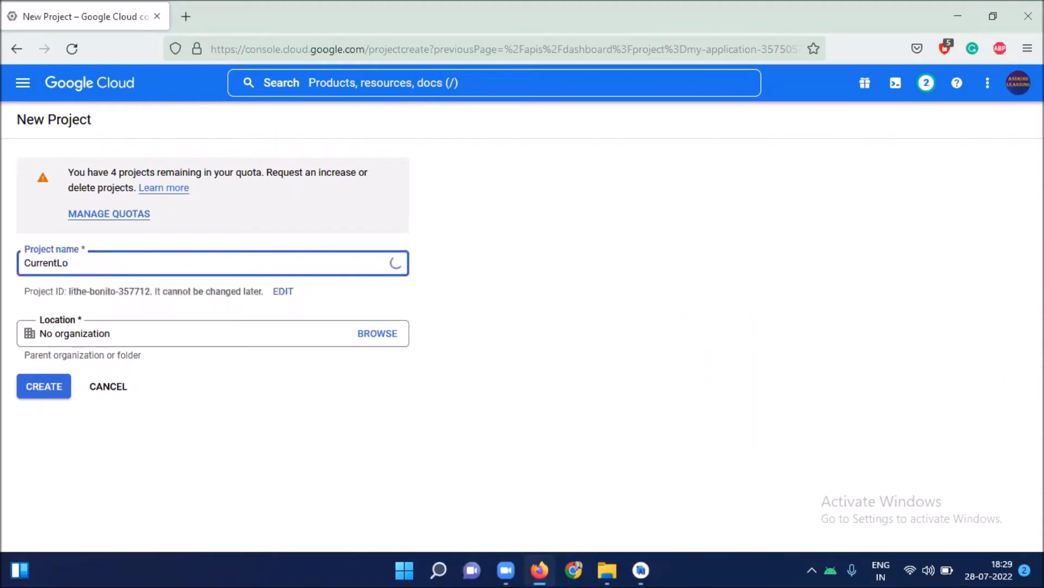
type("cationKotlin")
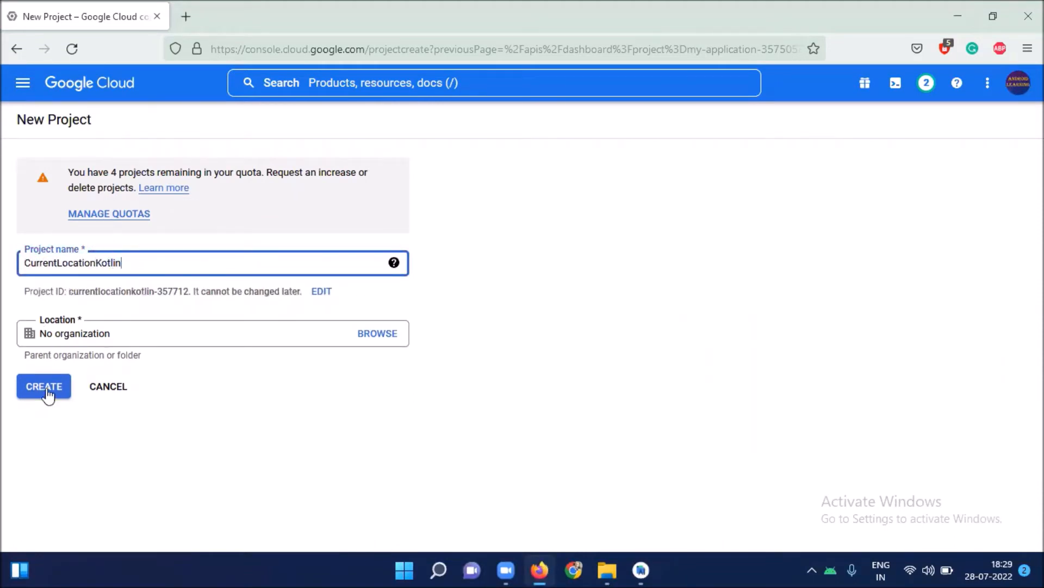
left_click(44, 386)
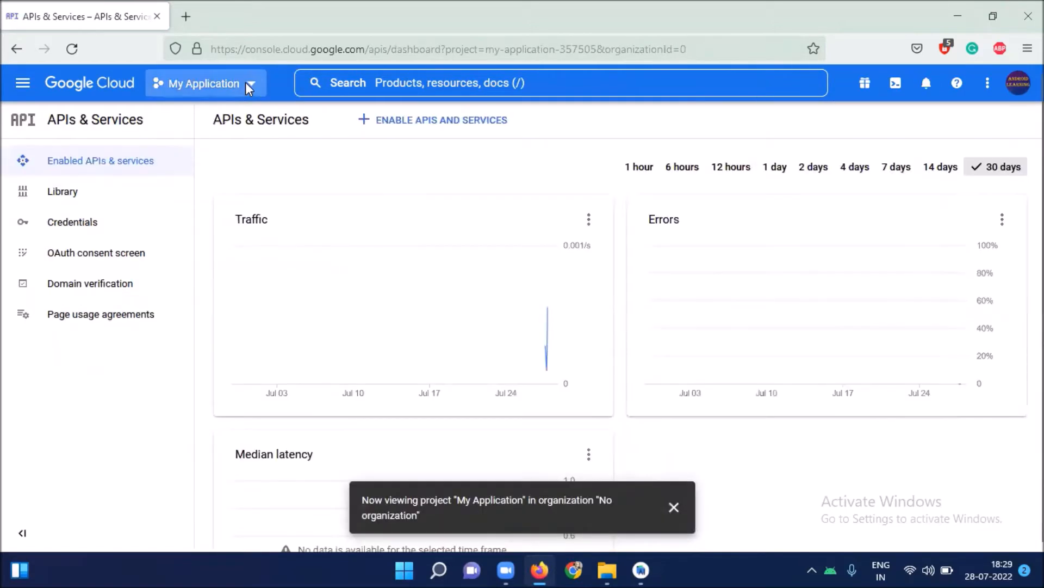
Under CurrentLocationKotlin's Credentials, create API key 1 and copy it to the clipboard
left_click(206, 83)
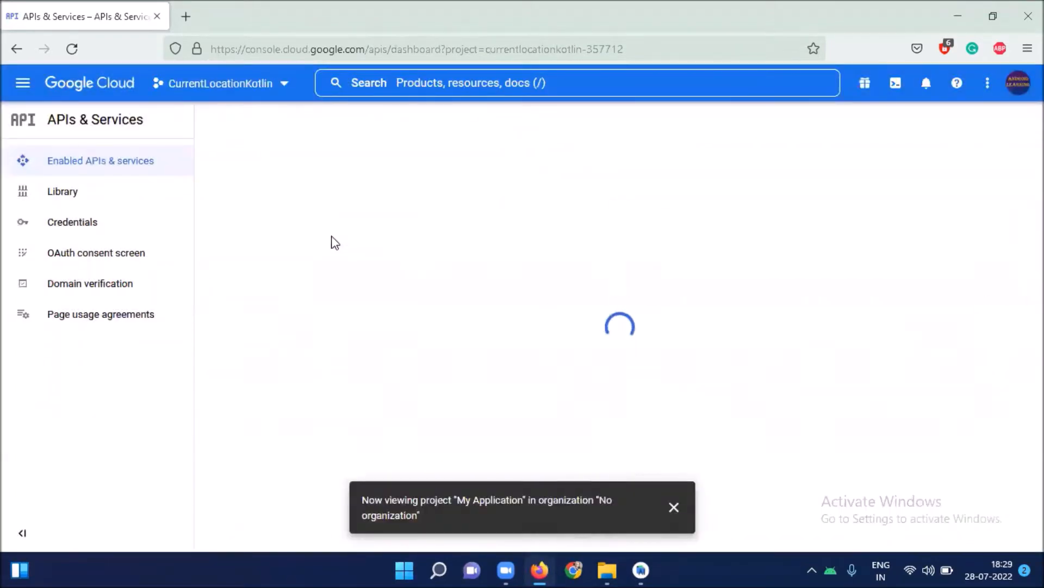
left_click(72, 222)
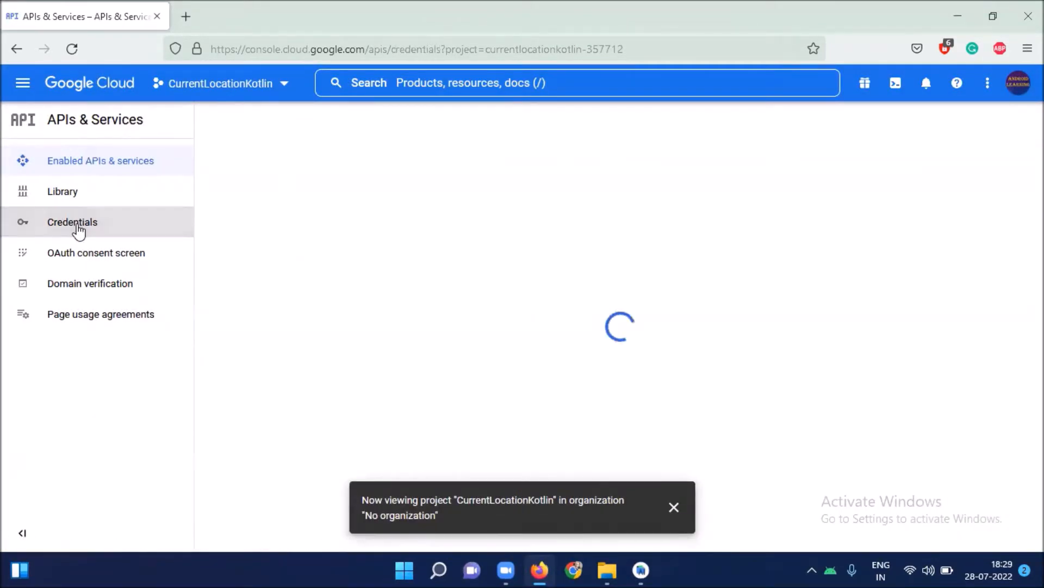
left_click(389, 120)
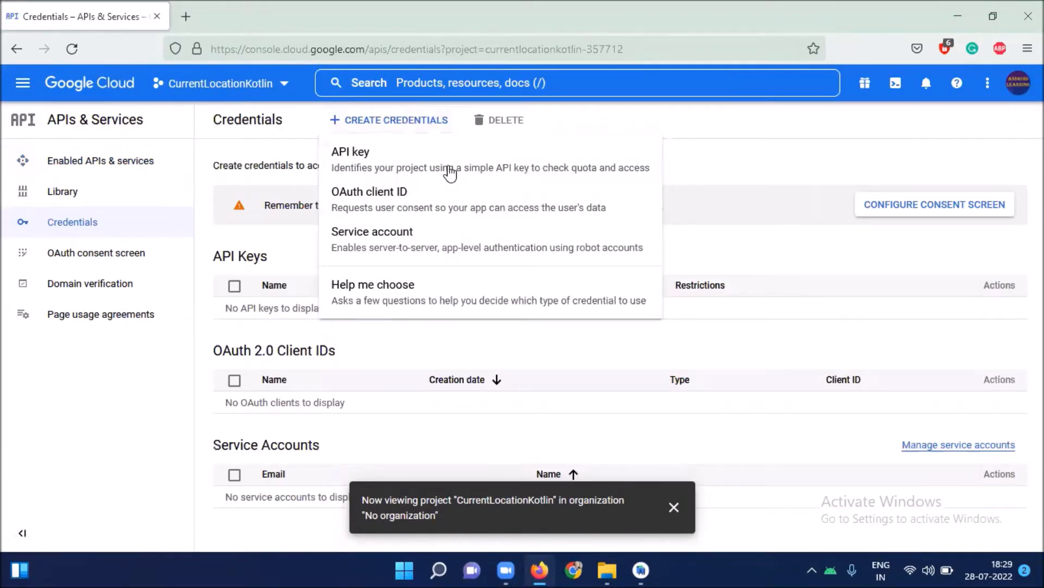
left_click(350, 152)
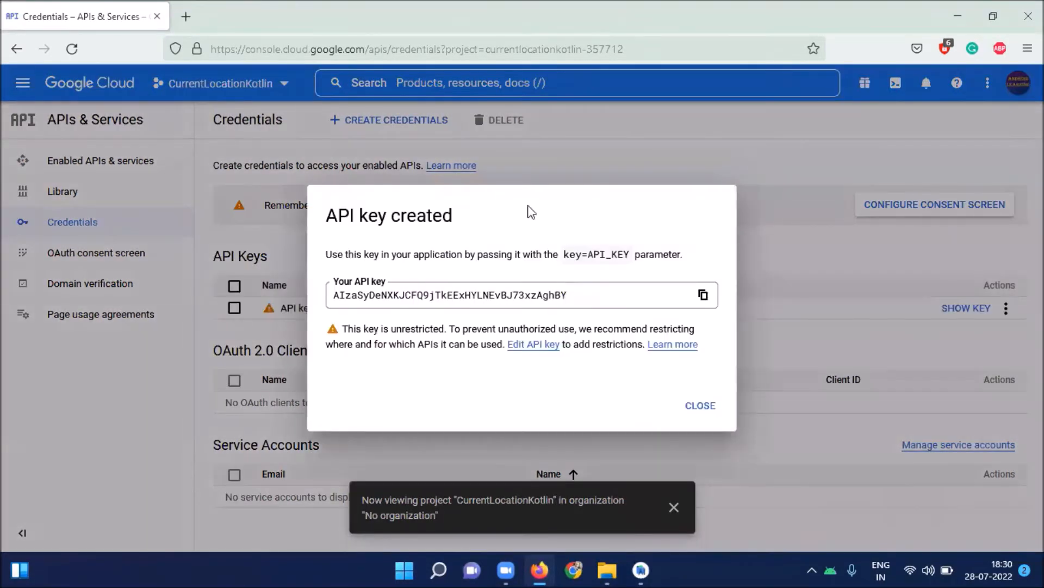
mouse_move(704, 295)
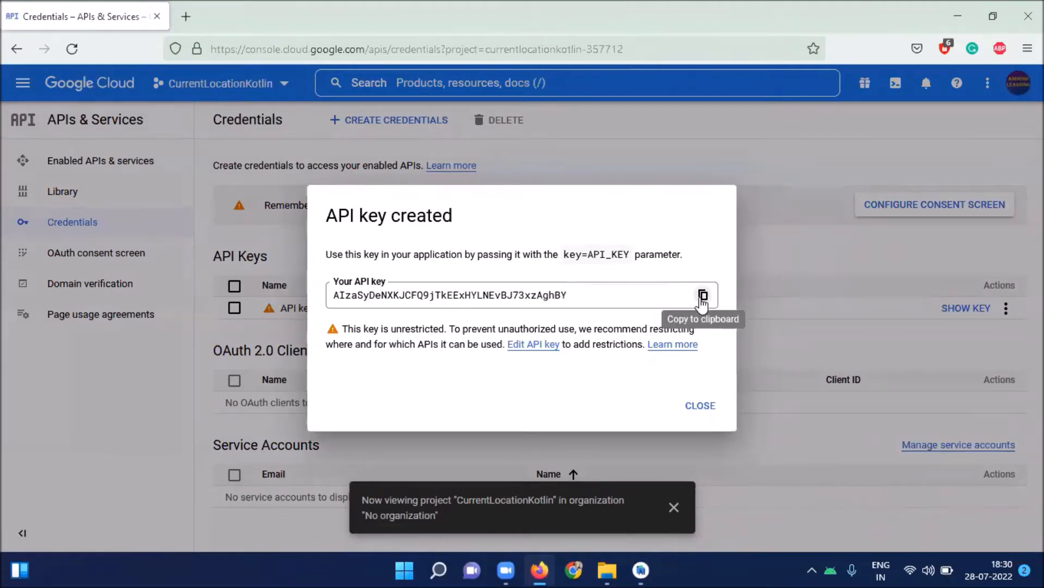
left_click(702, 295)
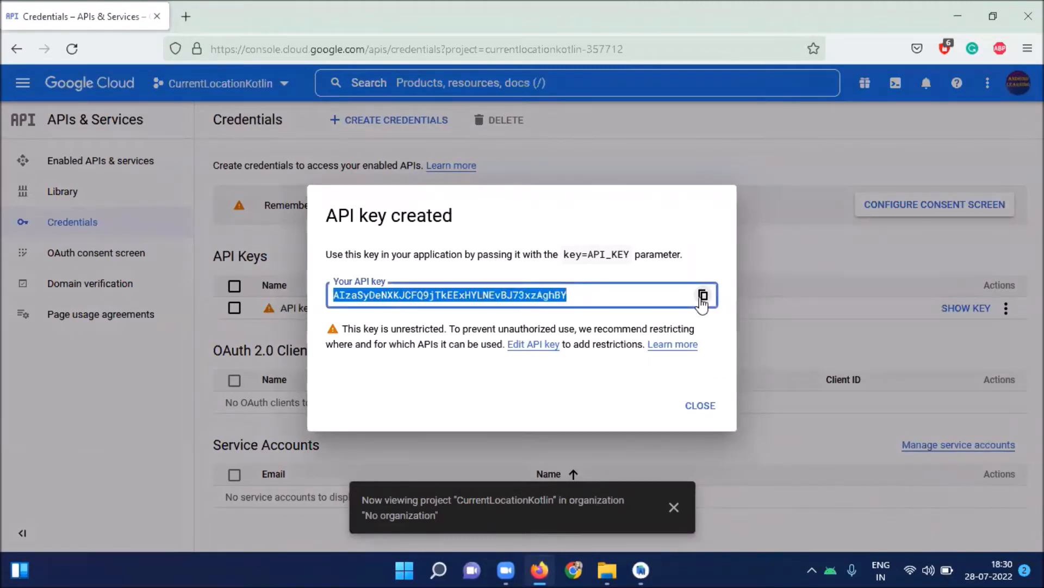
left_click(700, 404)
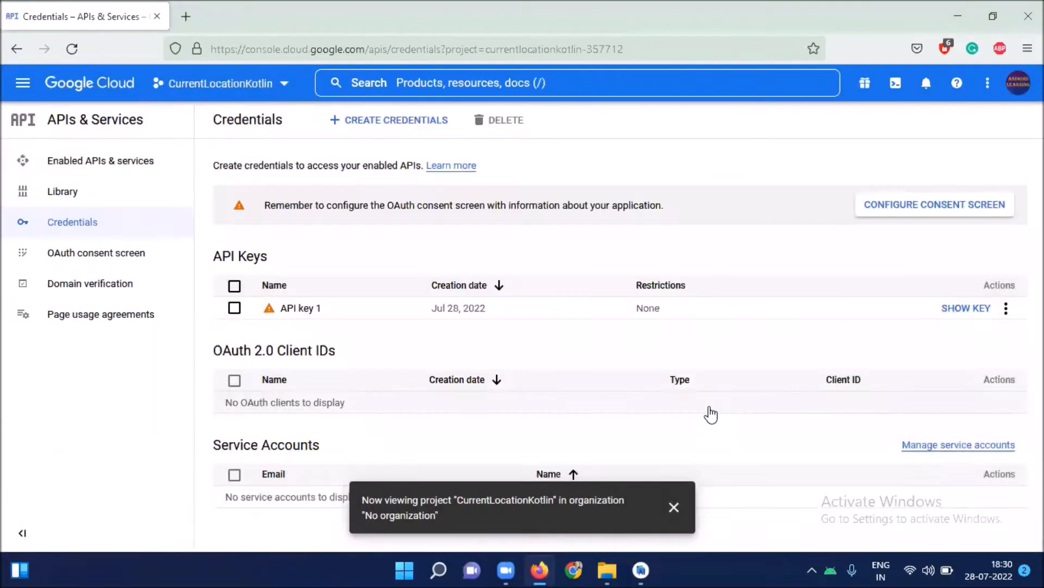
From the API Library, enable Maps SDK for Android for the project
left_click(100, 161)
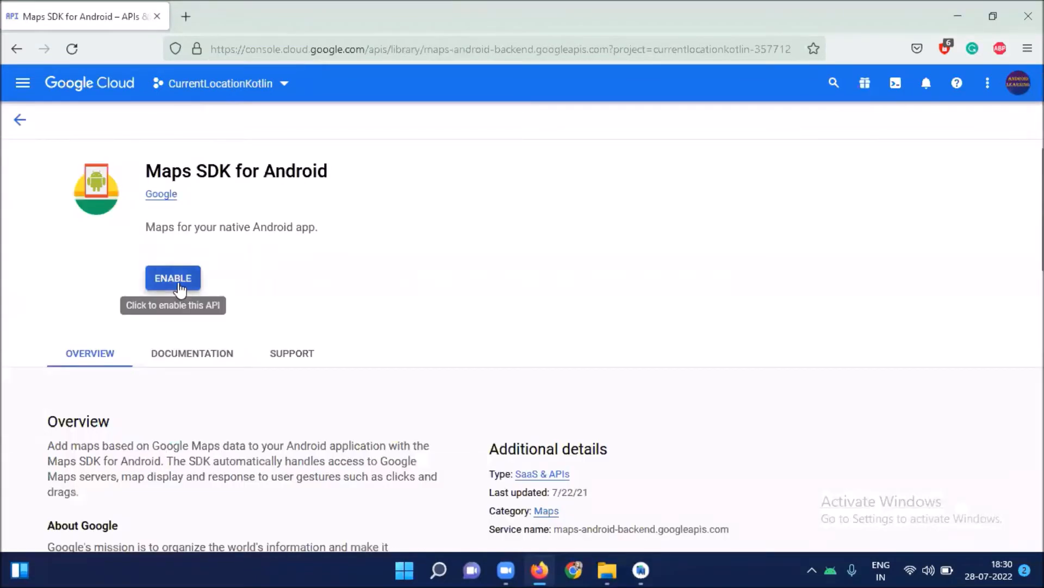
left_click(173, 277)
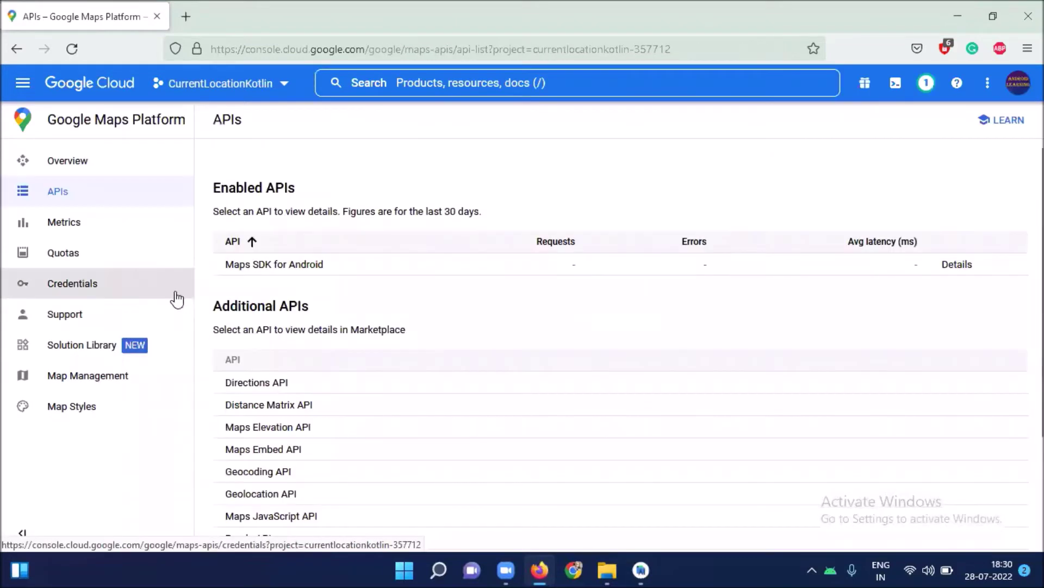
mouse_move(251, 274)
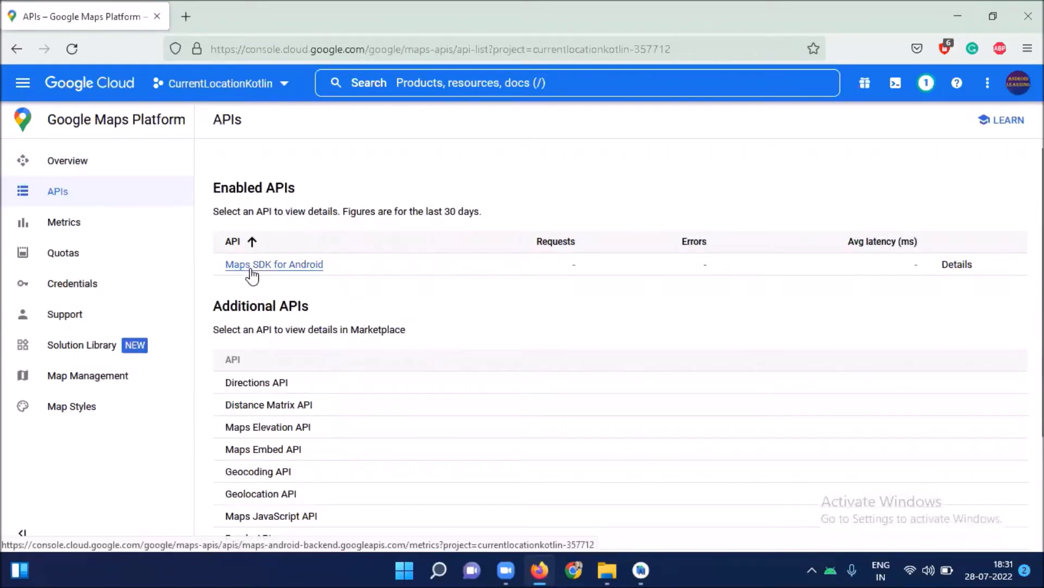
mouse_move(658, 148)
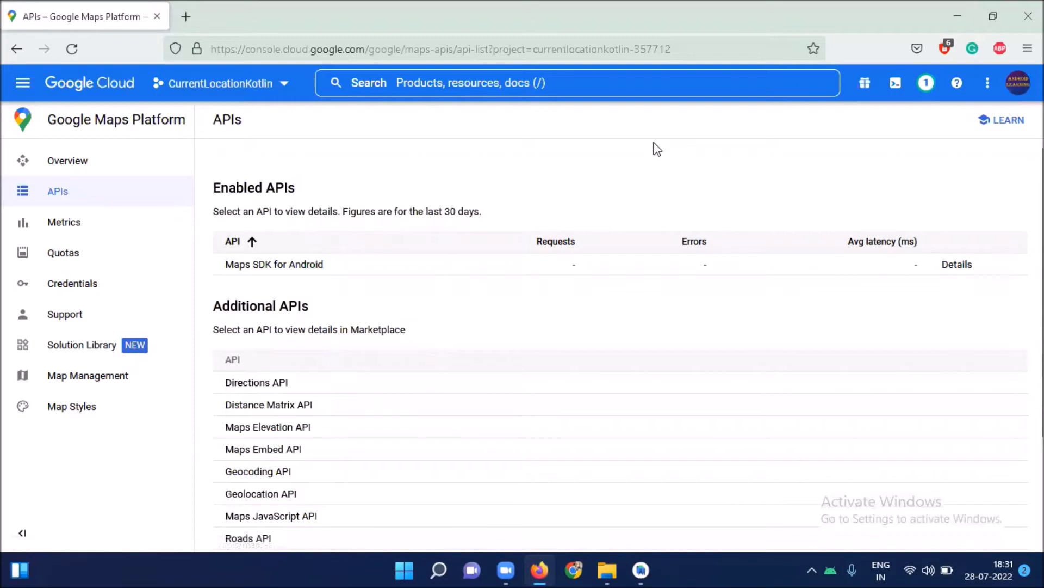
Replace YOUR_API_KEY in AndroidManifest.xml's API_KEY meta-data with the copied Maps key
left_click(639, 571)
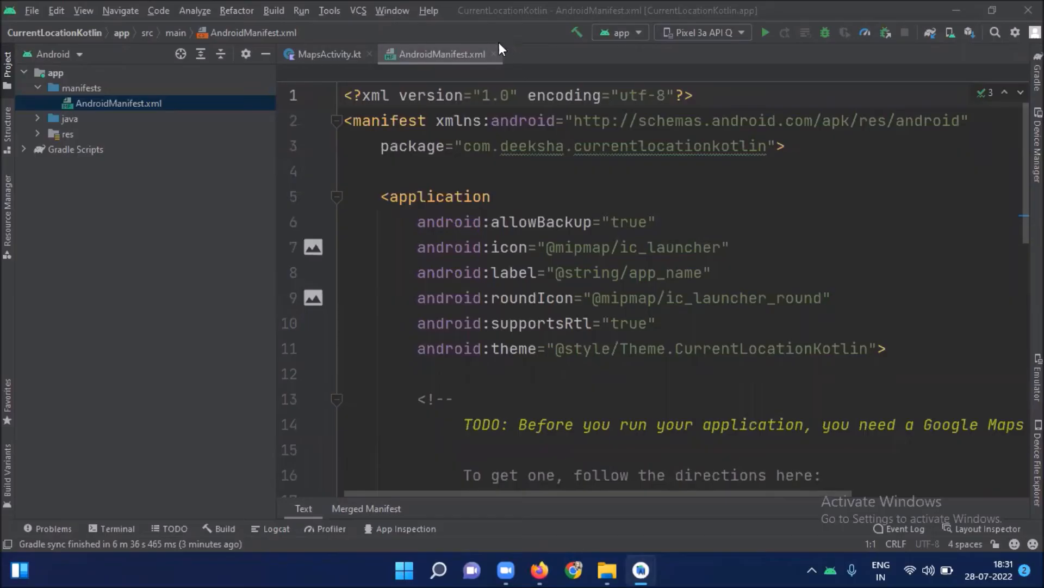
mouse_move(530, 477)
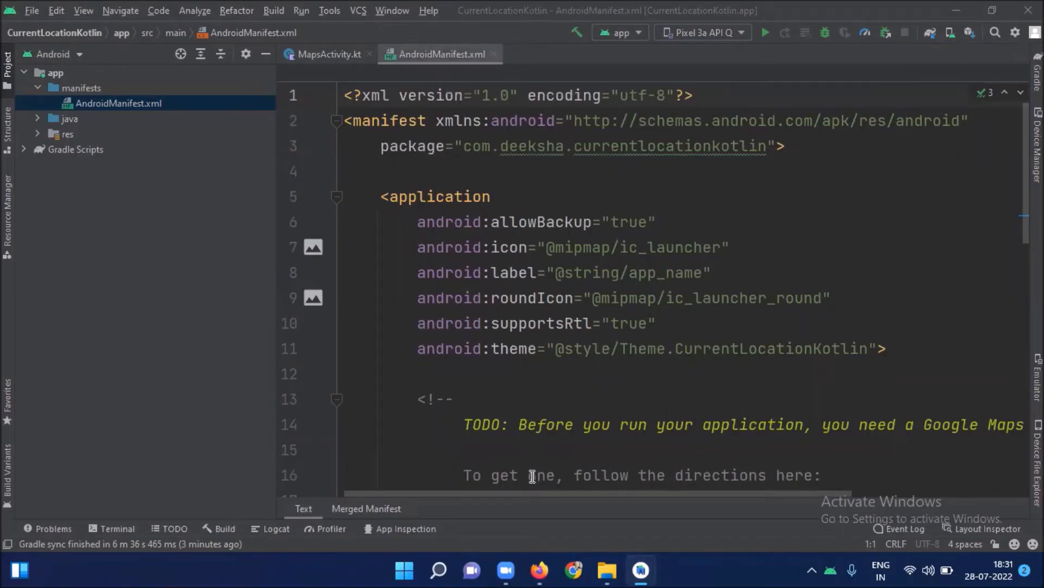
scroll("right", 3)
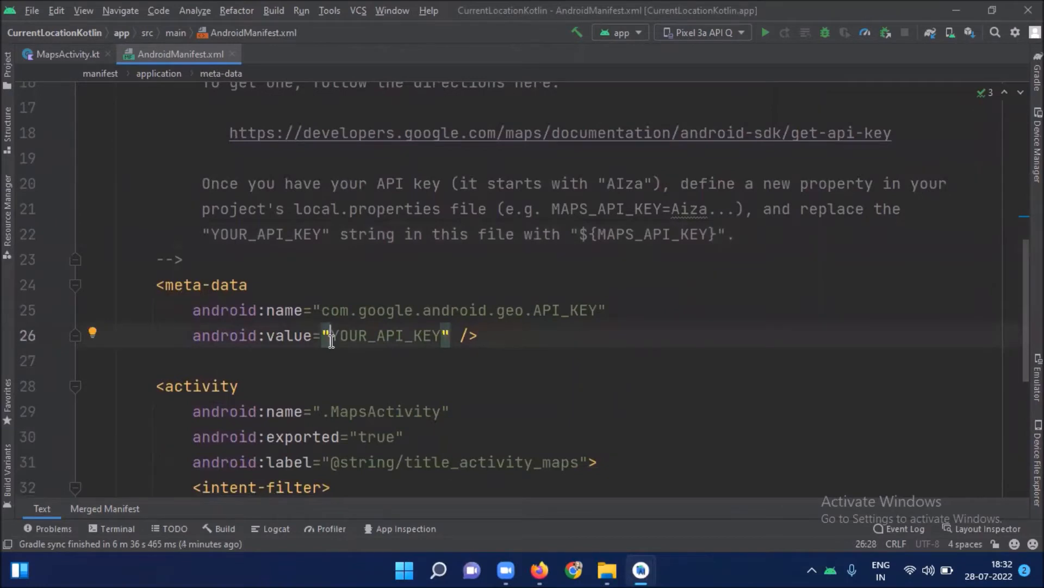
double_click(383, 335)
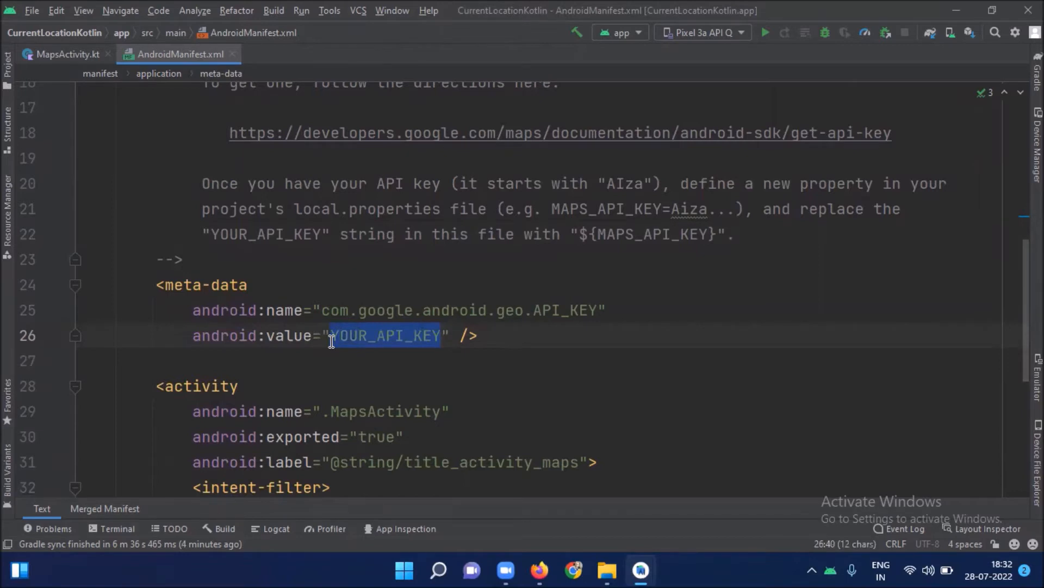
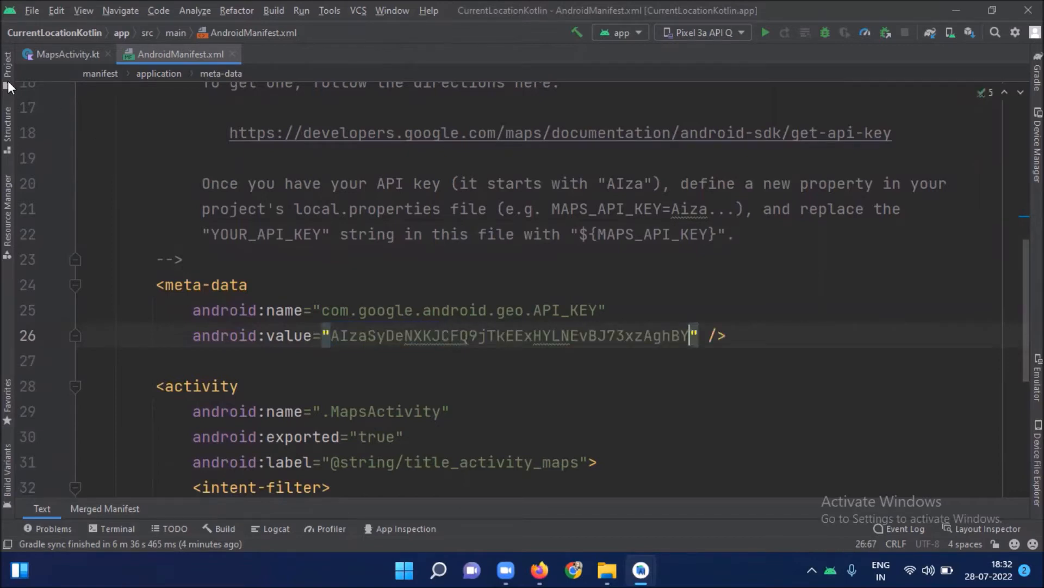
View activity_maps.xml from res > layout as XML source and expand Gradle Scripts
left_click(9, 67)
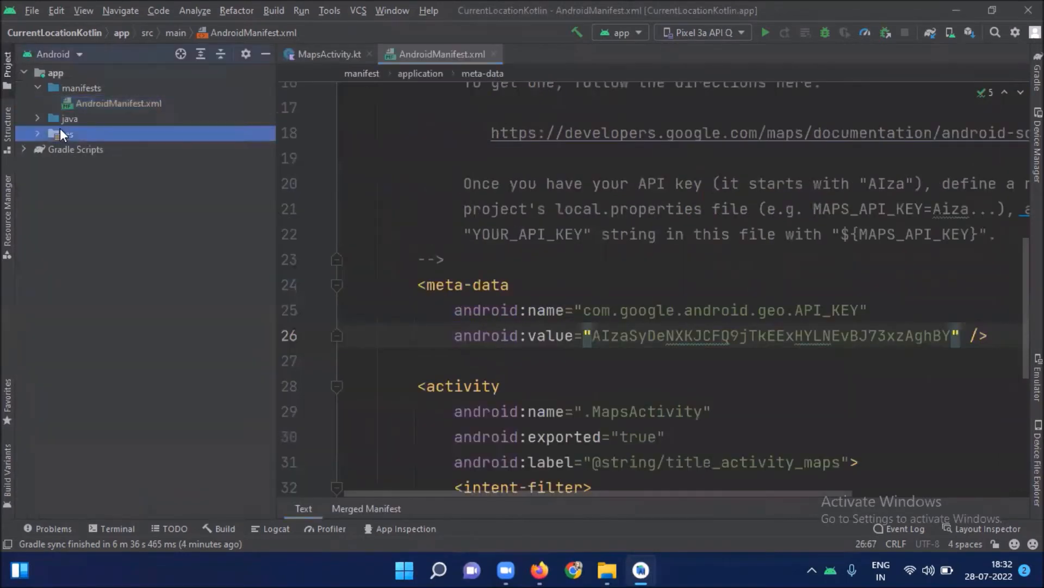
left_click(65, 133)
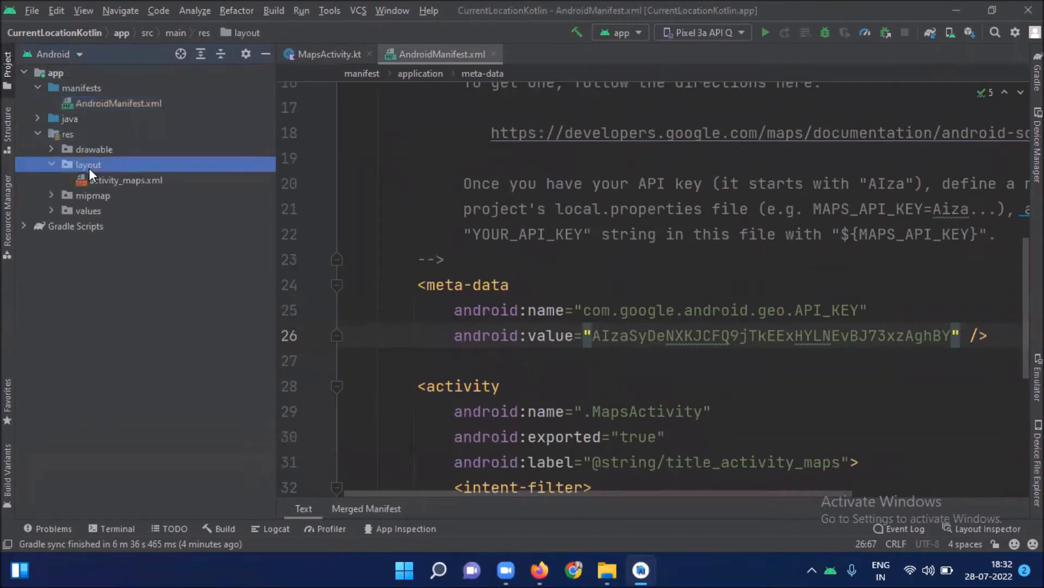
double_click(128, 180)
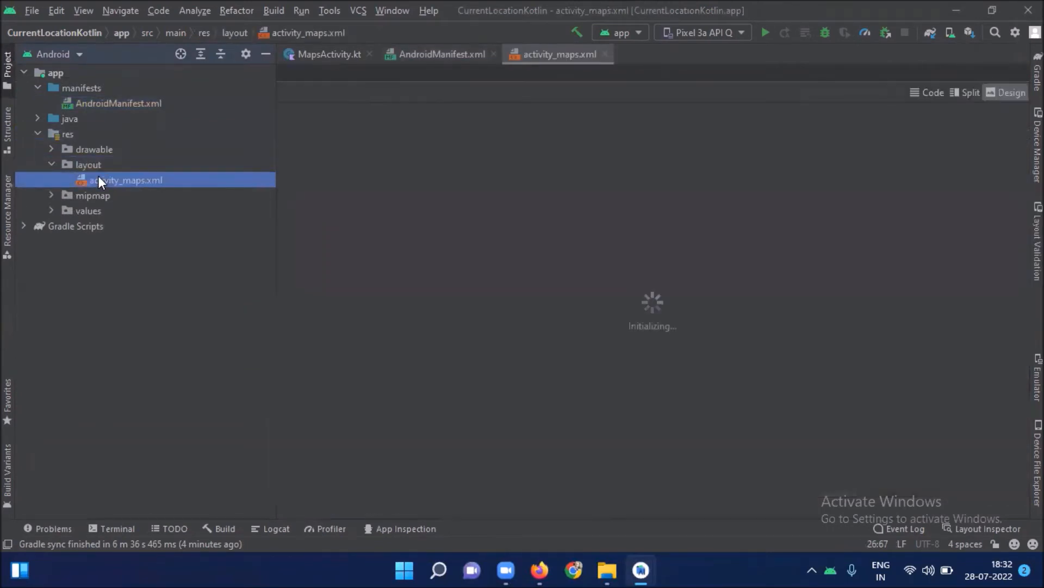
left_click(932, 91)
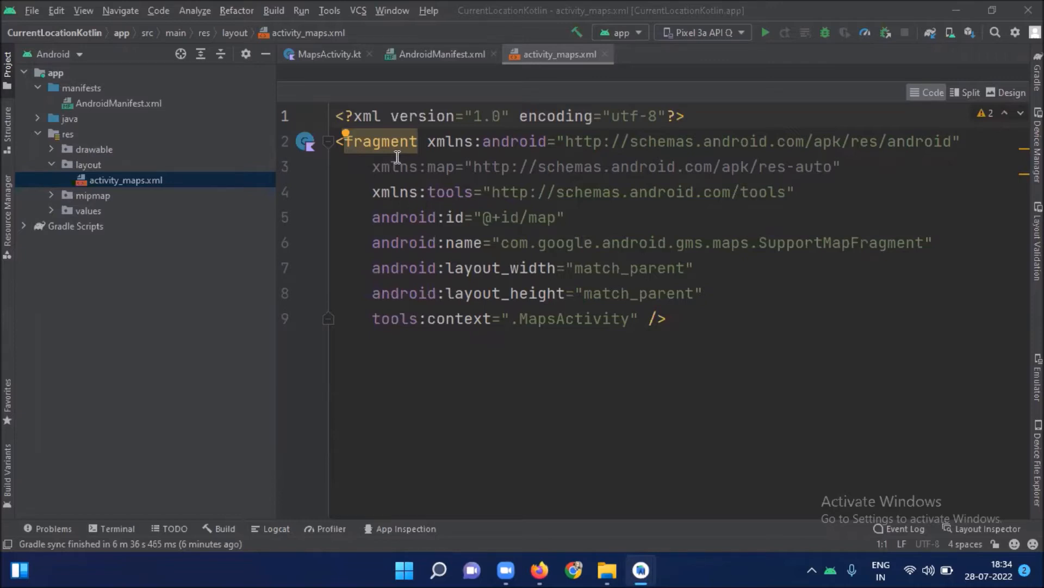
left_click(75, 225)
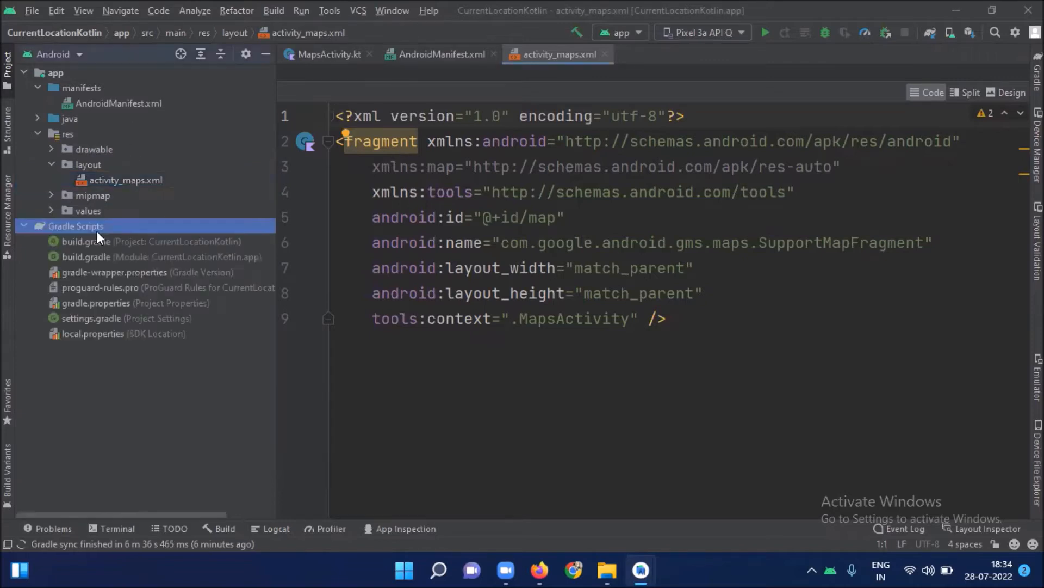
Add play-services-location:17.0.0 to the app build.gradle, sync, and return to MapsActivity.kt
left_click(87, 257)
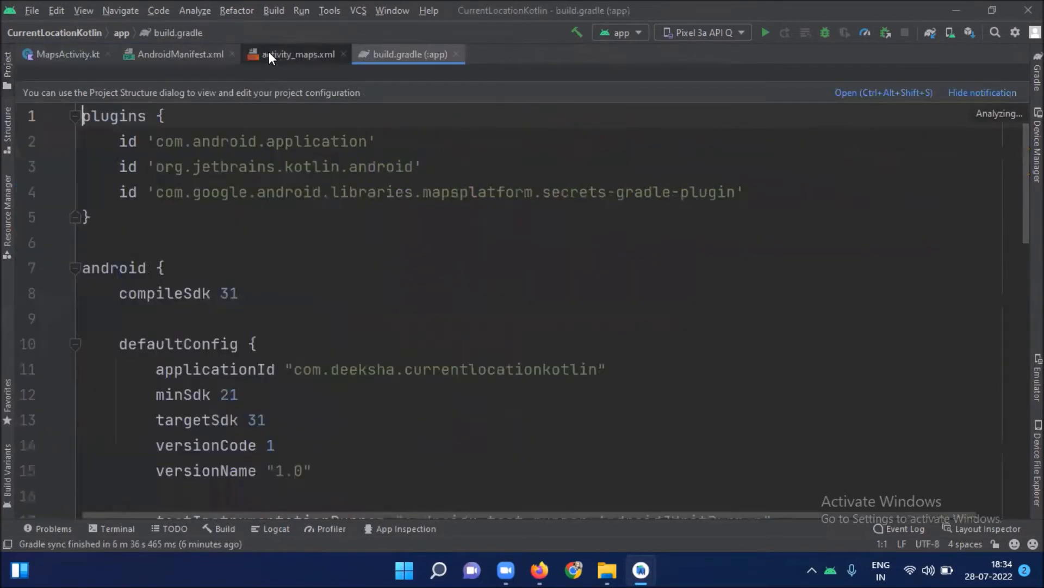
mouse_move(621, 149)
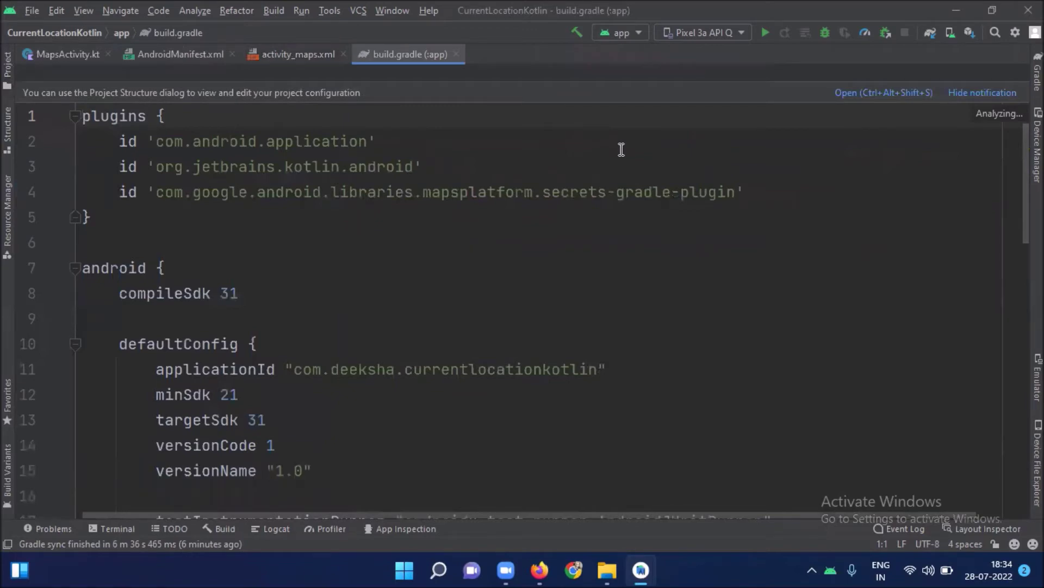
scroll("down", 3)
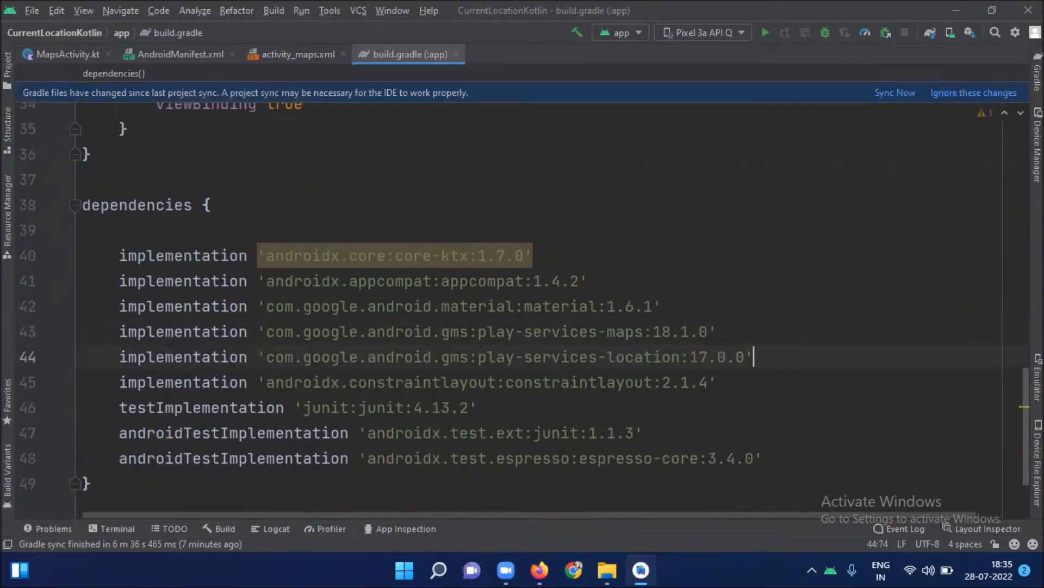
left_click(894, 92)
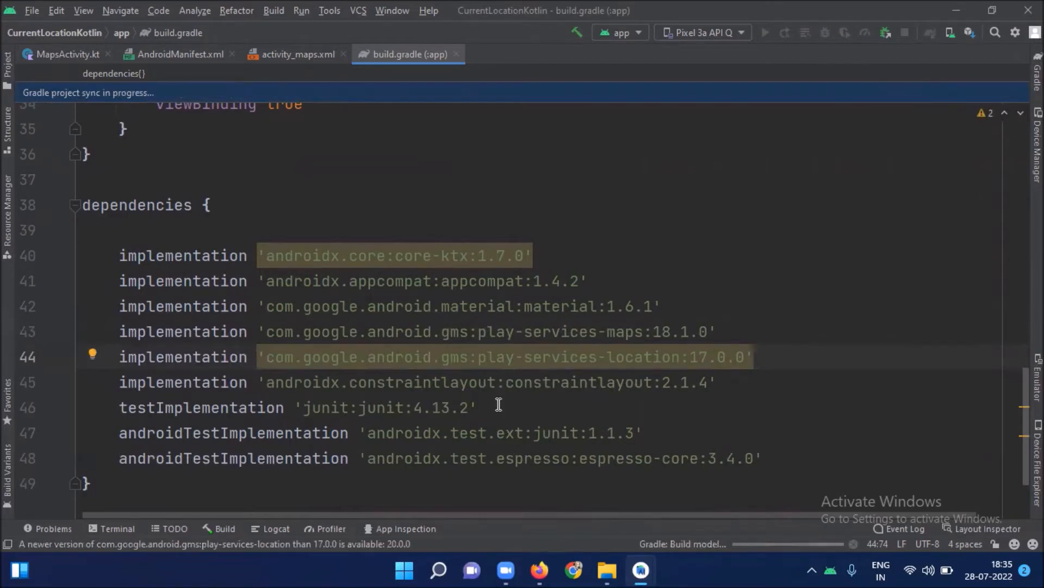
mouse_move(66, 54)
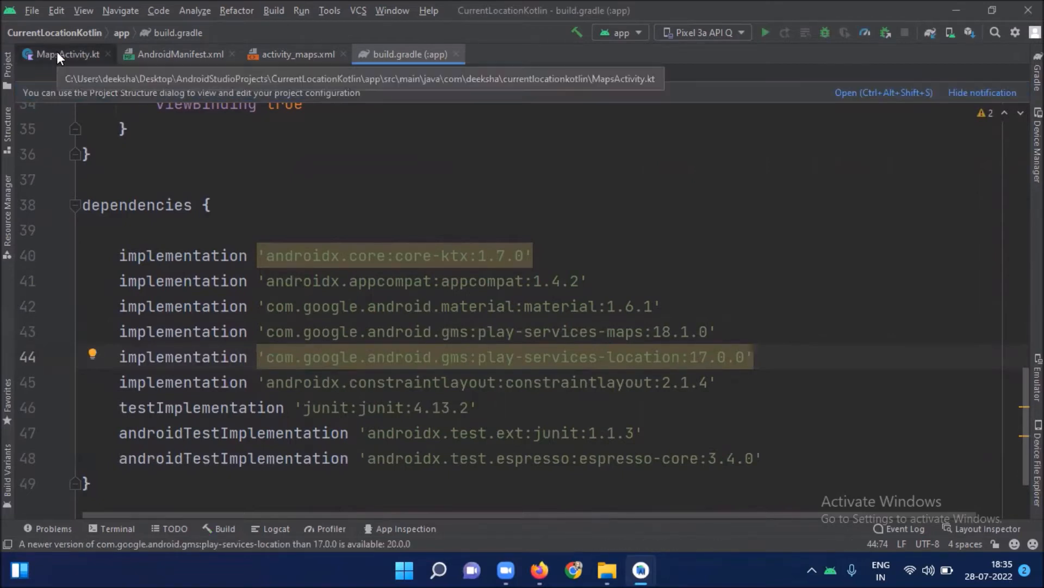
left_click(63, 54)
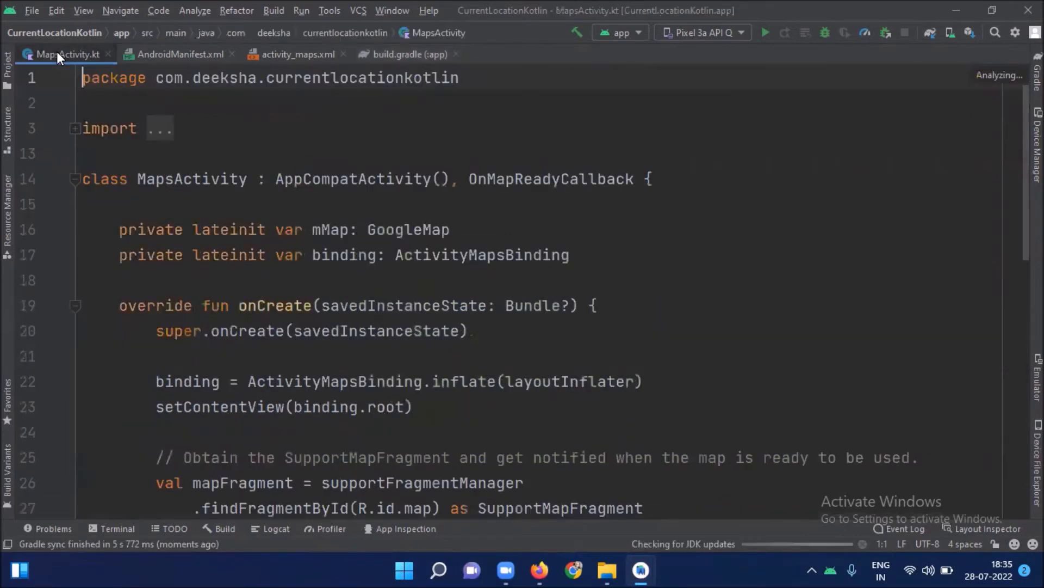
Declare lateinit currentLocation: Location, fusedLocationProviderClient, and private val permissionCode = 101
left_click(569, 254)
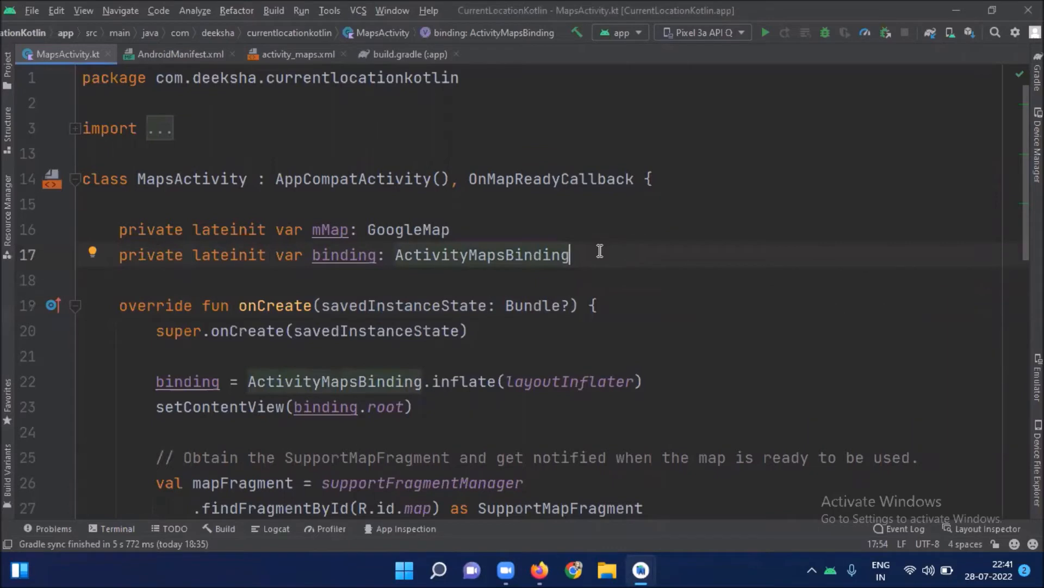
type("private lalt")
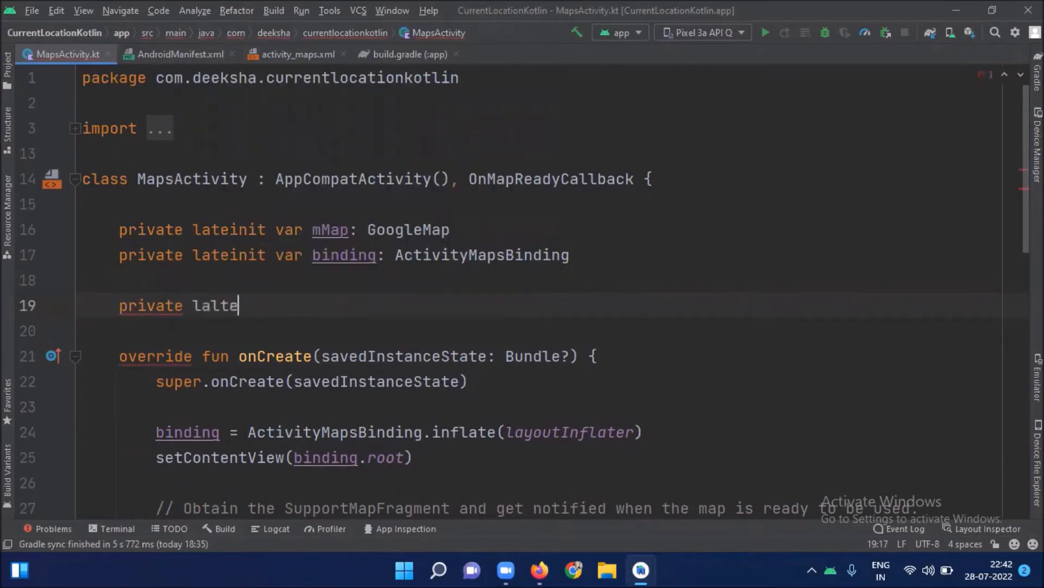
type("einit var c")
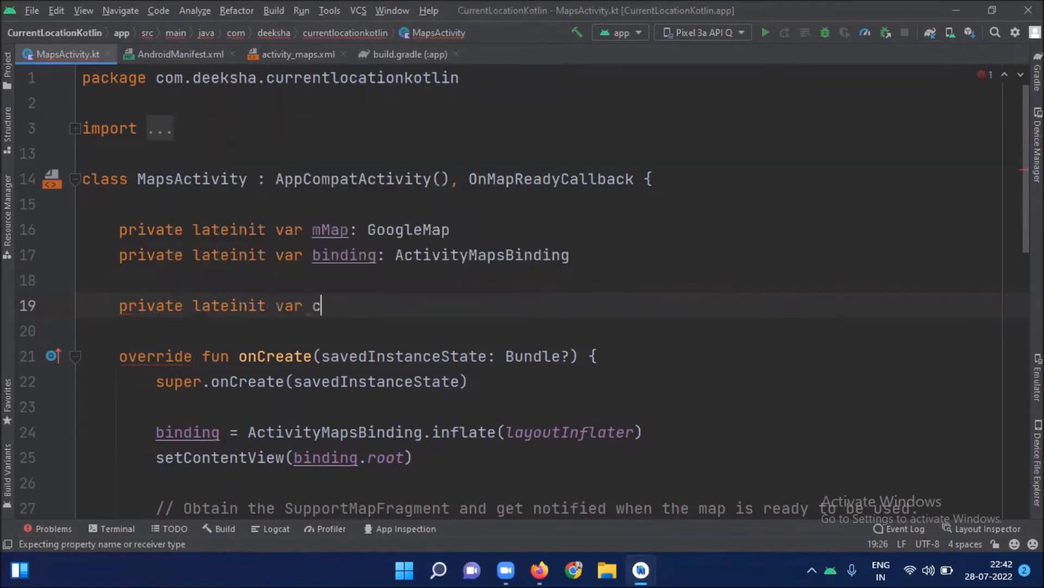
type("urrentLocation :")
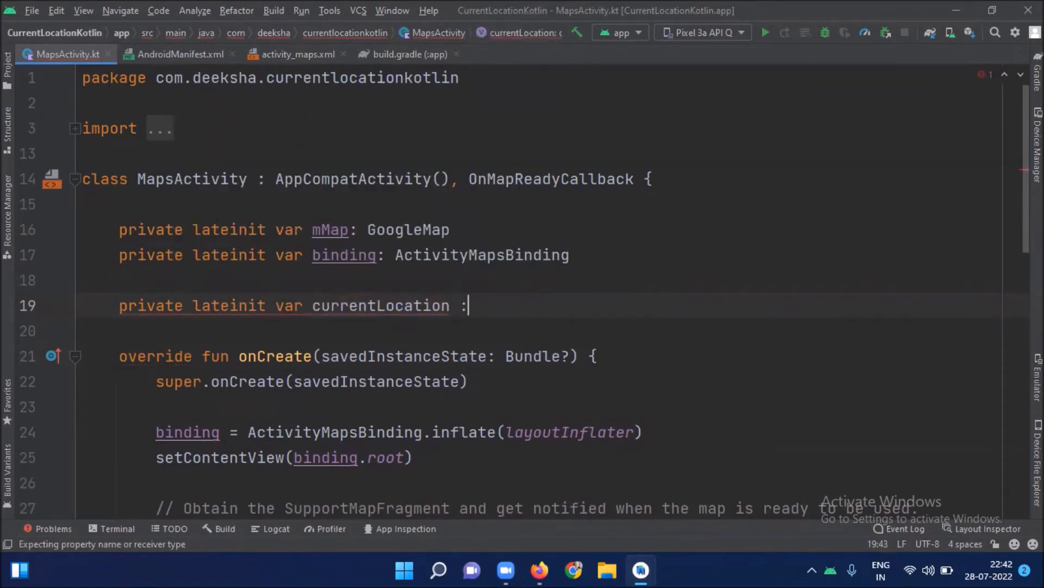
type("Location")
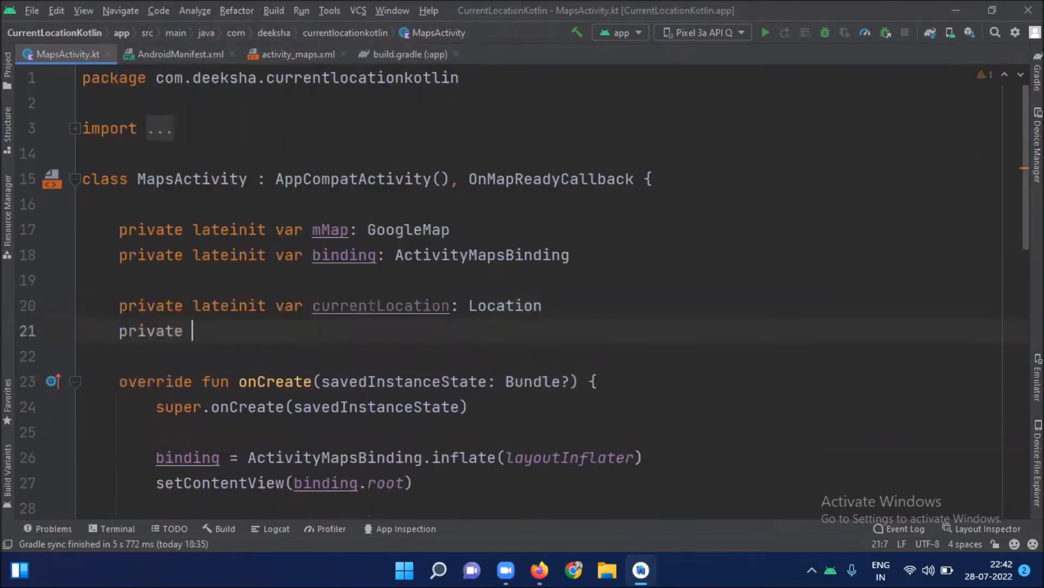
type("lateinit var fusedLocationProviderClient: FusedLocationProviderClient")
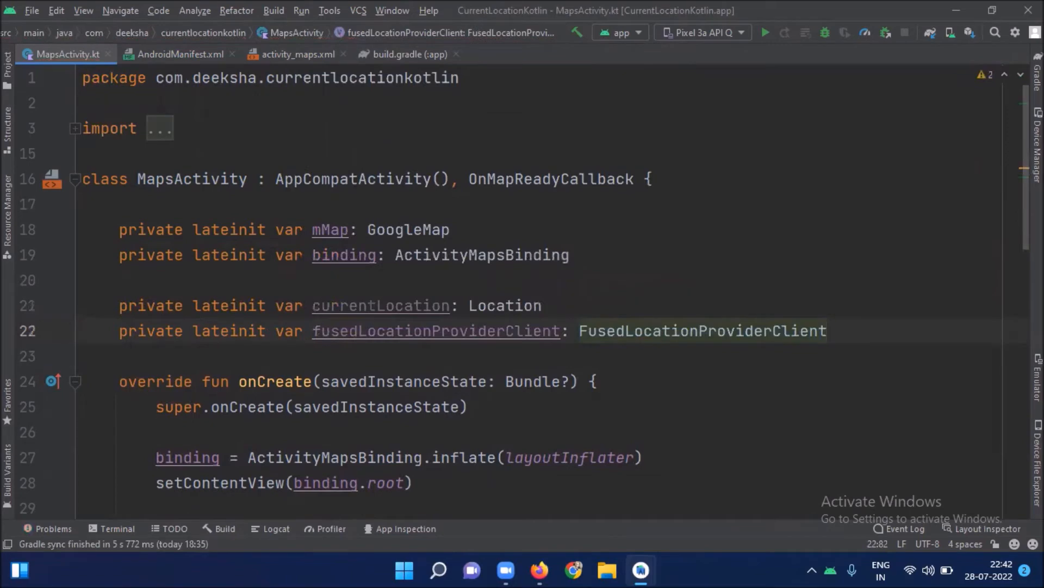
type("private val")
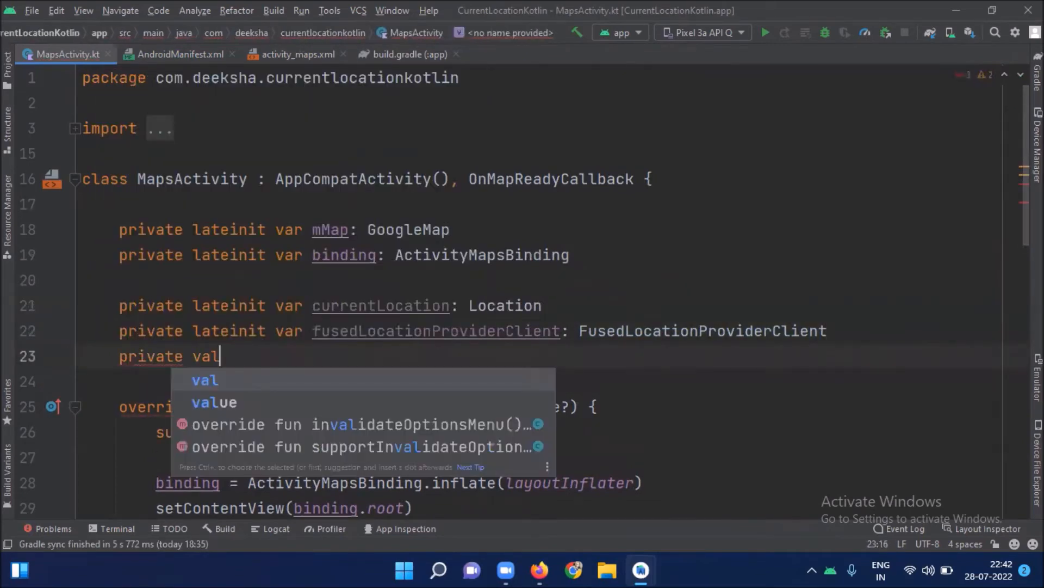
type("permis")
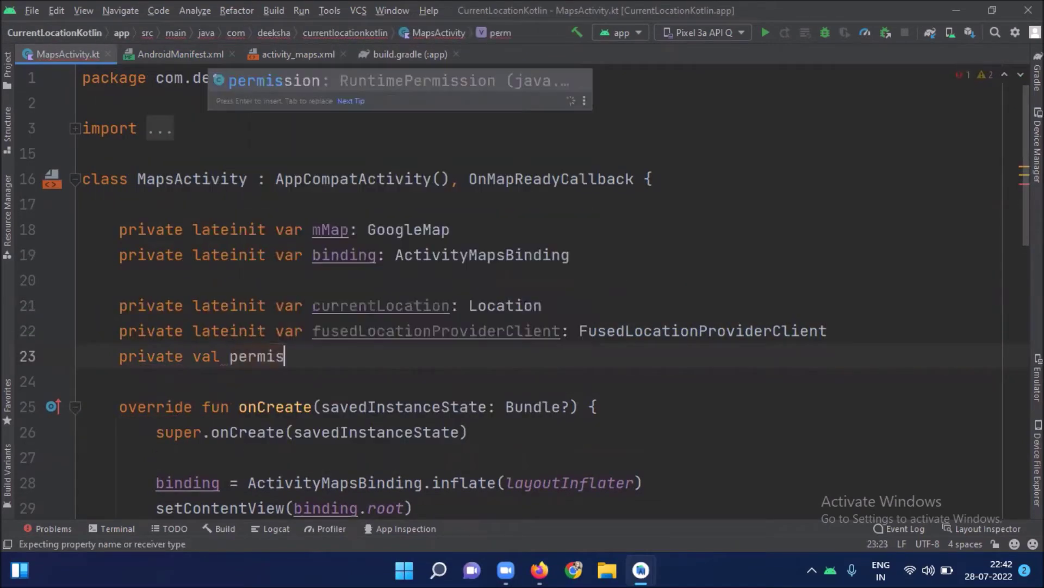
type("sionCode =")
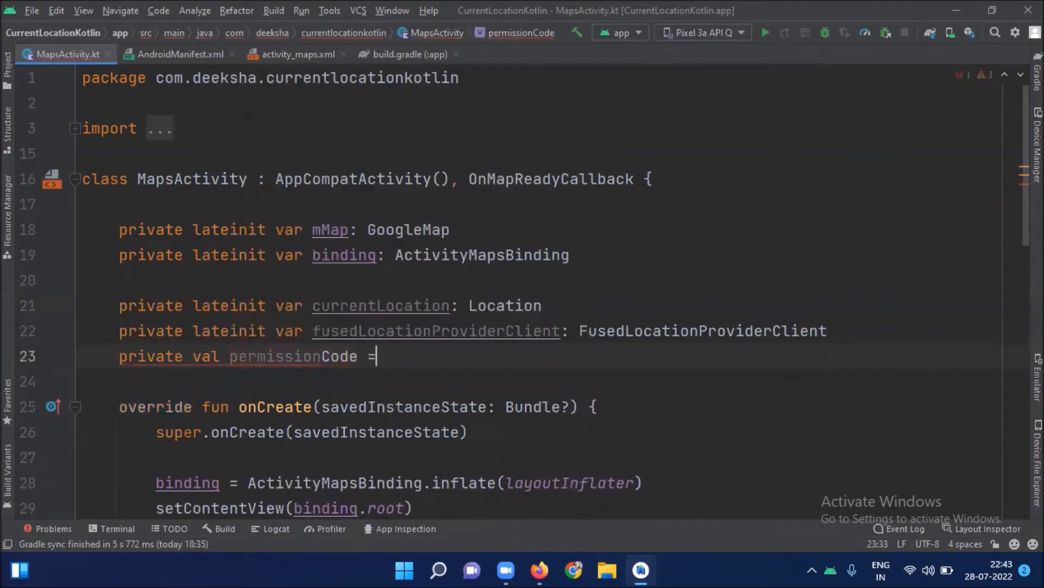
type("101")
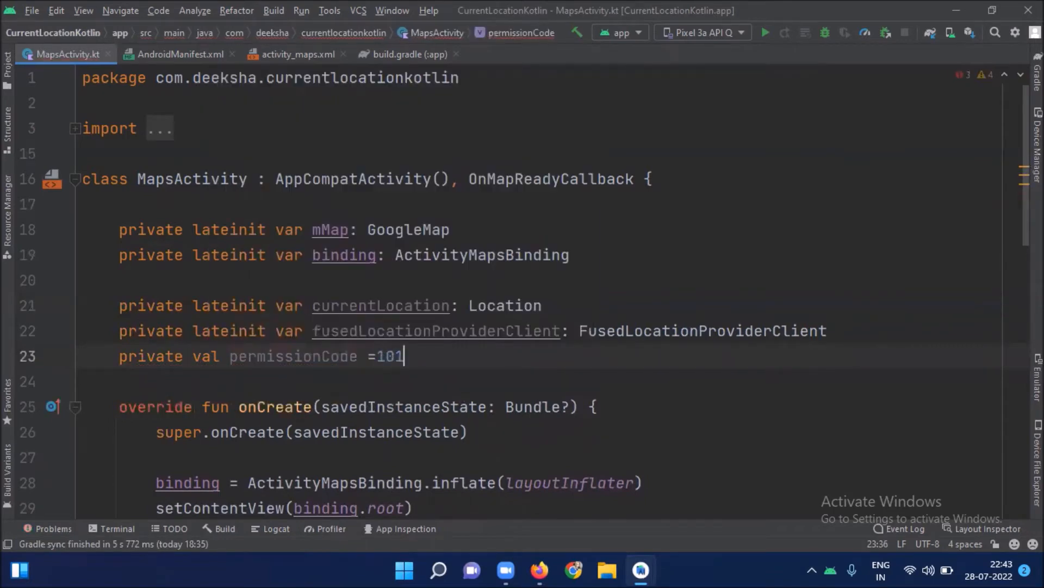
scroll("down", 3)
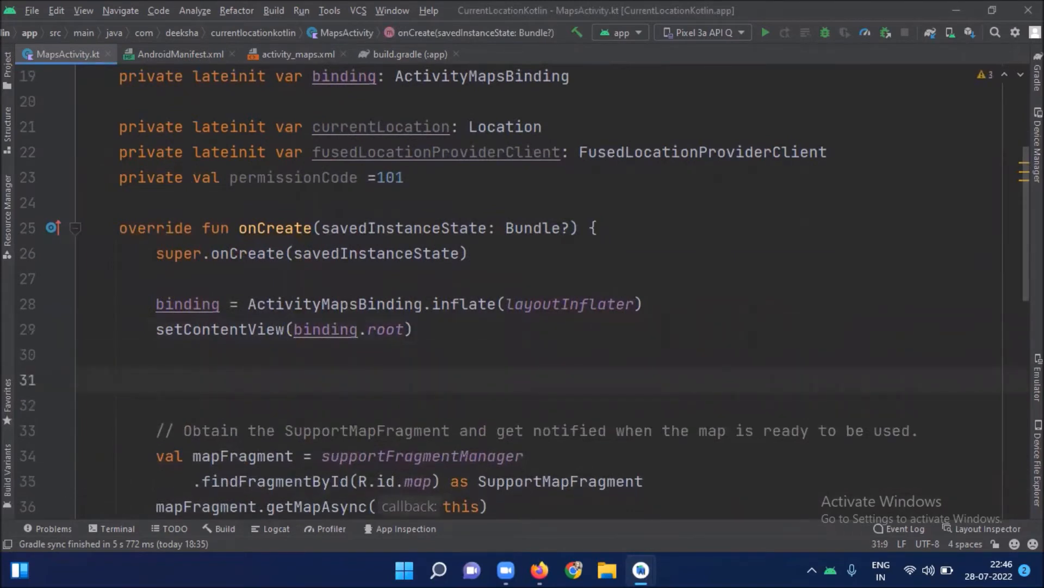
In onCreate, assign fusedLocationProviderClient = LocationServices.getFusedLocationProviderClient(this)
type("fusedLocationProviderClient")
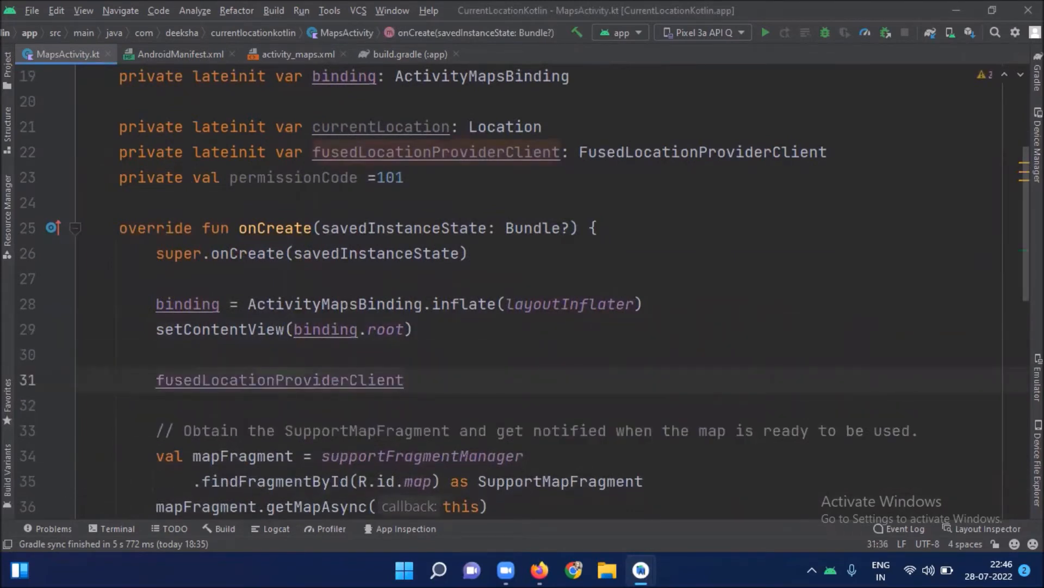
type("= Locatio")
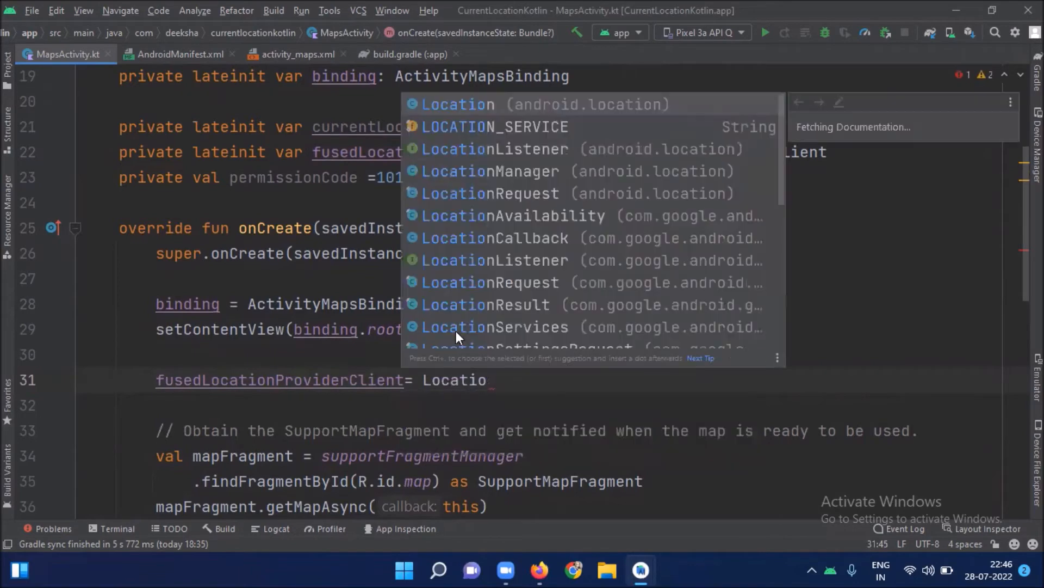
left_click(493, 327)
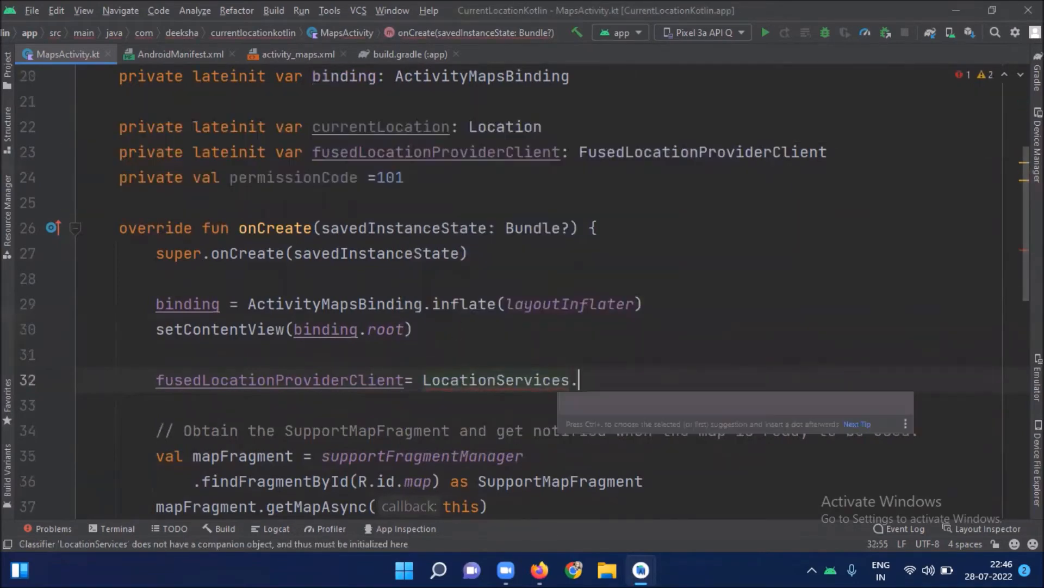
type("getFusedLocationProviderClient(this)")
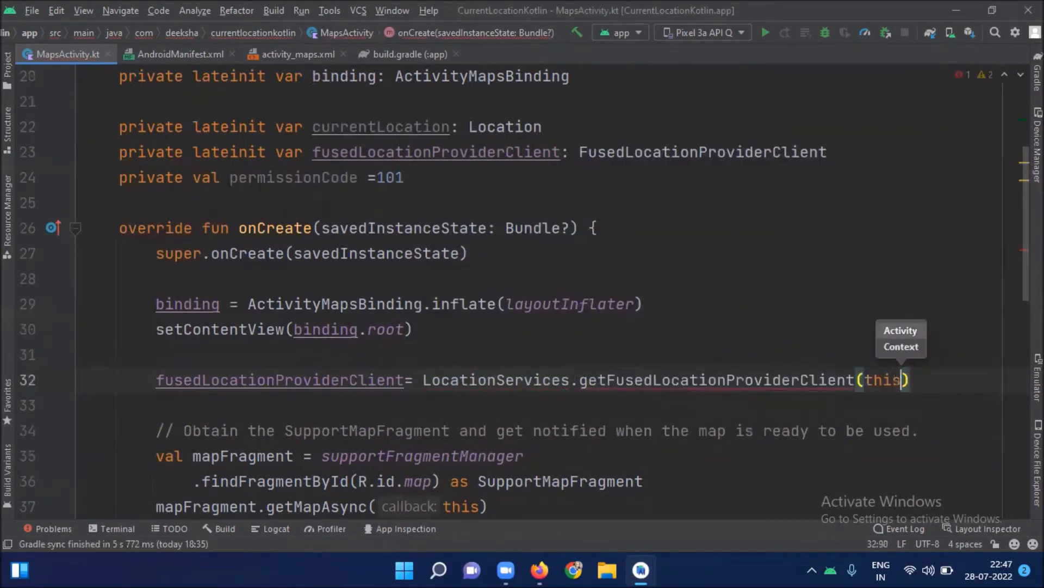
scroll("down", 3)
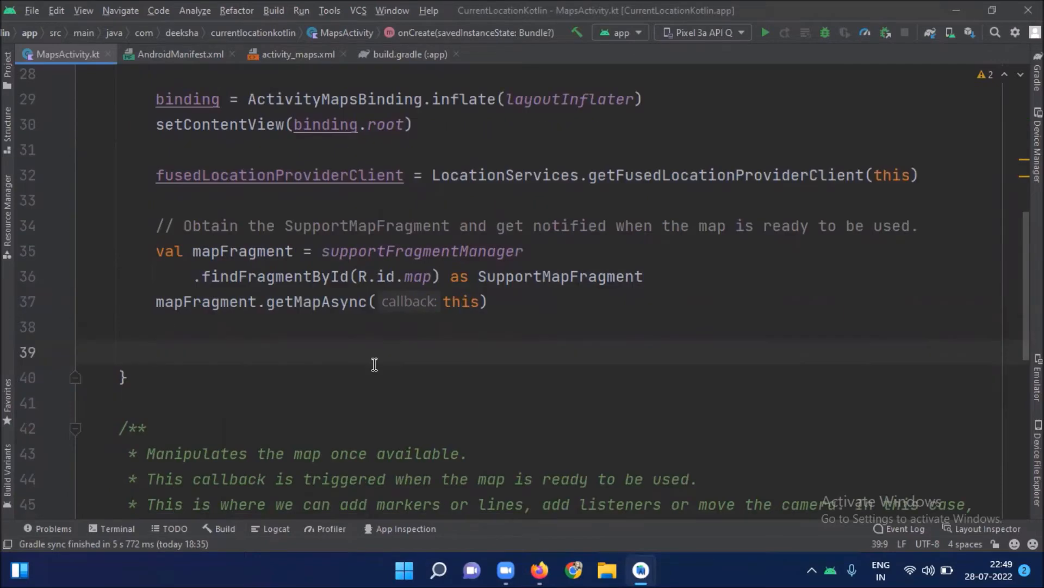
Call getCurrentLocationUser() at the end of onCreate and generate its empty private function
type("get")
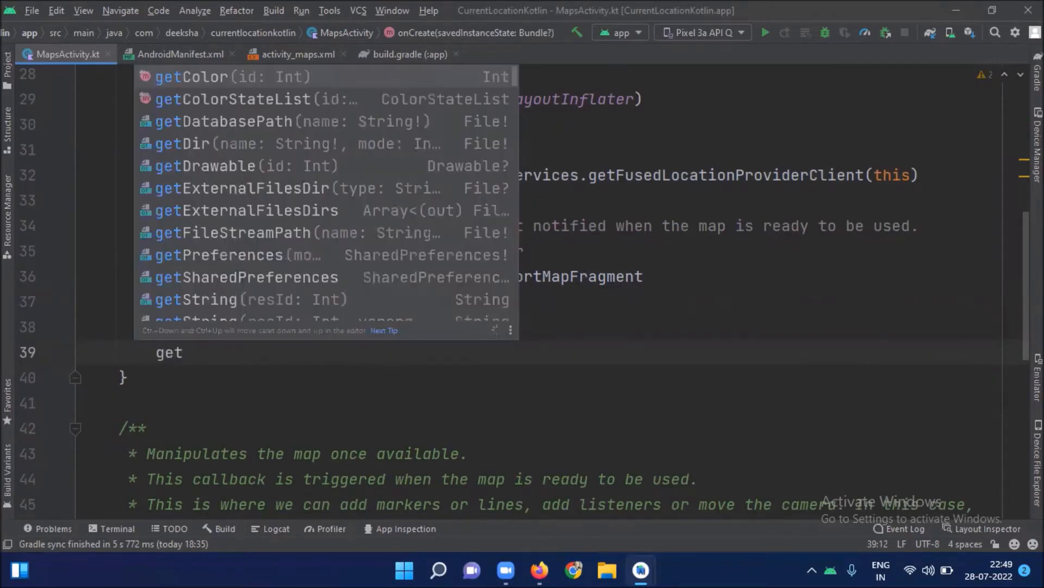
type("CurrentLocationU")
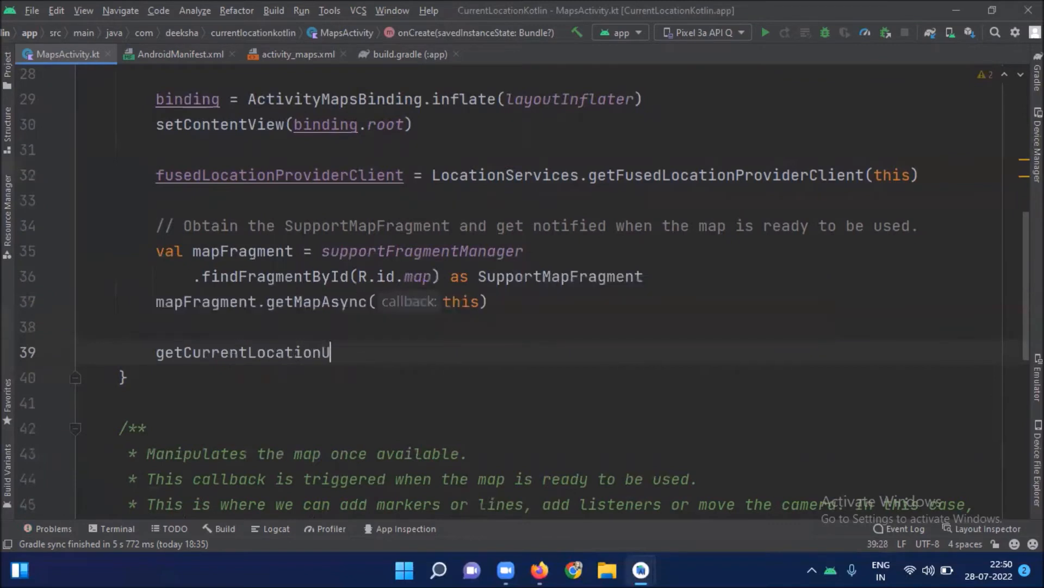
type("ser()")
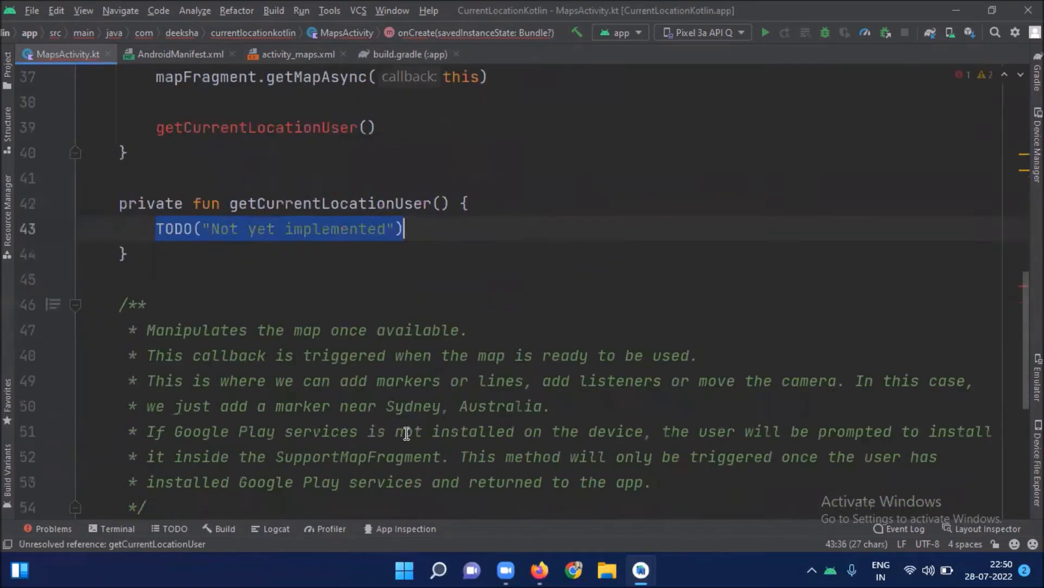
scroll("up", 3)
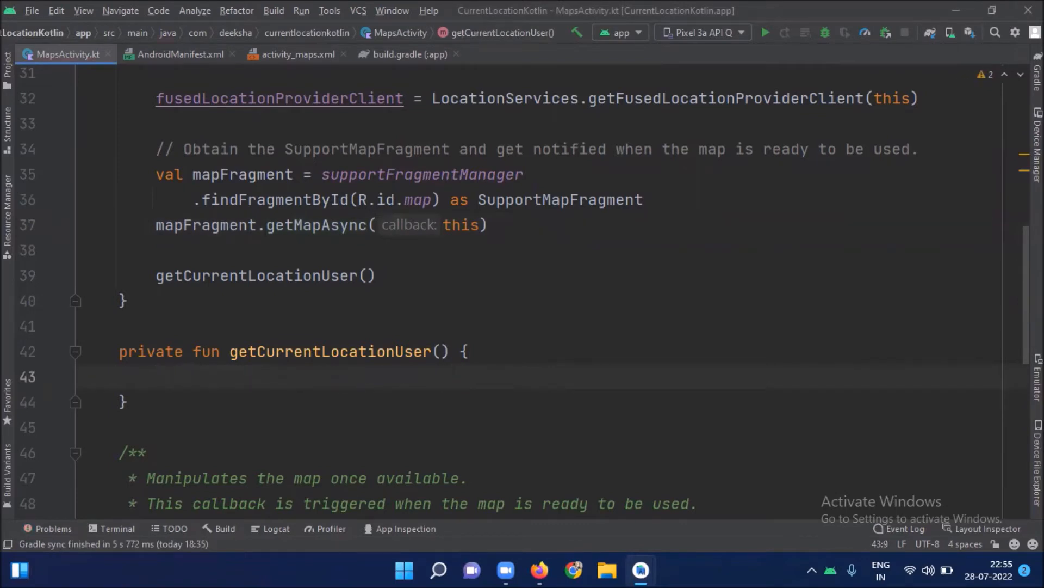
Begin the if condition checking ACCESS_FINE_LOCATION against PackageManager.PERMISSION_GRANTED
type("if")
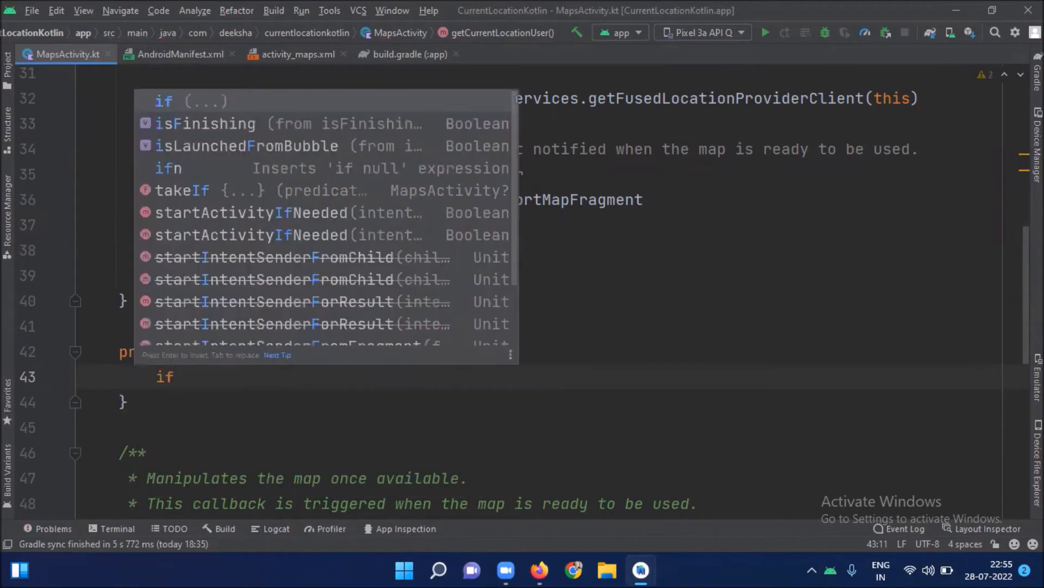
type("(ActivityCompat.checkSelfPermission(")
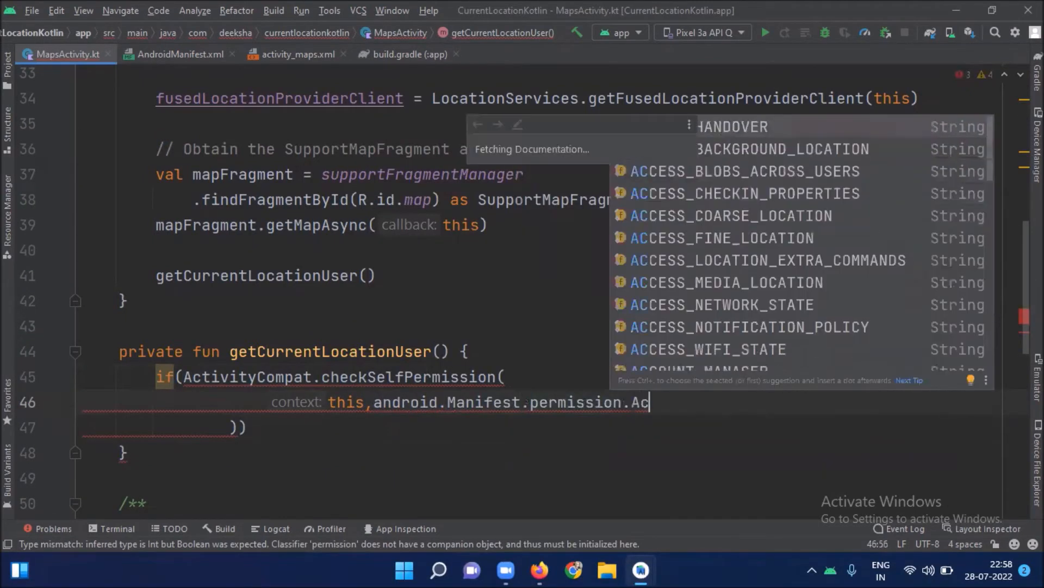
left_click(720, 239)
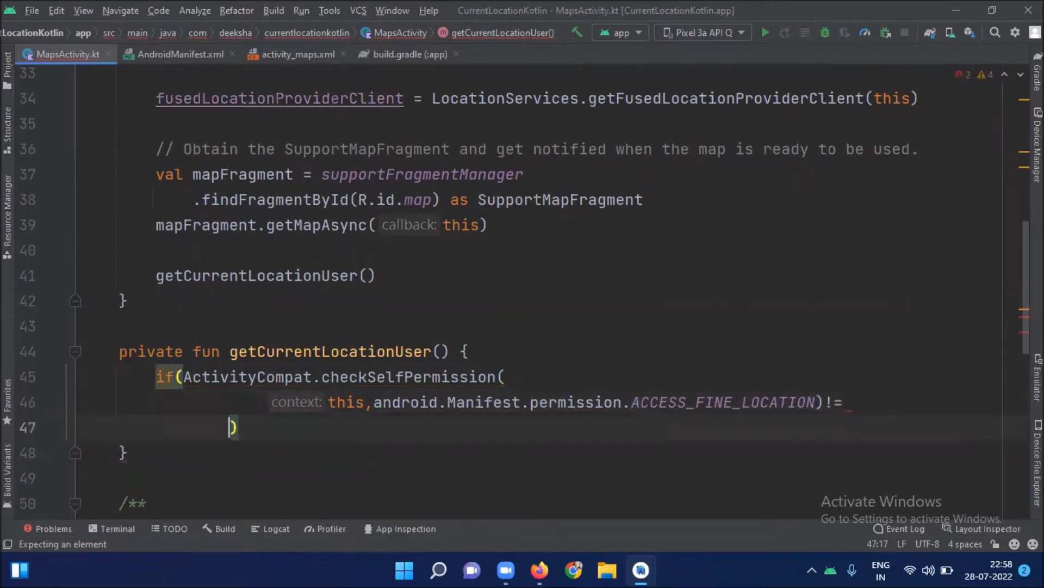
type("PackageManager.PERMISSION_GRANTED &&")
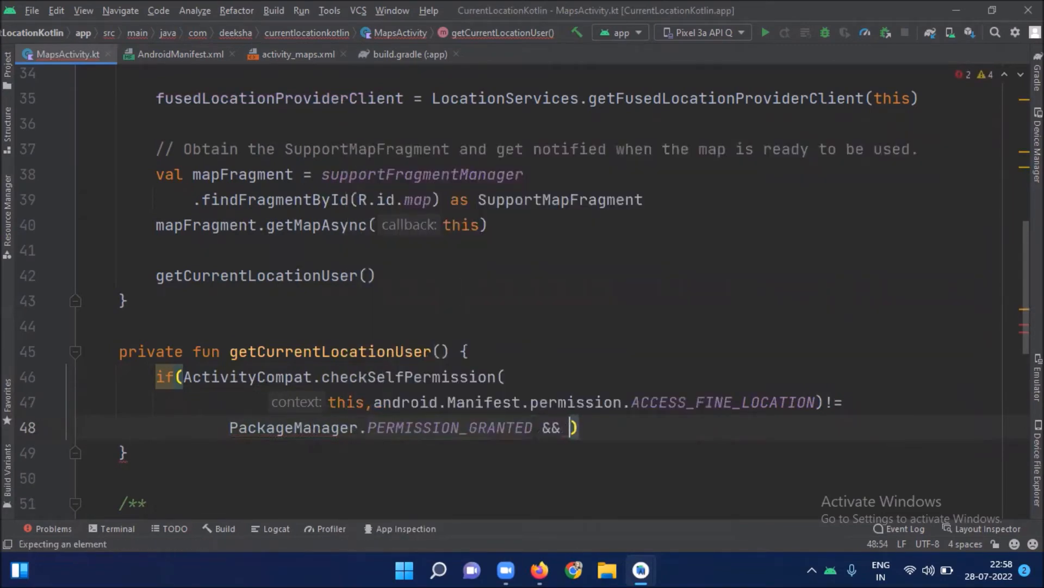
Add the ActivityCompat.checkSelfPermission(this, ACCESS_COARSE_LOCATION) != check to complete the condition
type("ActivityCompat")
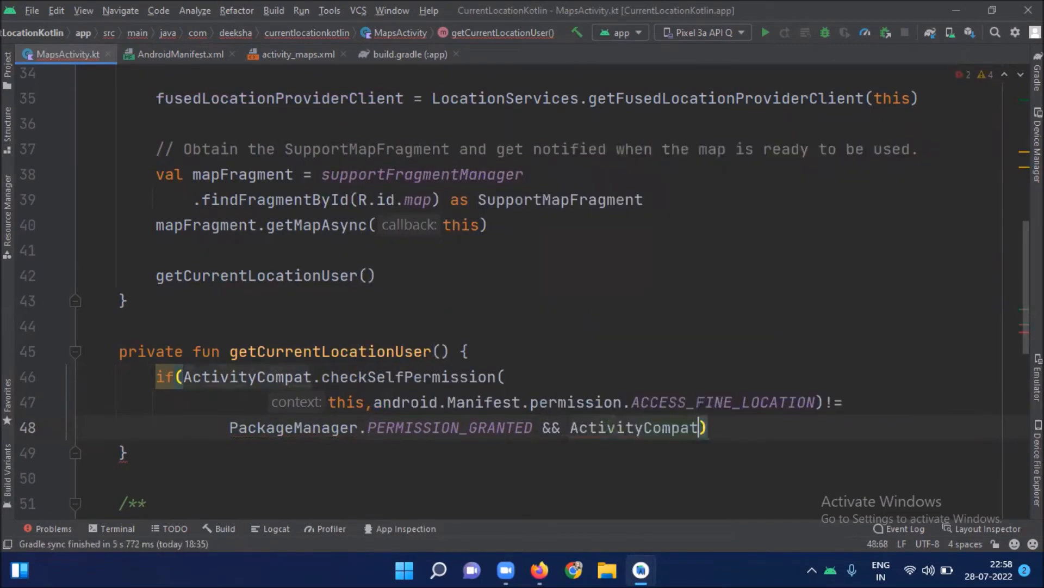
type(".checkSelfPermission()")
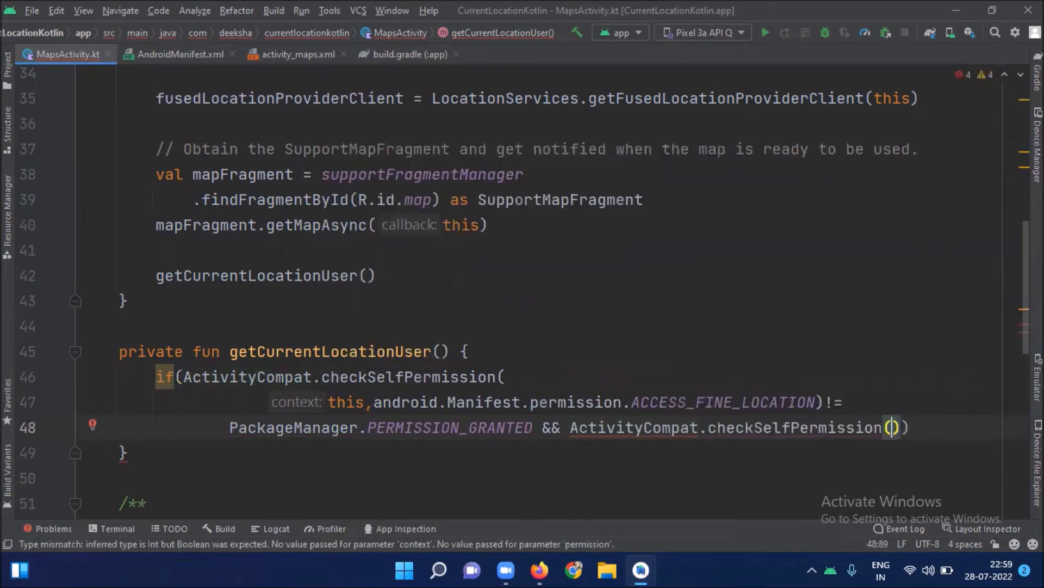
type("context: this")
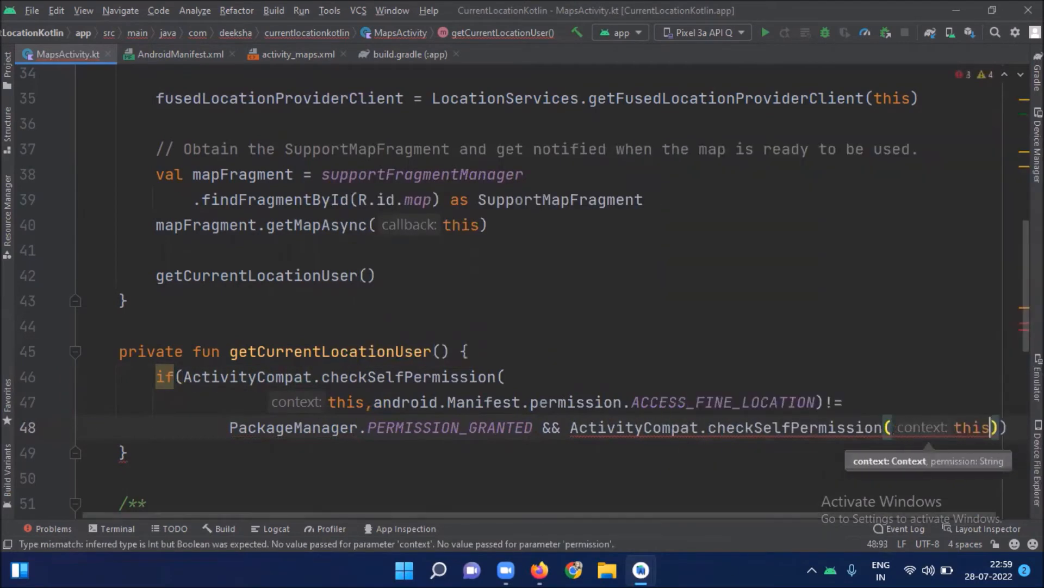
type(",Manifest.p))")
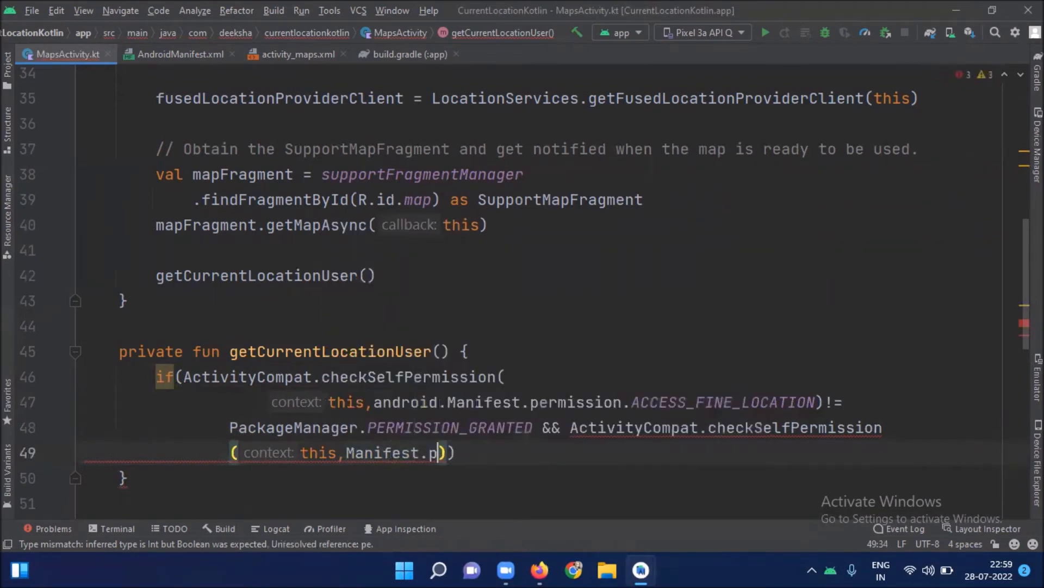
type("android.Manifest.")
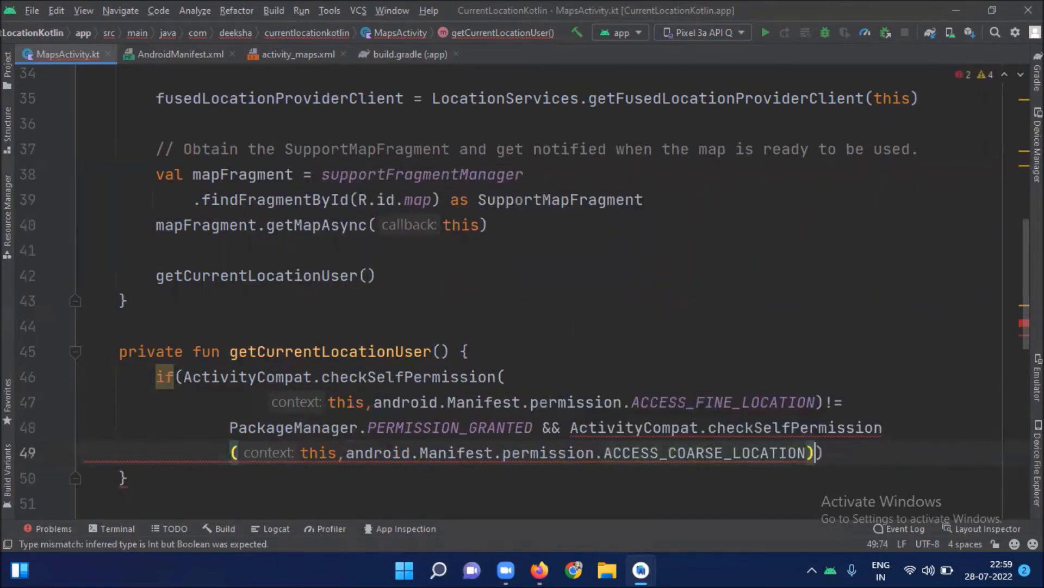
type("!=")
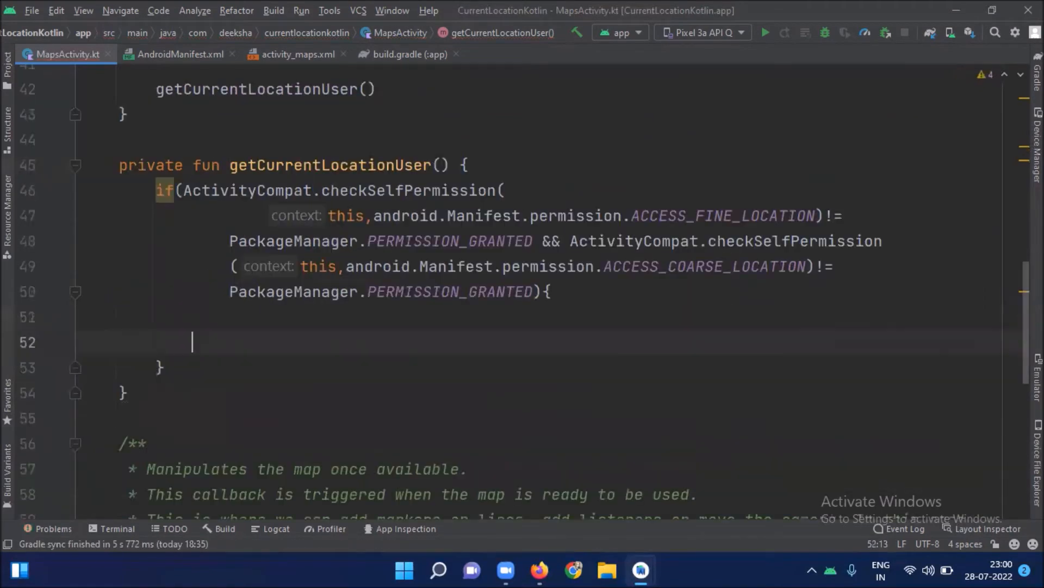
Request ACCESS_FINE_LOCATION with permissionCode and return, then add the onRequestPermissionsResult override
type("ActivityCompat.requestPermissions(")
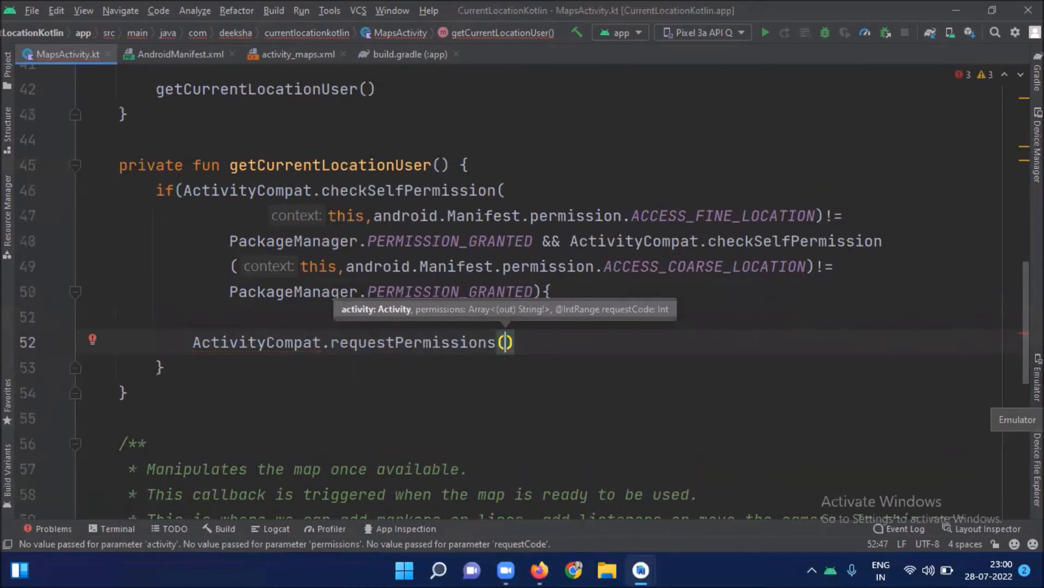
type("this, arr")
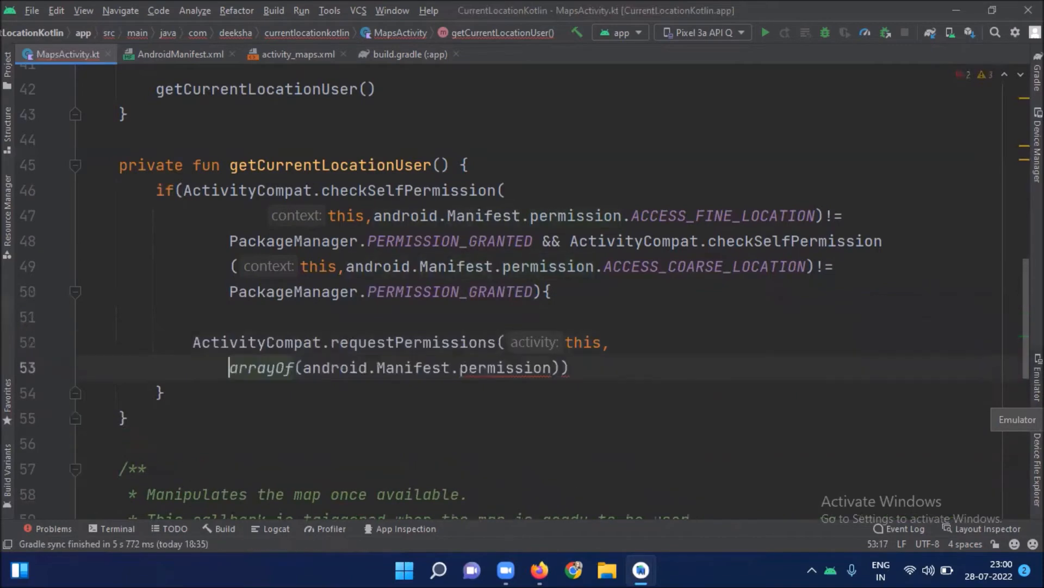
type(".ACCESS_FINE_LOCATION")
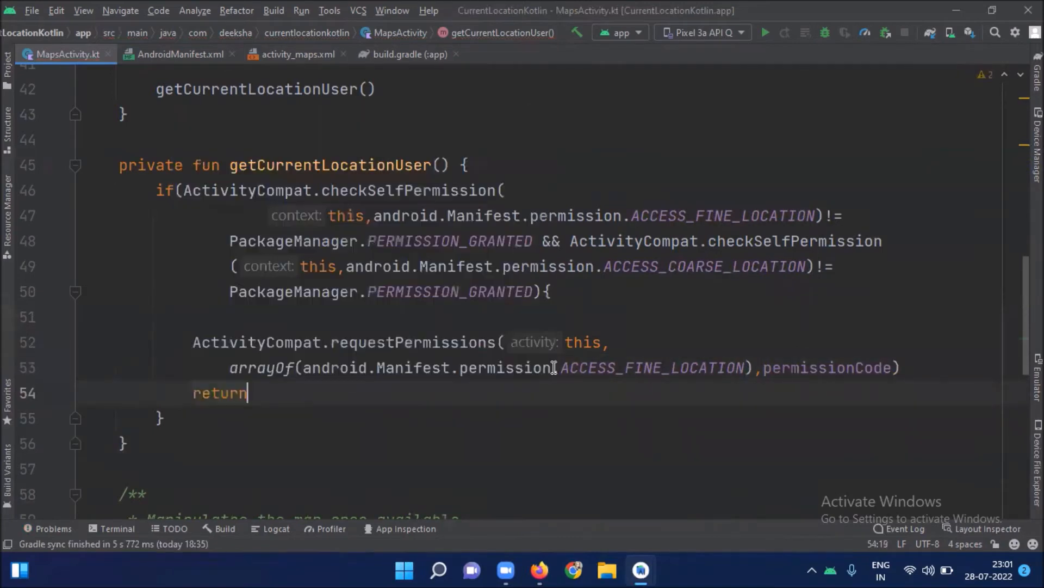
mouse_move(379, 222)
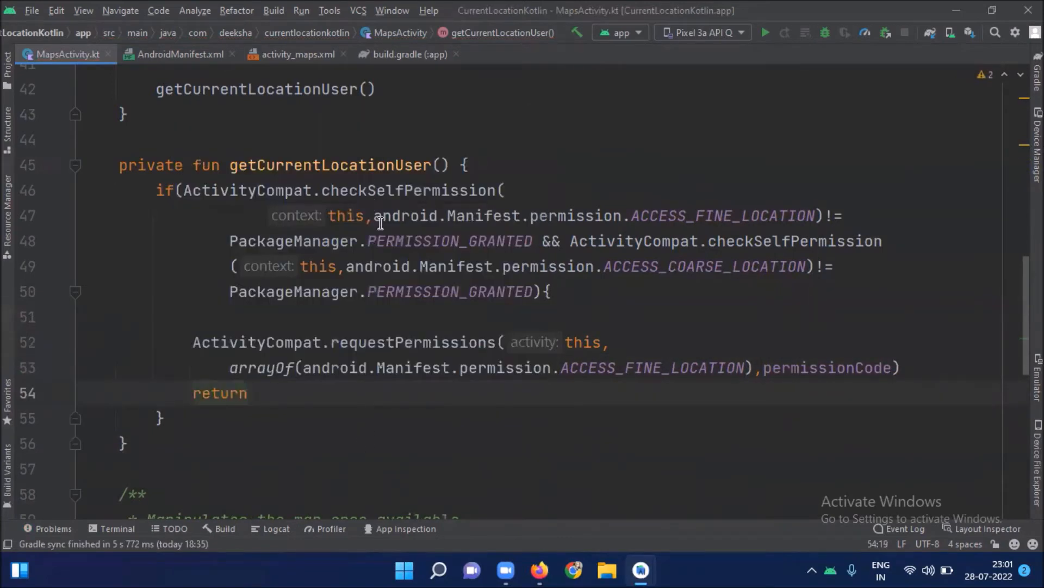
mouse_move(413, 231)
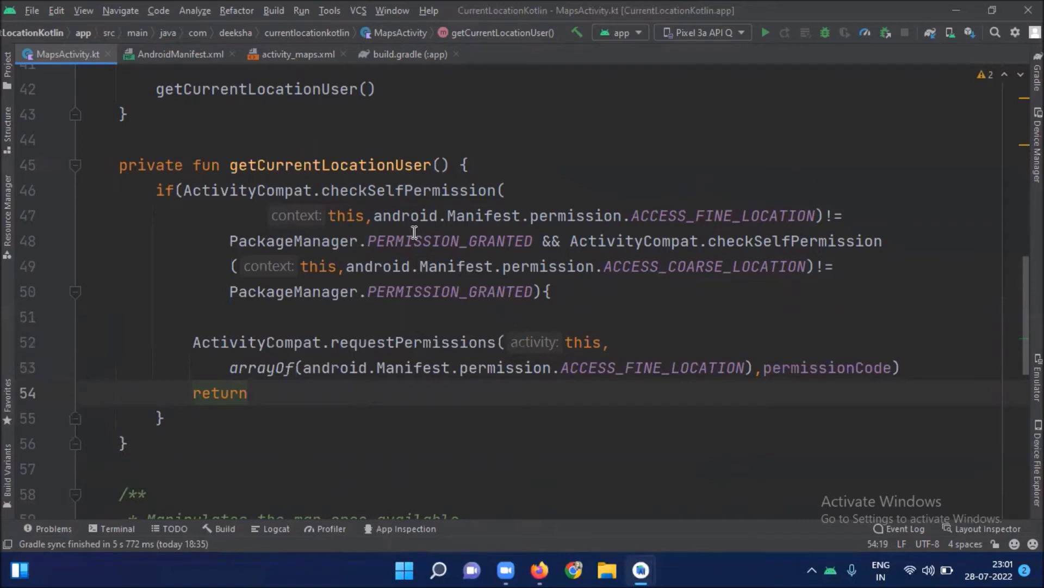
mouse_move(273, 241)
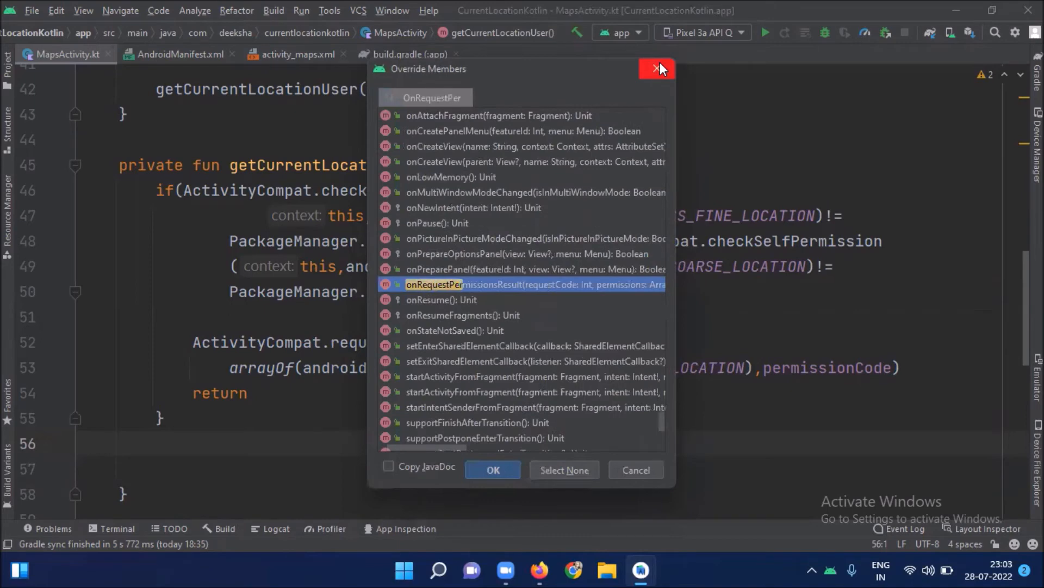
mouse_move(512, 289)
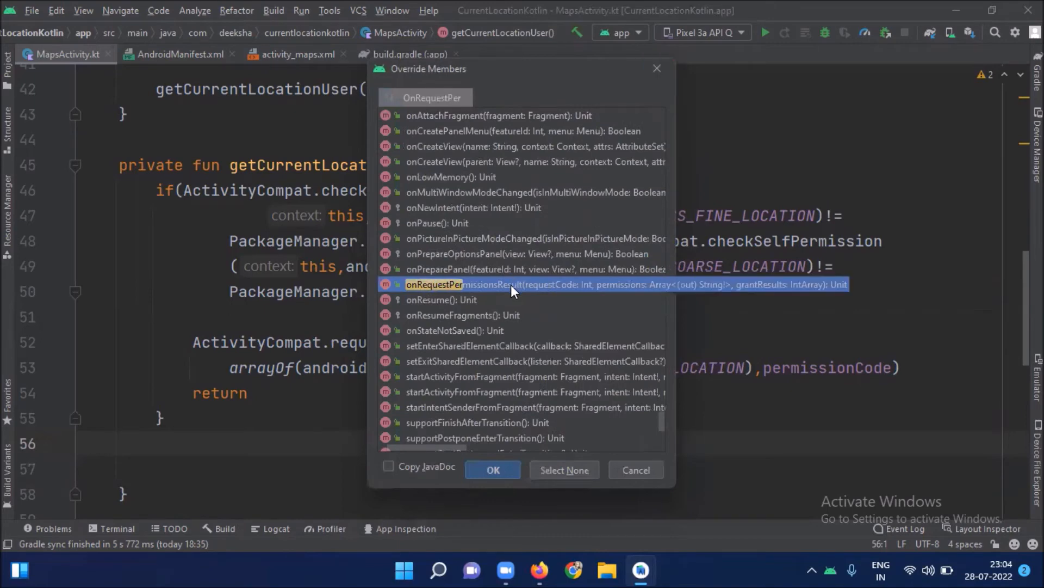
left_click(492, 470)
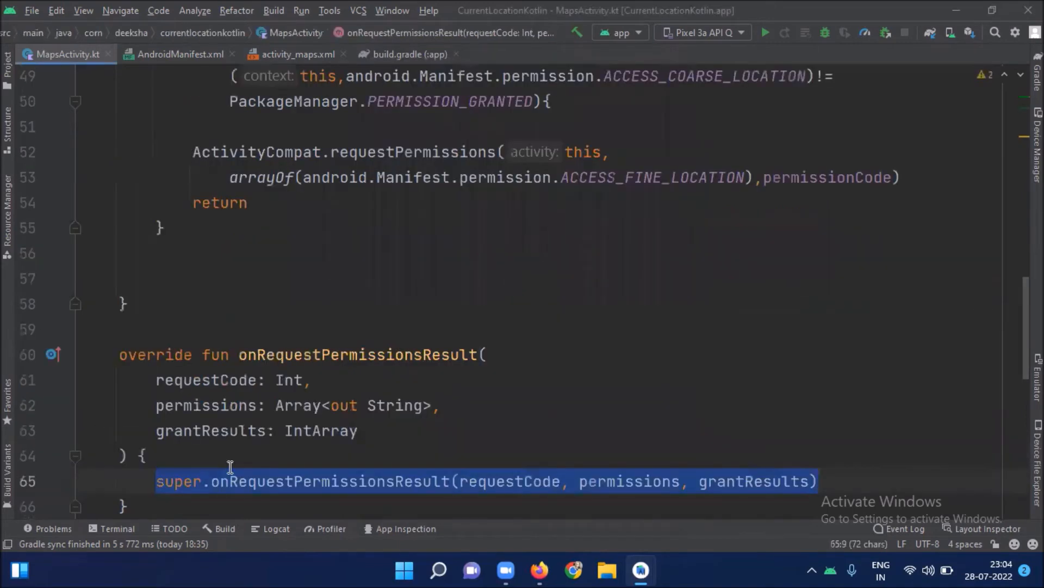
mouse_move(410, 352)
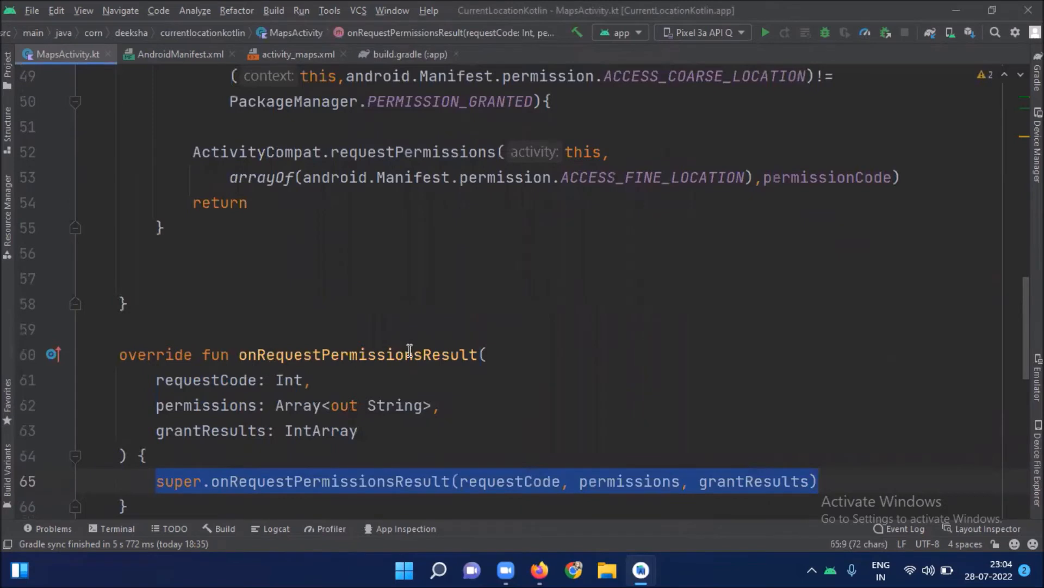
Add when(requestCode) calling getCurrentLocationUser() when grantResults is non-empty and PERMISSION_GRANTED
scroll("down", 3)
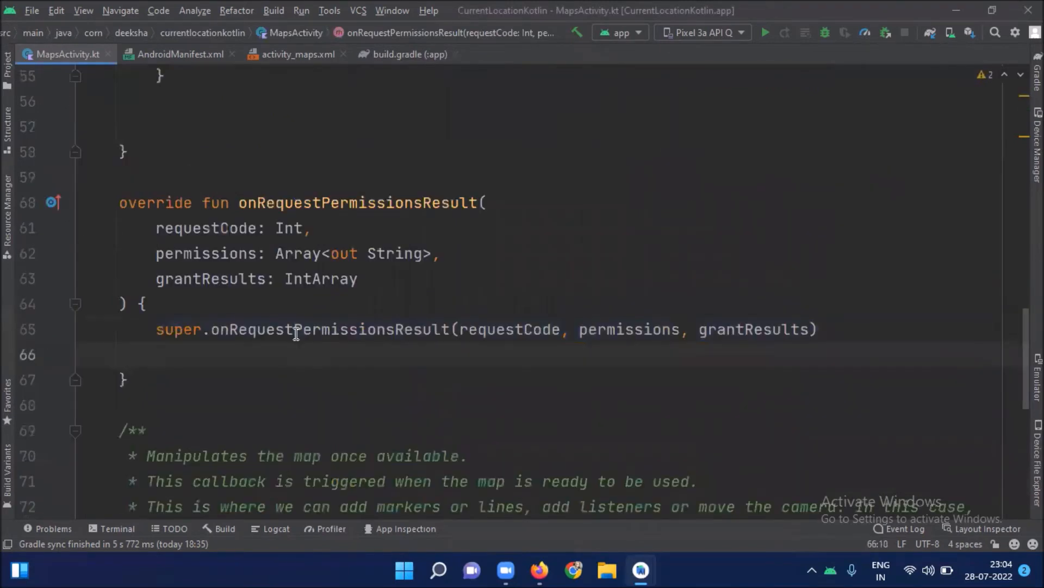
left_click(163, 355)
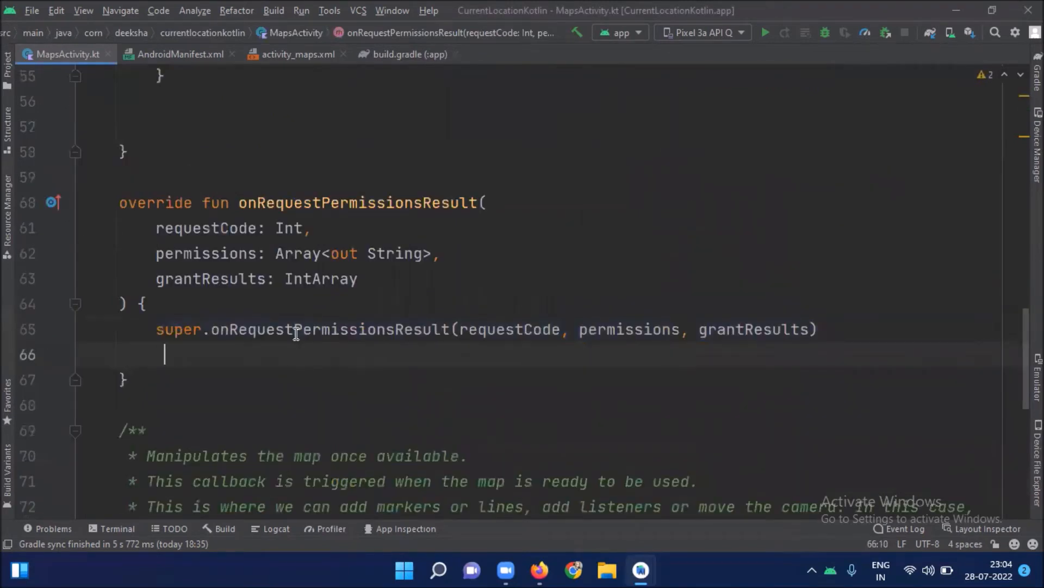
type("when(requestCode){")
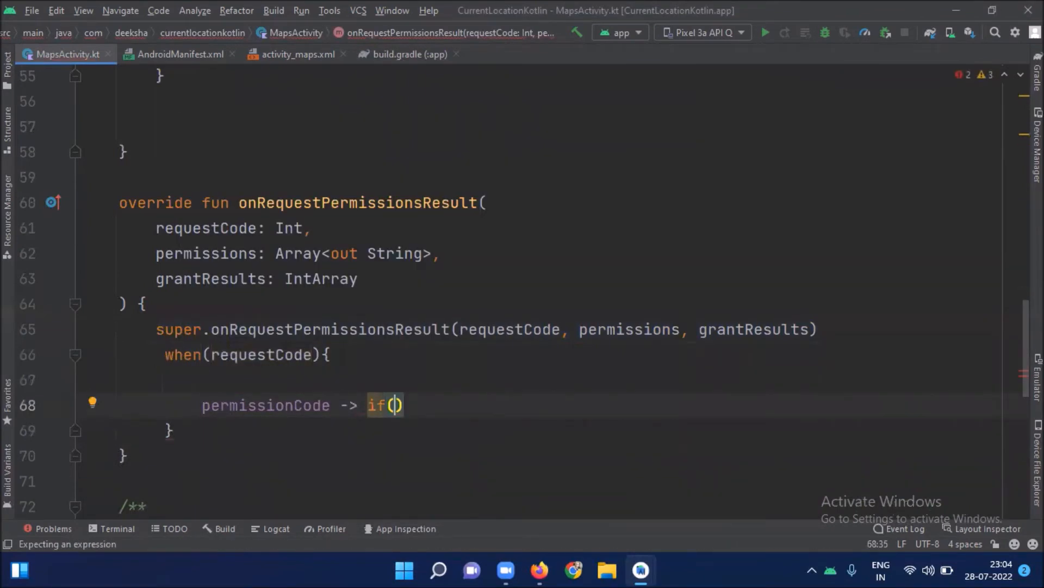
type("grantResults.isNotEmpty(")
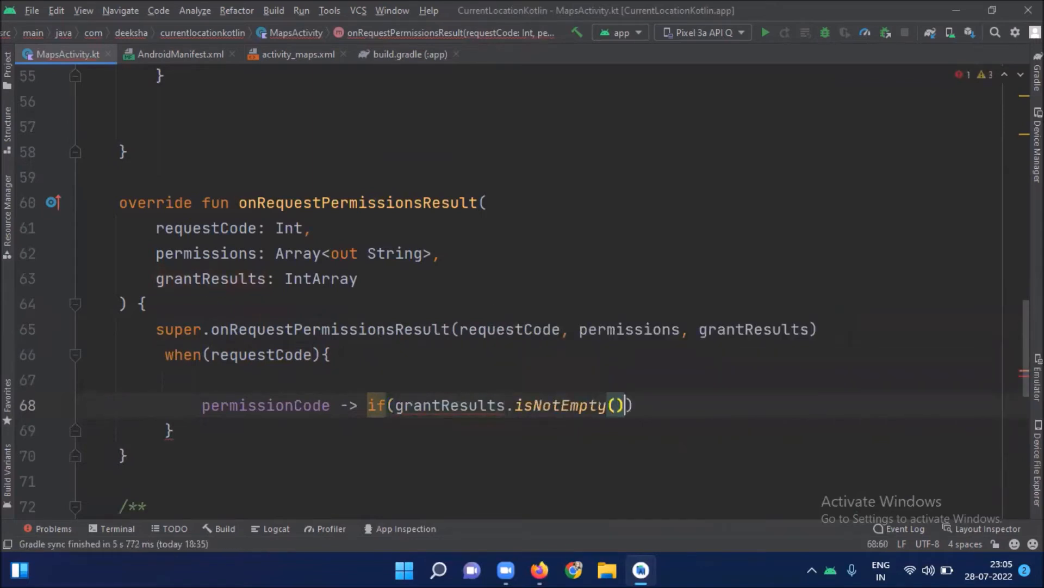
type("&& grantResults[")
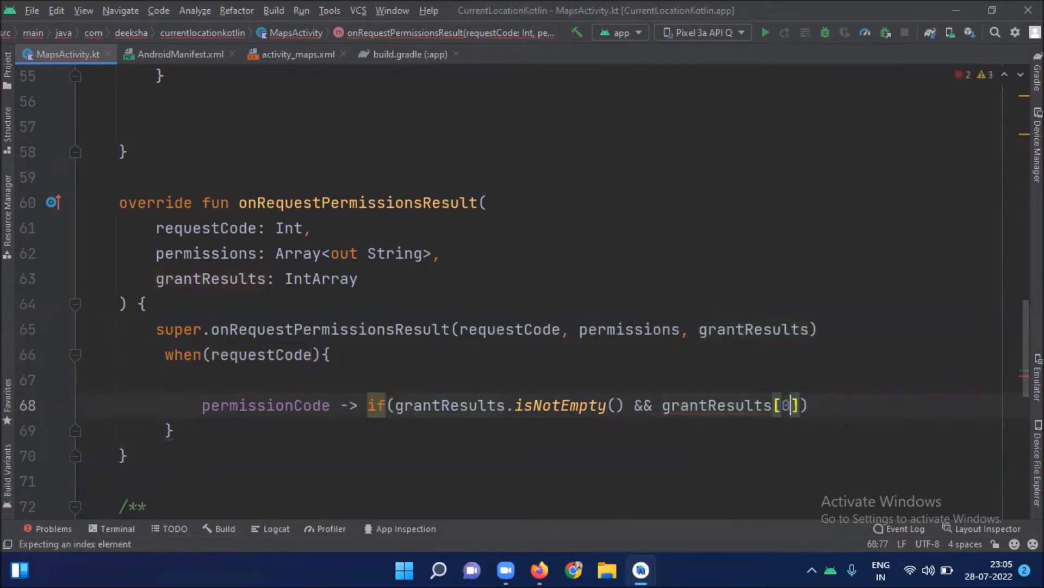
type("==")
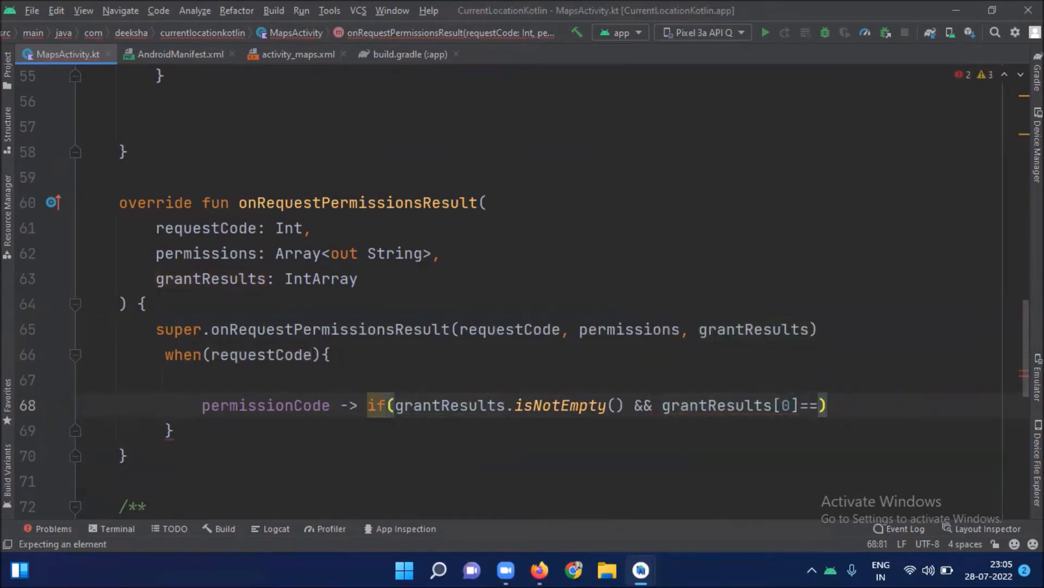
type("PackageManager)")
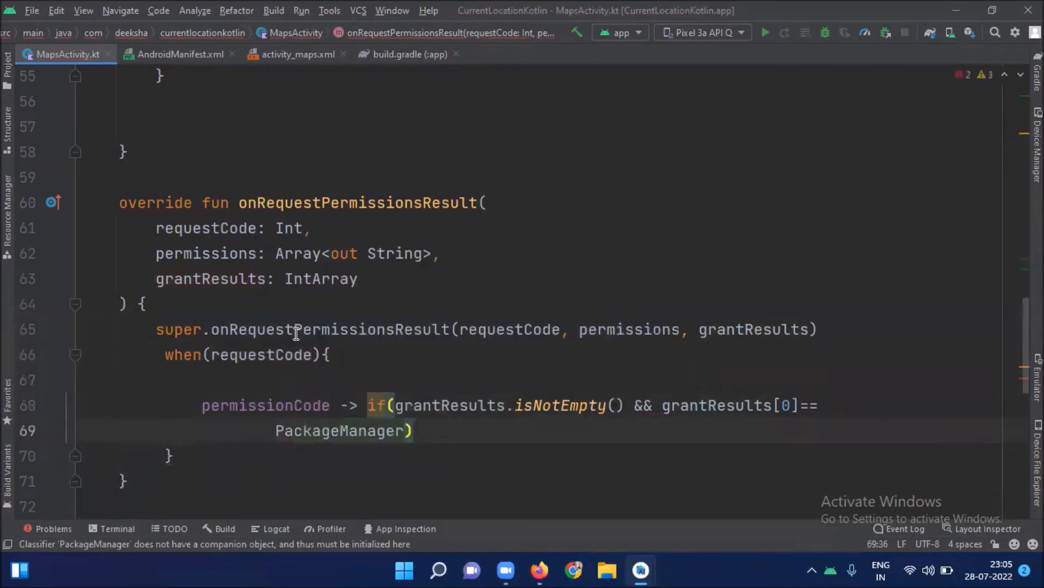
type(".PERMISSION_GRANTED){}")
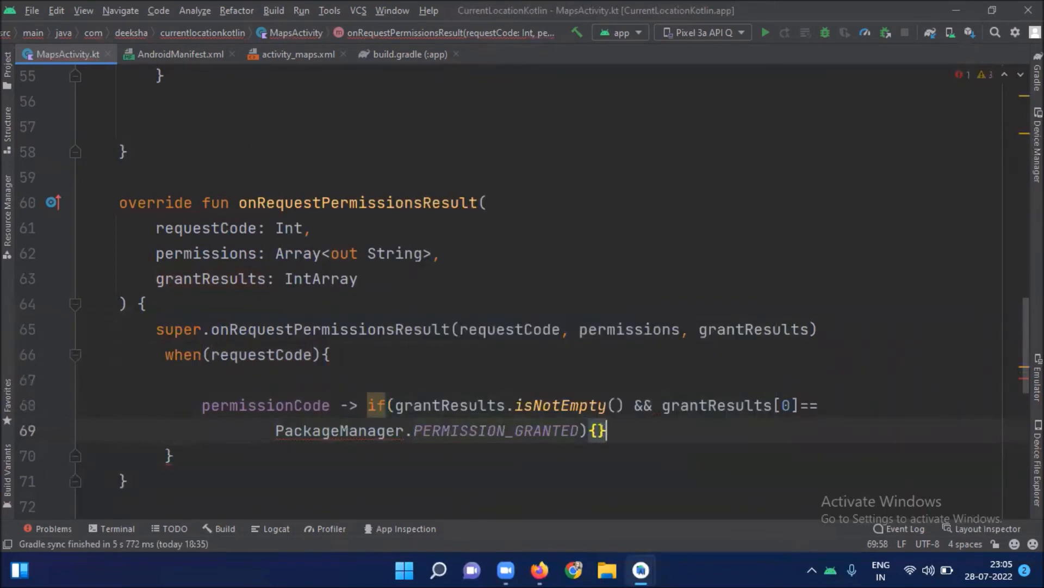
key("Enter")
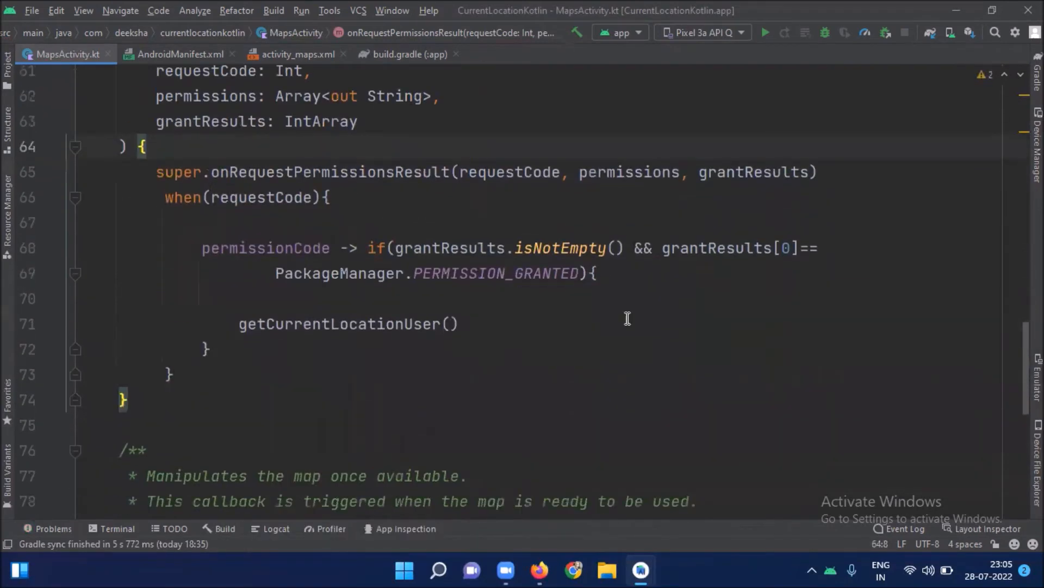
Declare val getLocation = fusedLocationProviderClient.lastLocation.addOnSuccessListener with a location lambda
scroll("up", 3)
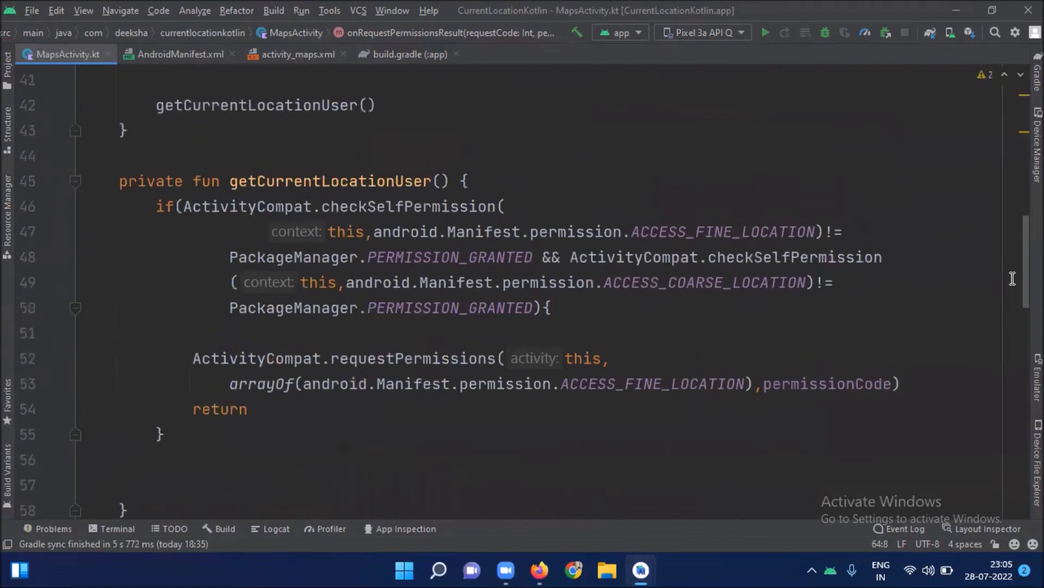
mouse_move(373, 206)
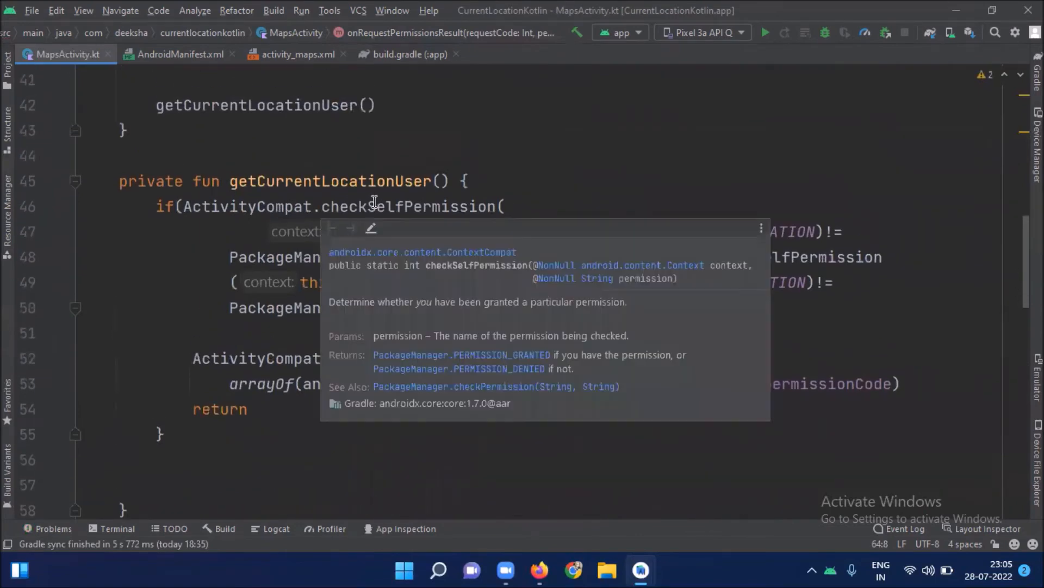
type("val")
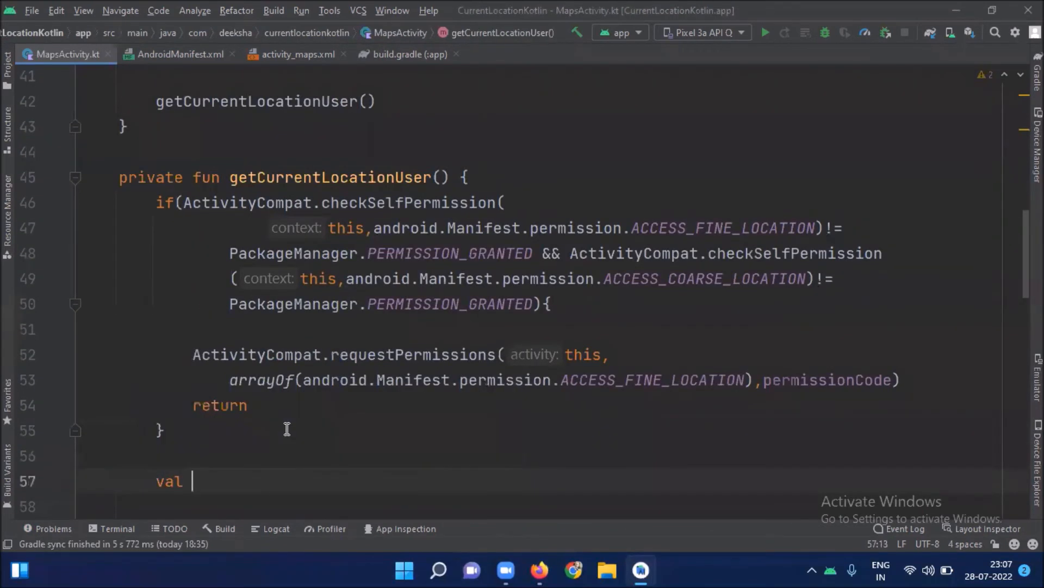
type("getLocat")
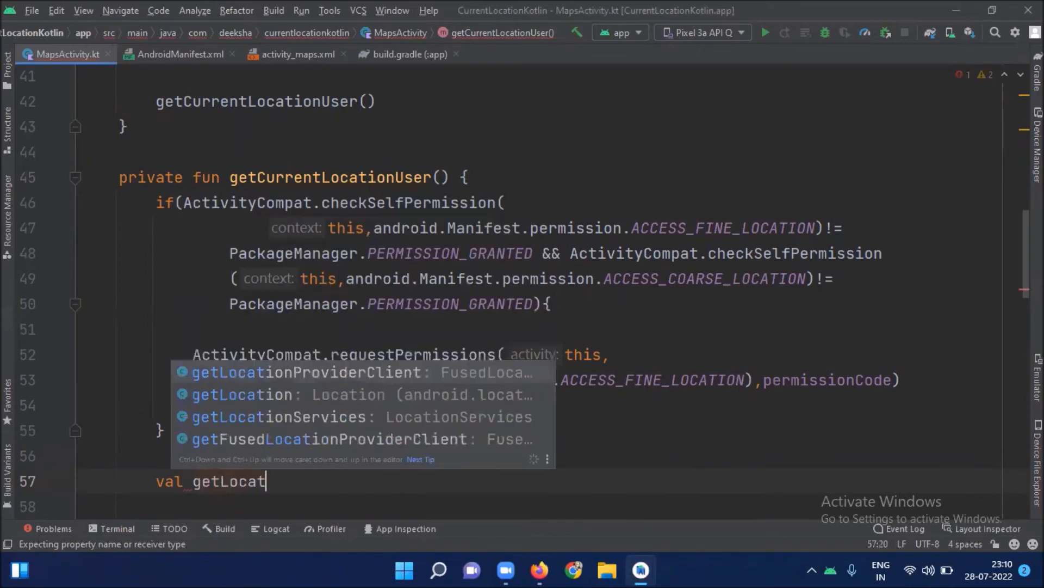
type("ion=")
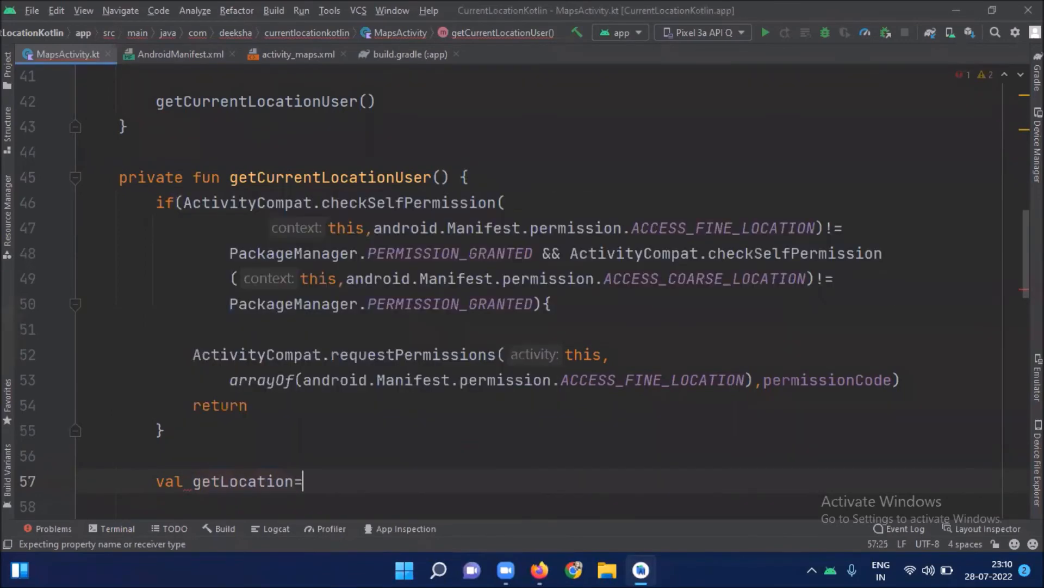
type("fusedLocationProviderClient")
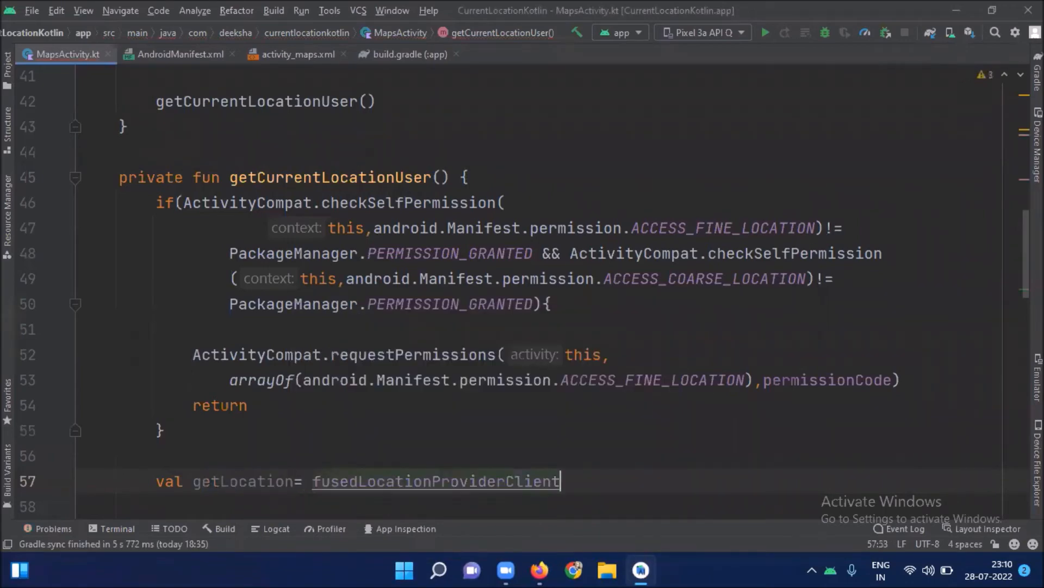
type(".lastLocation")
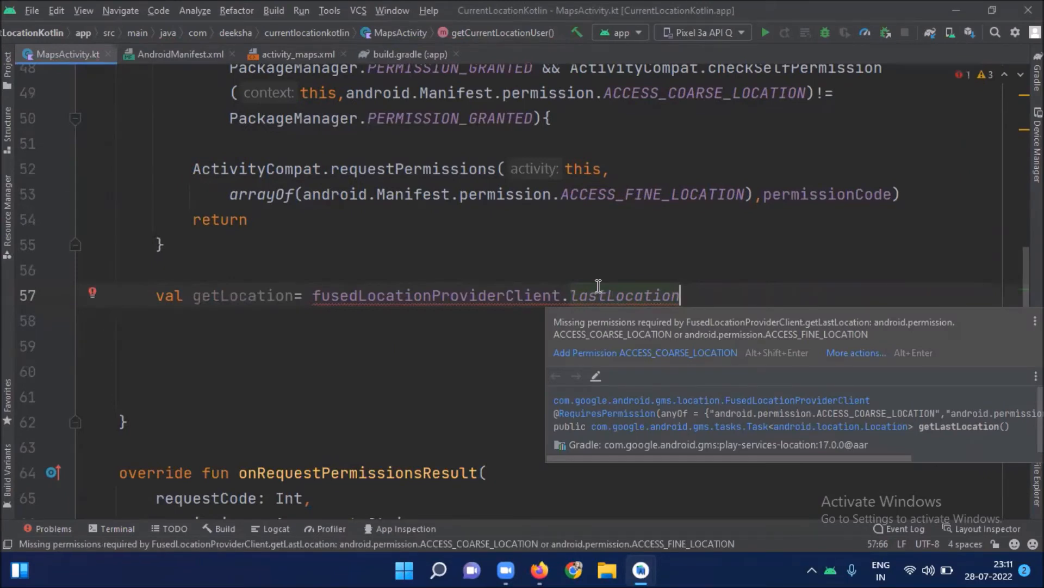
type(".add")
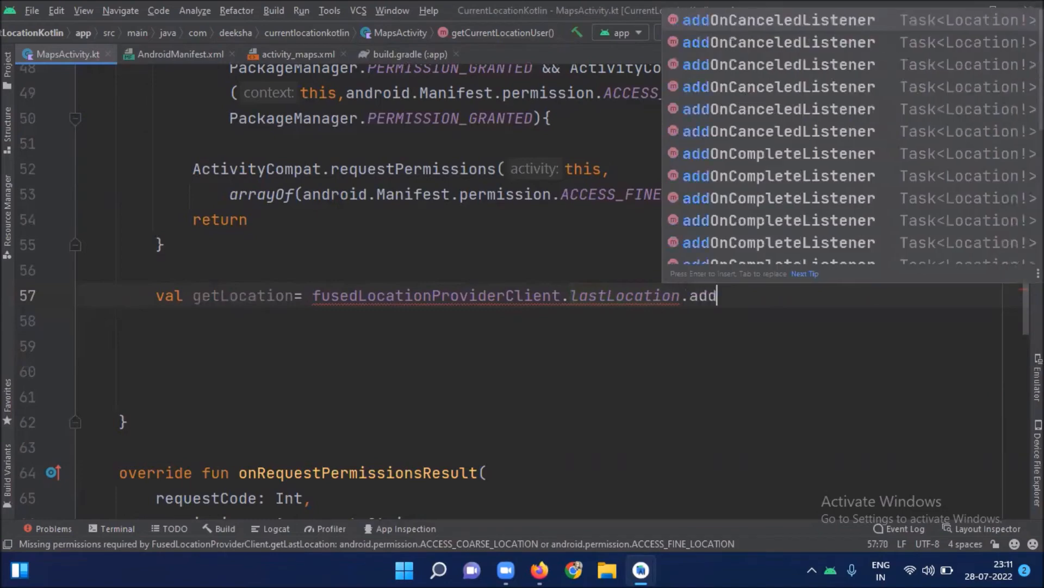
type("Ons")
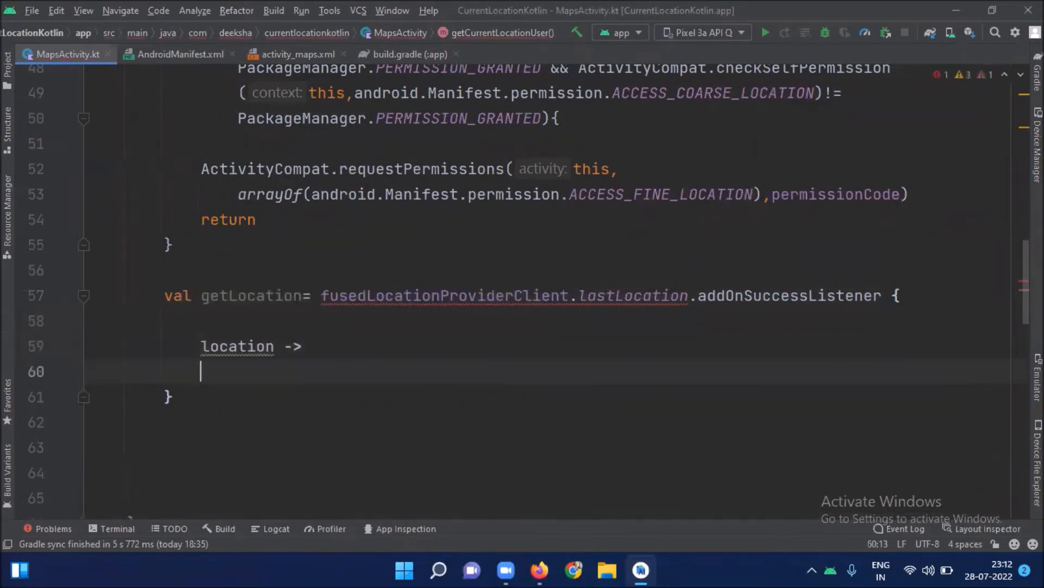
Add if(location != null) assigning location to currentLocation inside the listener
type("if(lov")
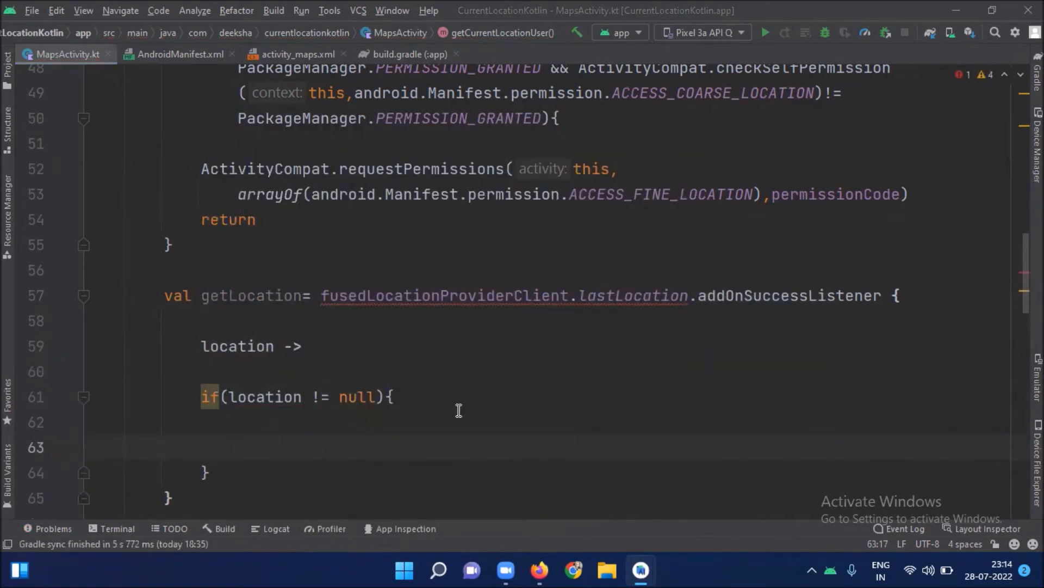
mouse_move(326, 411)
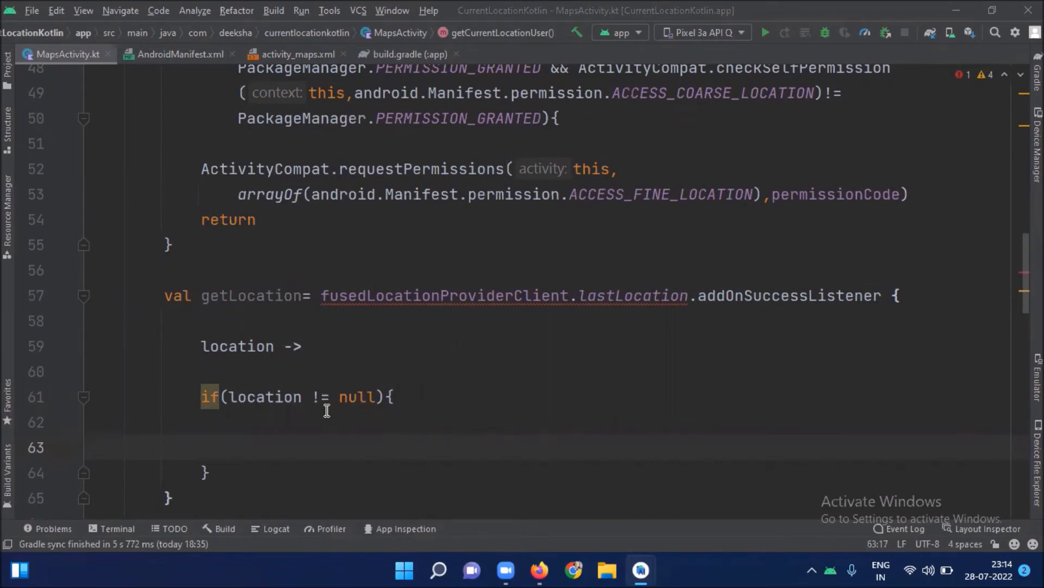
mouse_move(379, 415)
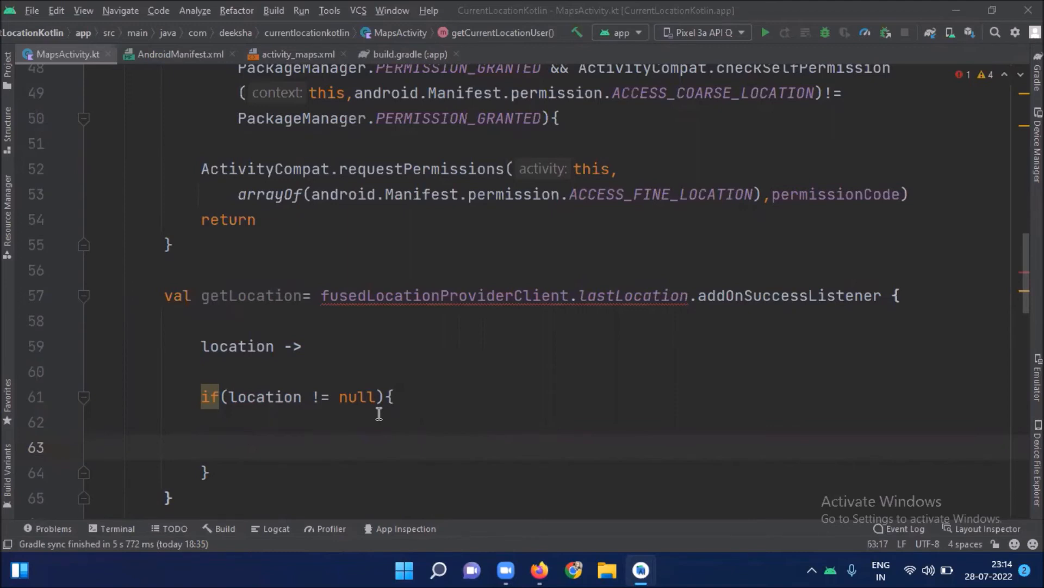
left_click(238, 430)
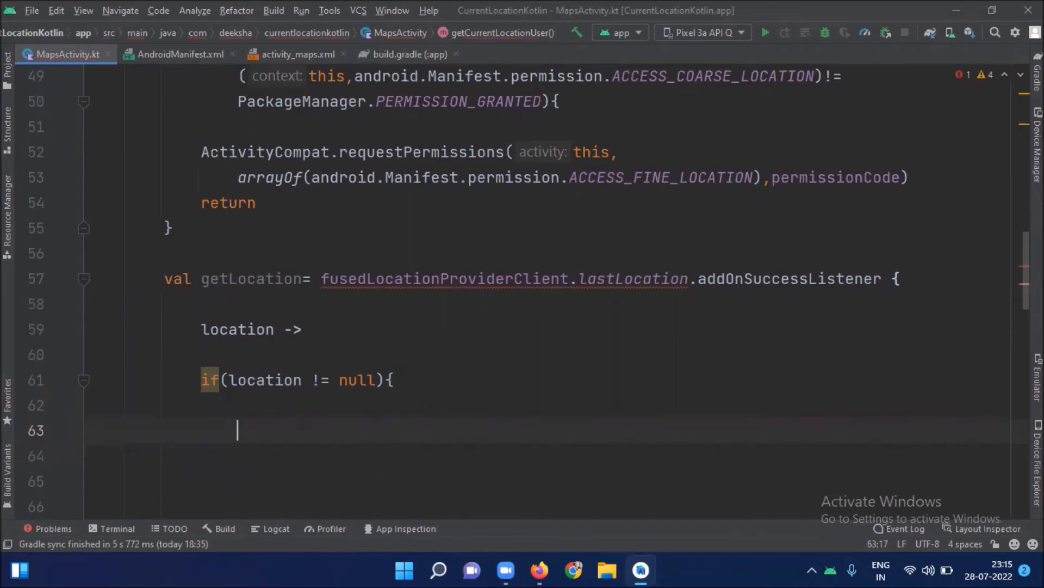
type("cu")
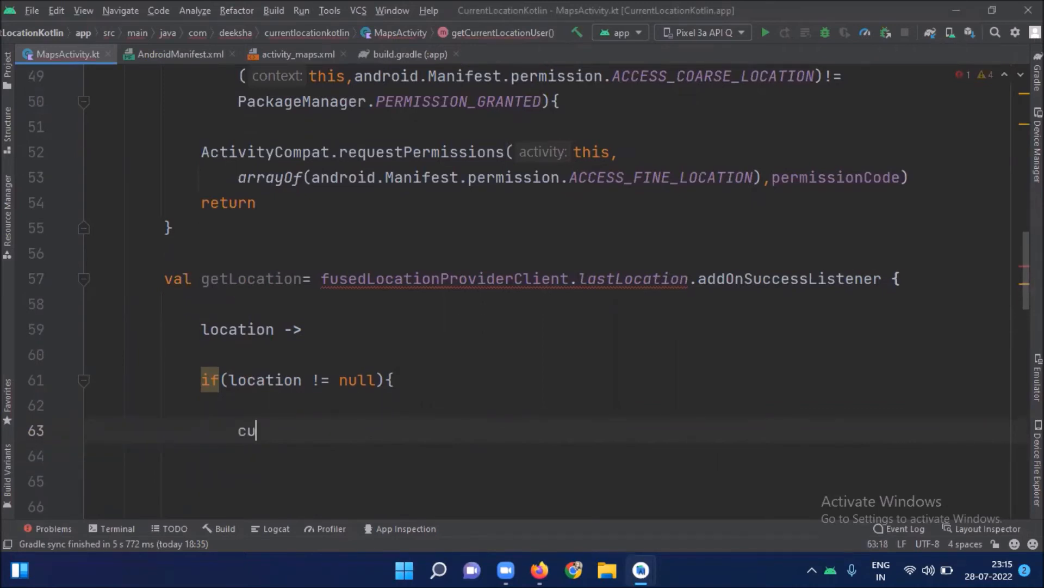
type("rre")
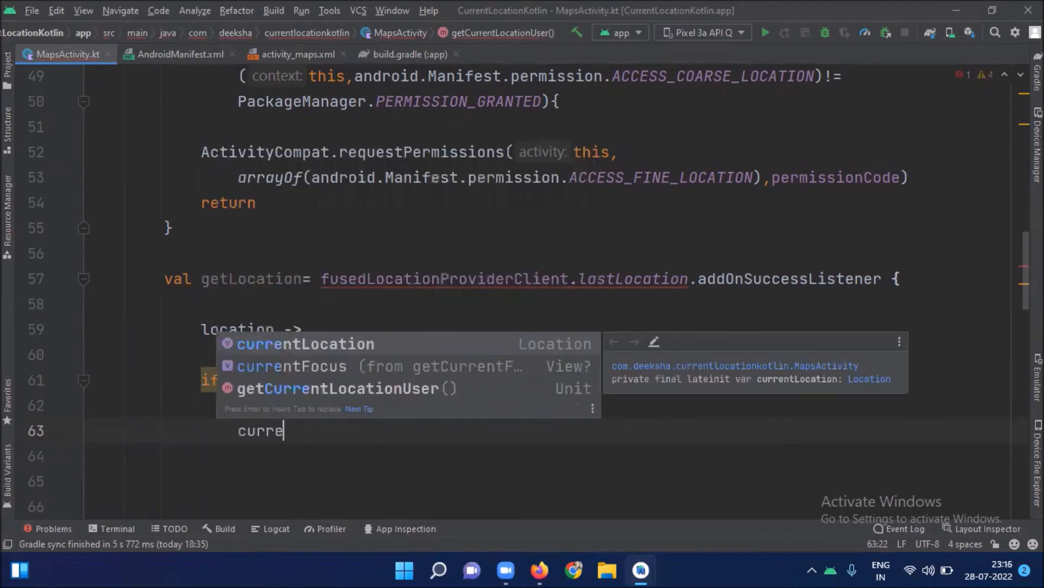
type("currentLocation =location")
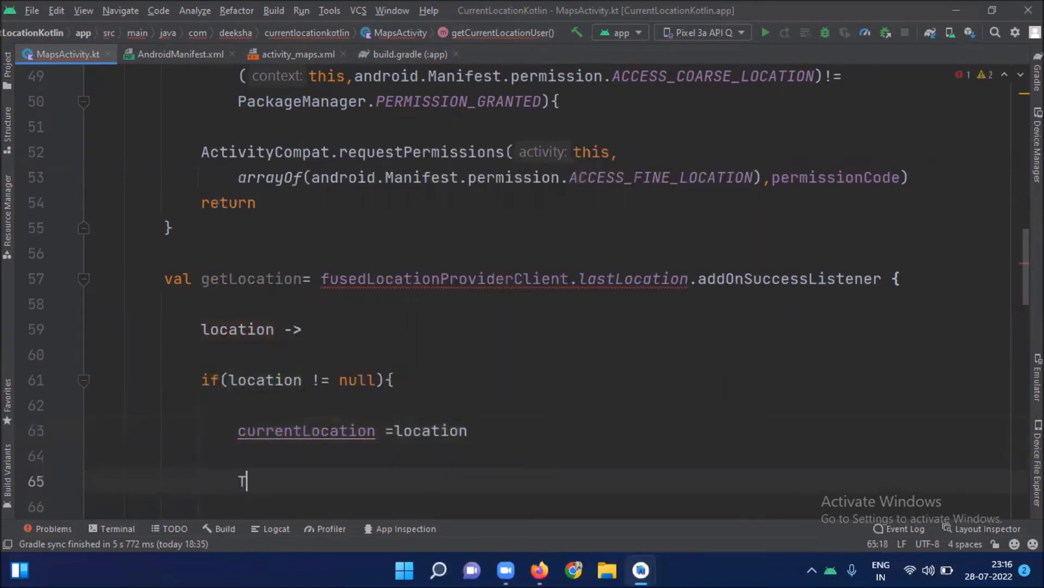
Show a LENGTH_LONG Toast of currentLocation's latitude and longitude as strings
type("oast.makeText(")
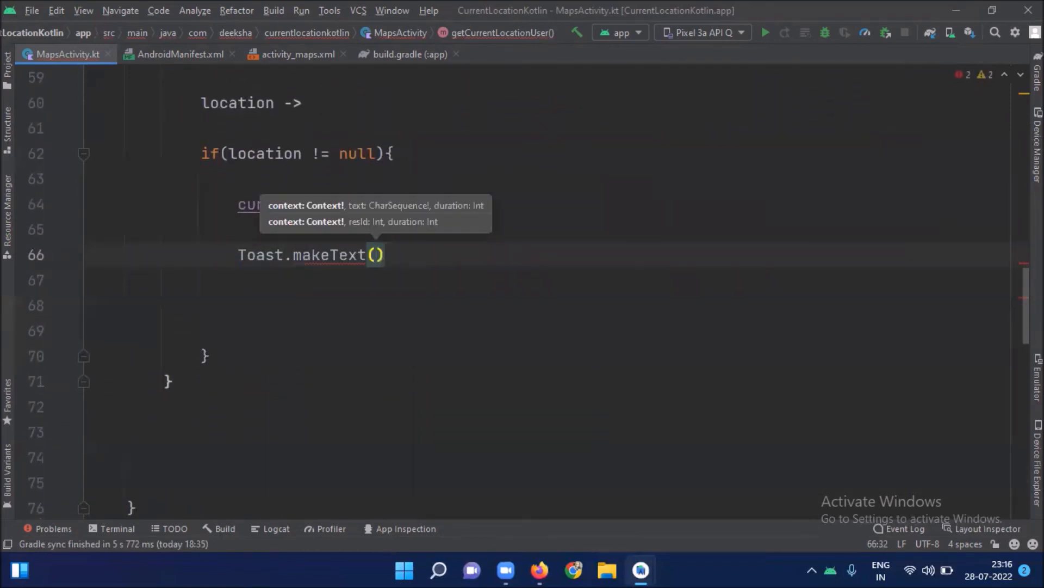
type("applicationContext, currentLocation.latitude.toString(")
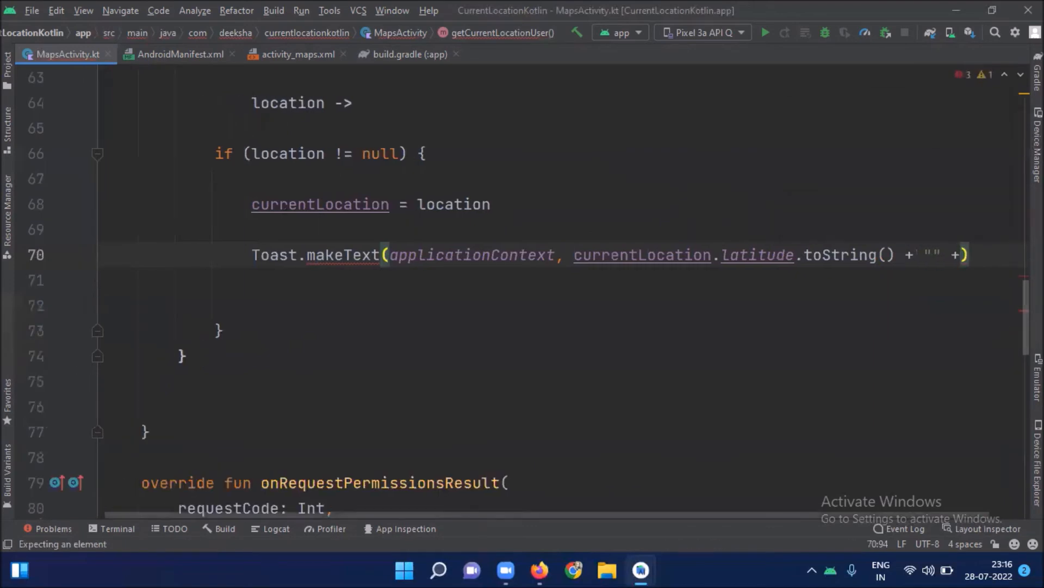
type("currentLocation.)")
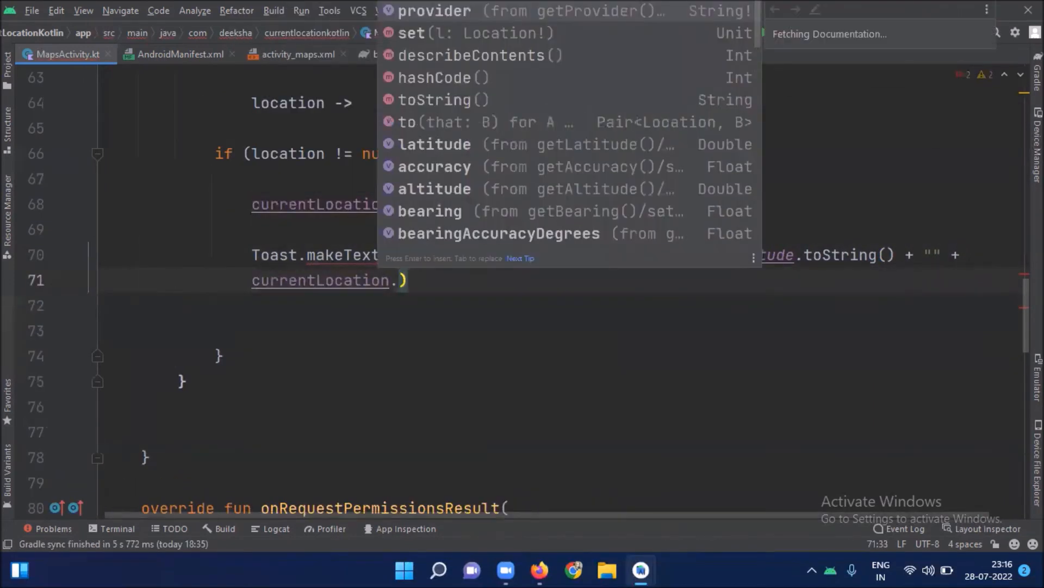
type("longitude")
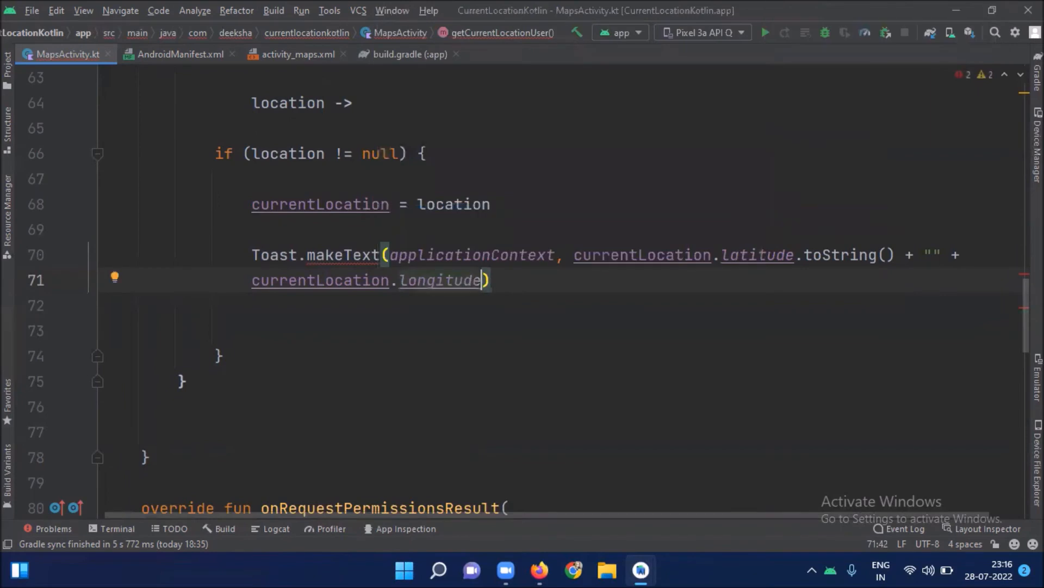
type(".toString()")
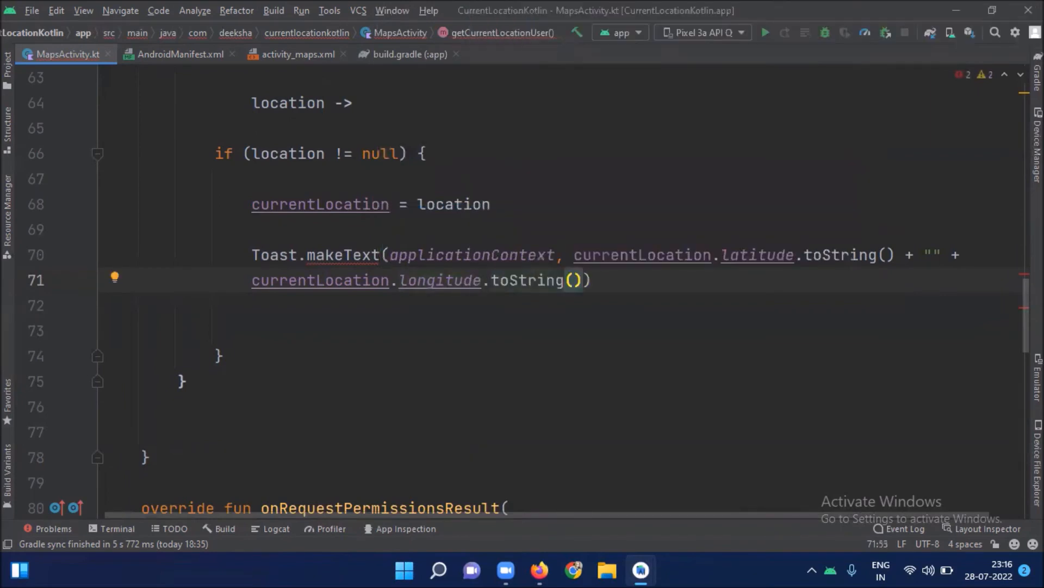
type(", Toast.LENGTH_LONG")
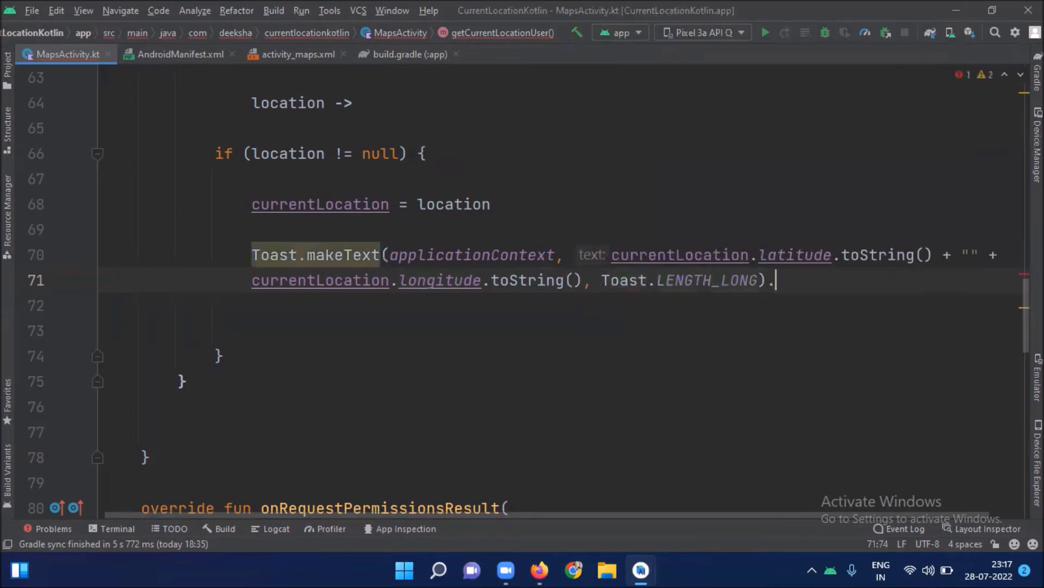
type("show()")
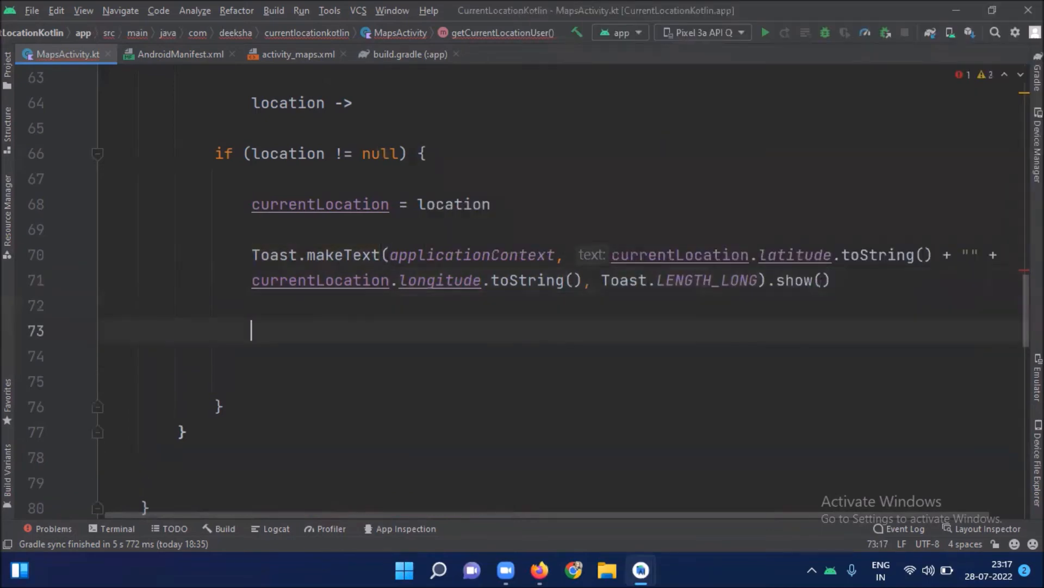
Move the mapFragment lookup and getMapAsync(this) lines from onCreate into the null-check block after the Toast
scroll("up", 3)
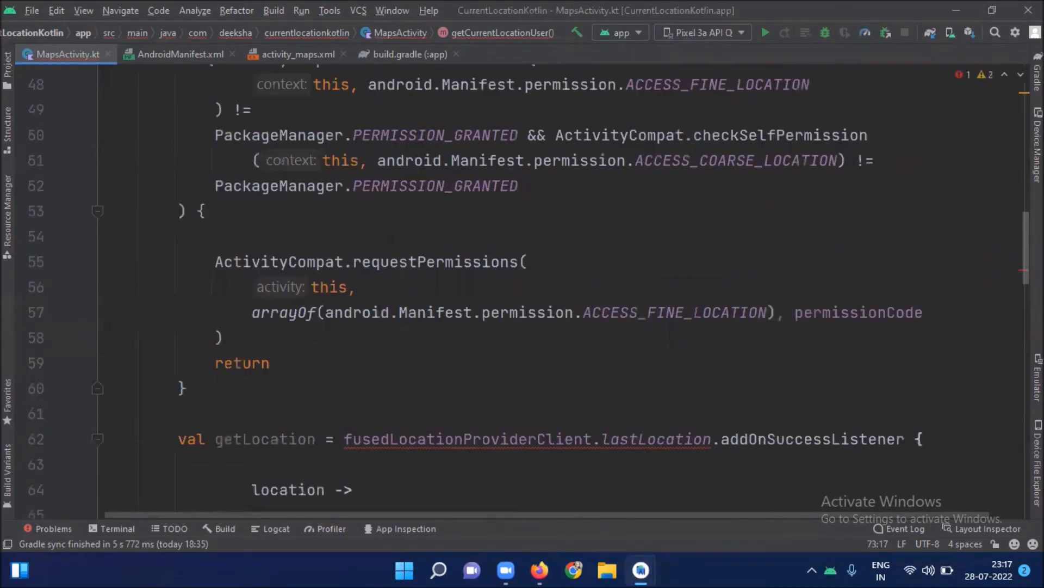
scroll("up", 3)
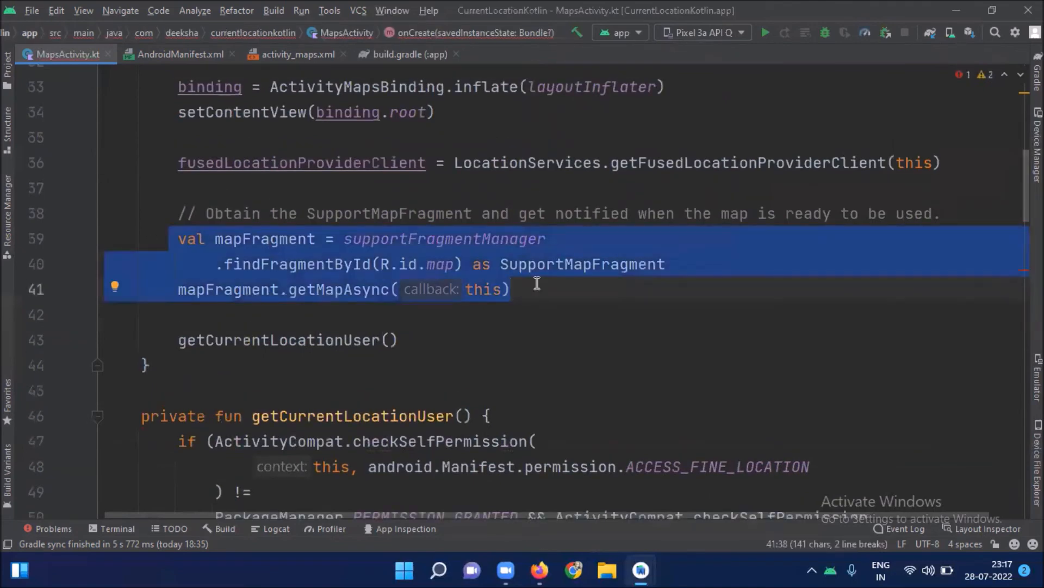
key("Delete")
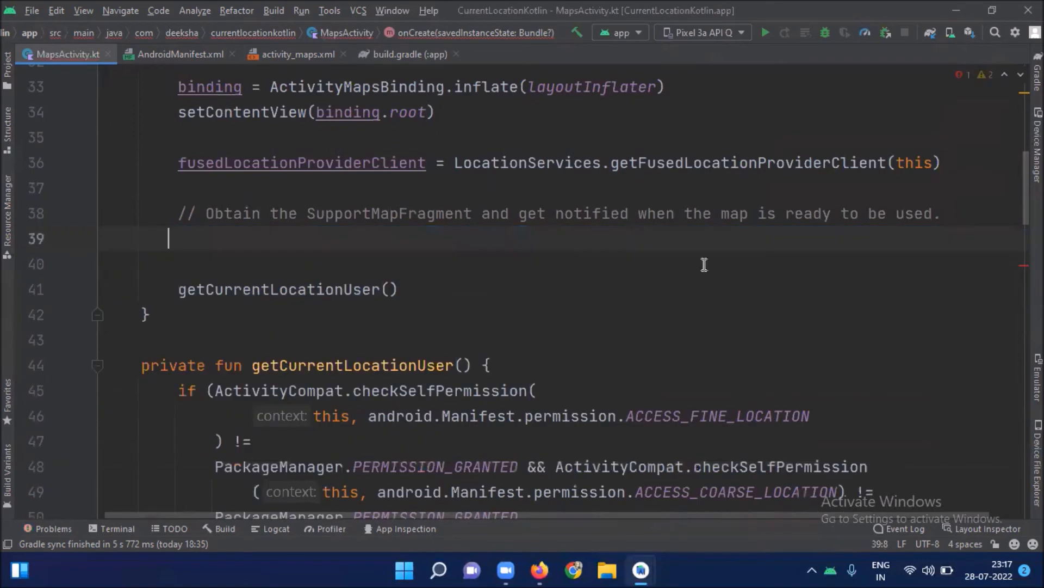
scroll("down", 3)
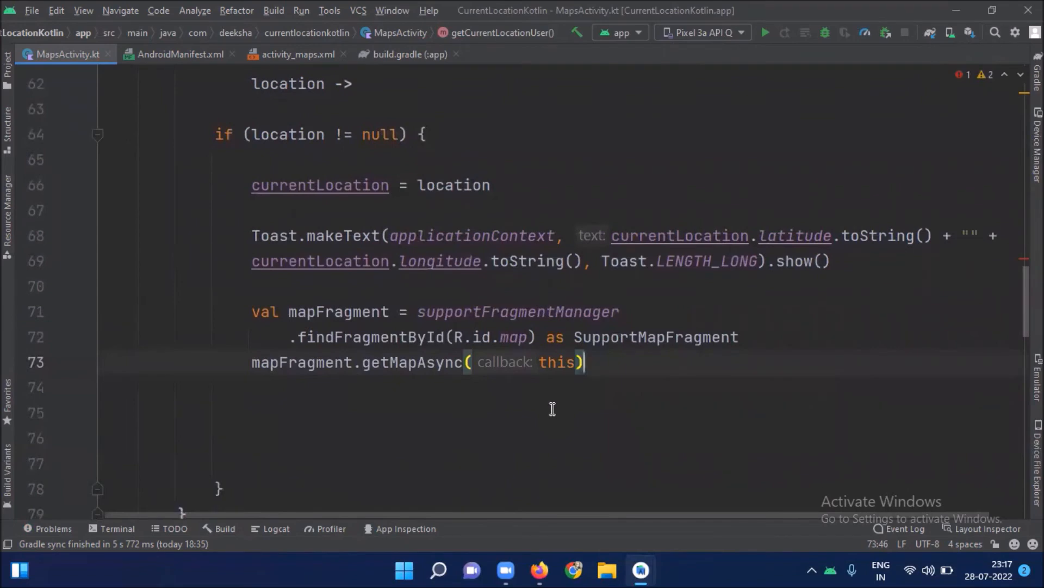
scroll("down", 3)
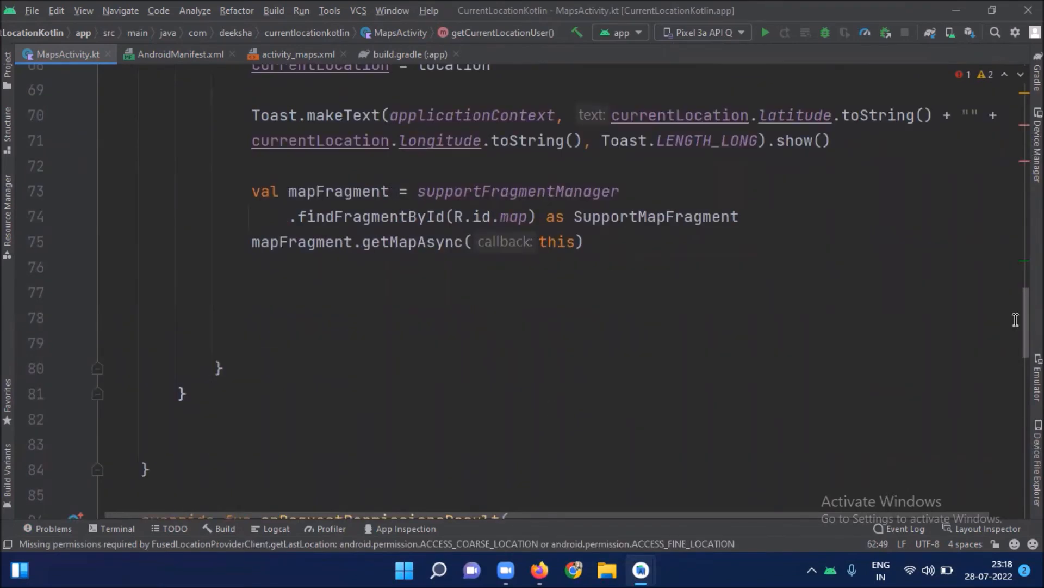
scroll("up", 3)
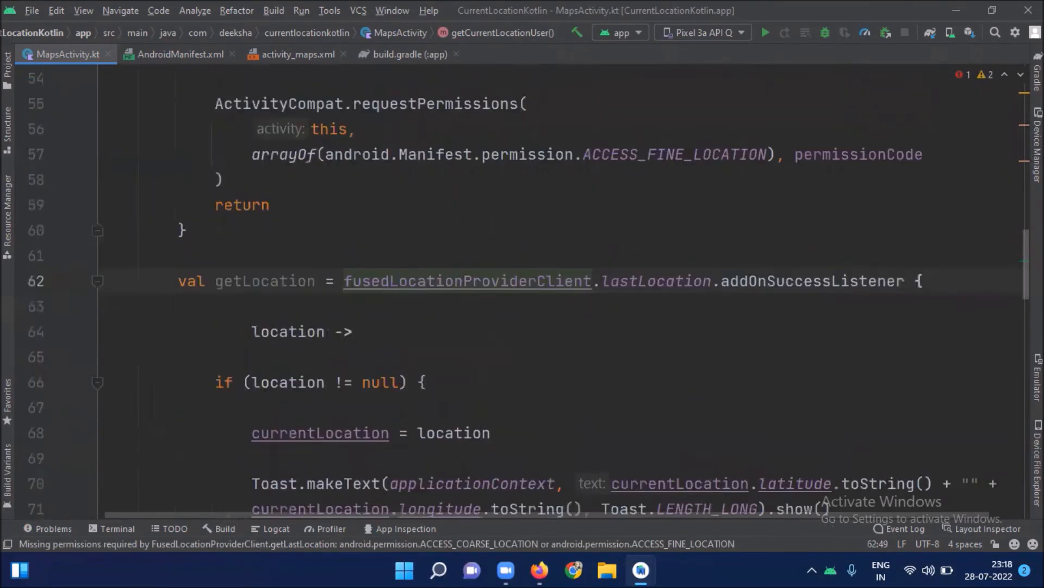
scroll("down", 3)
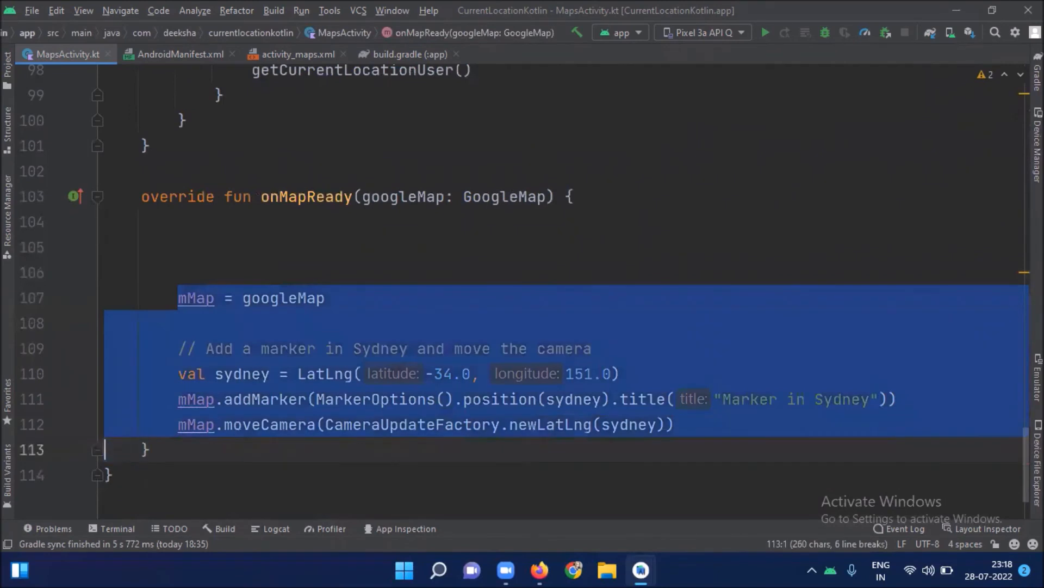
Declare val latLng = LatLng(currentLocation.latitude, currentLocation.longitude) and start the markerOptions line
type("val latLng =LatLng")
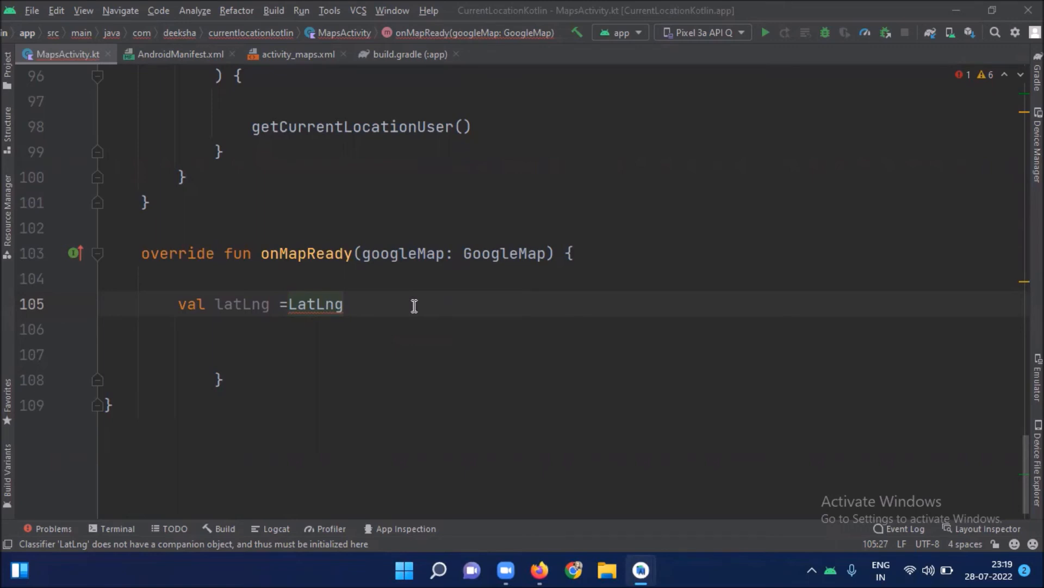
type("()")
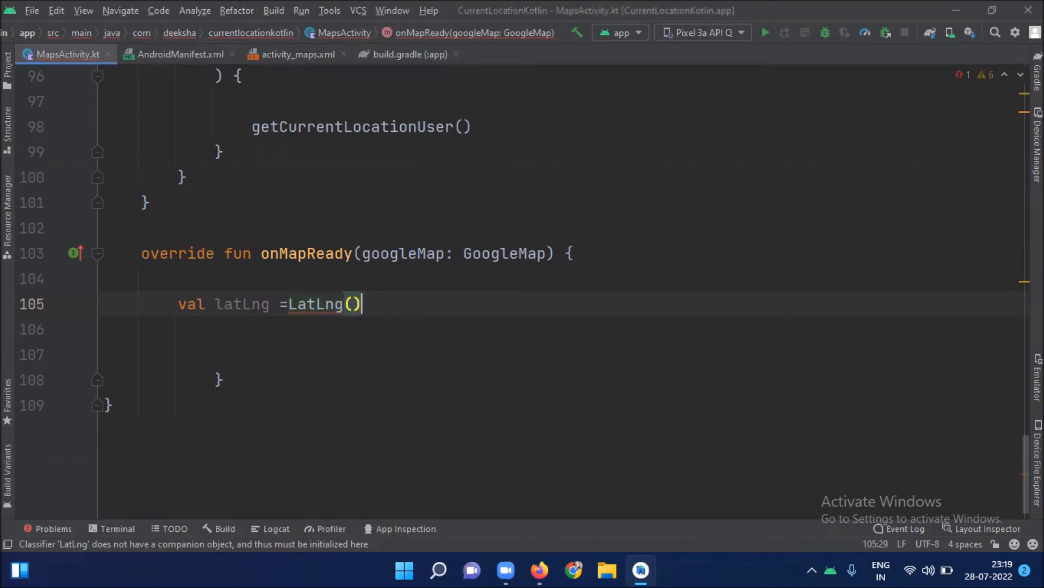
type("currentLocation")
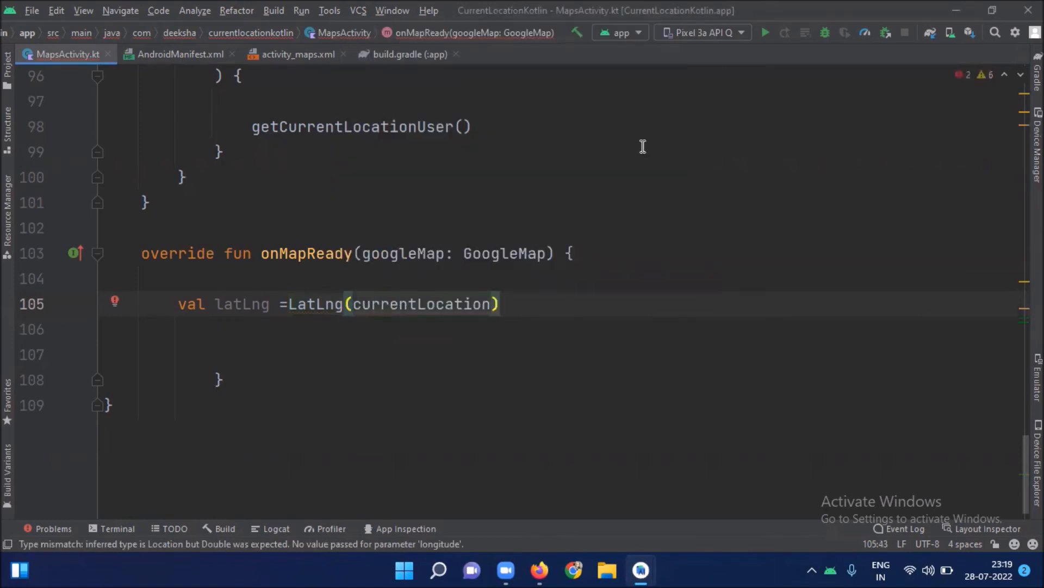
mouse_move(300, 243)
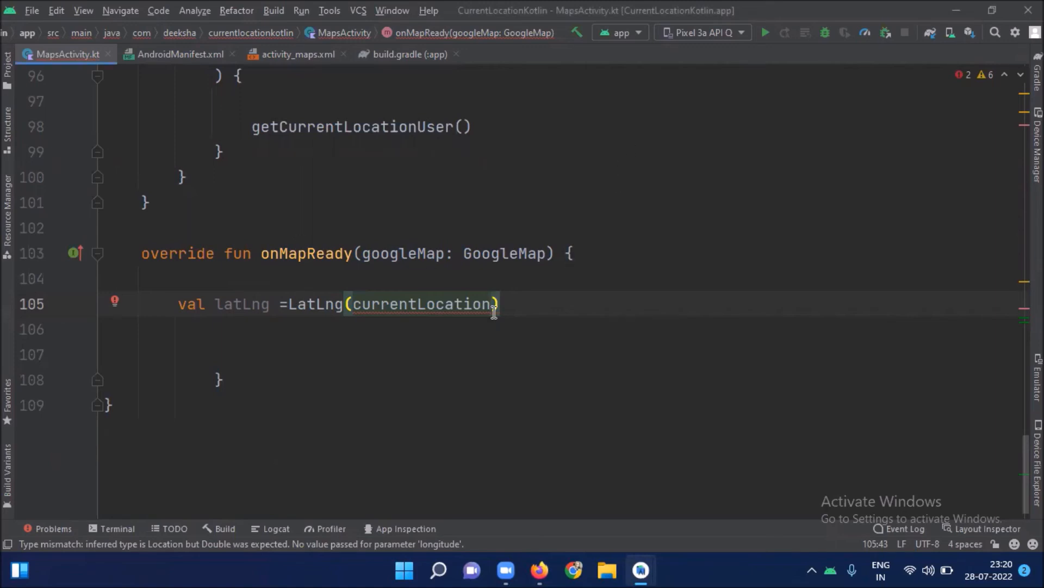
type(".latitude")
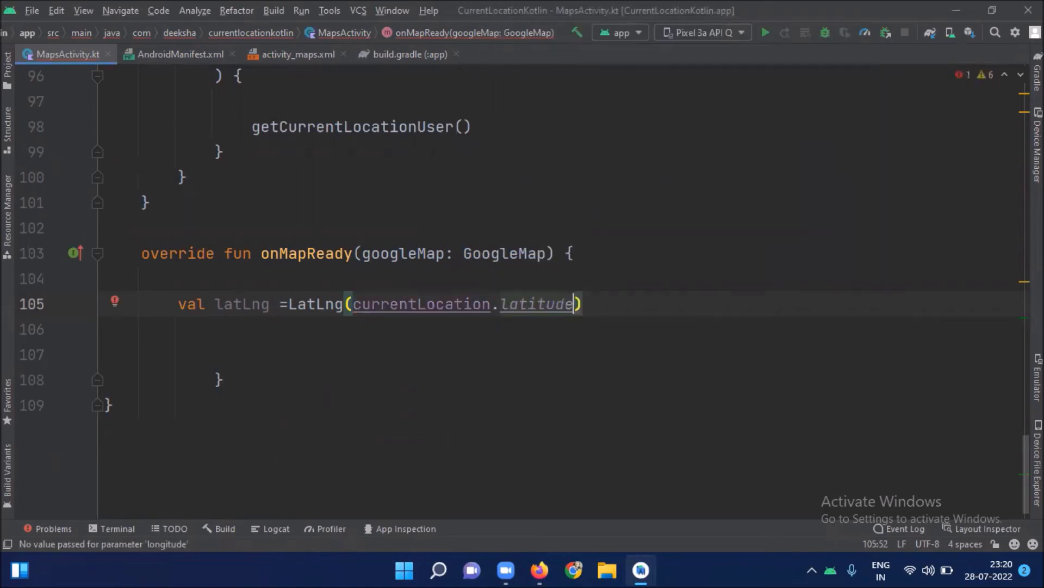
type(",c")
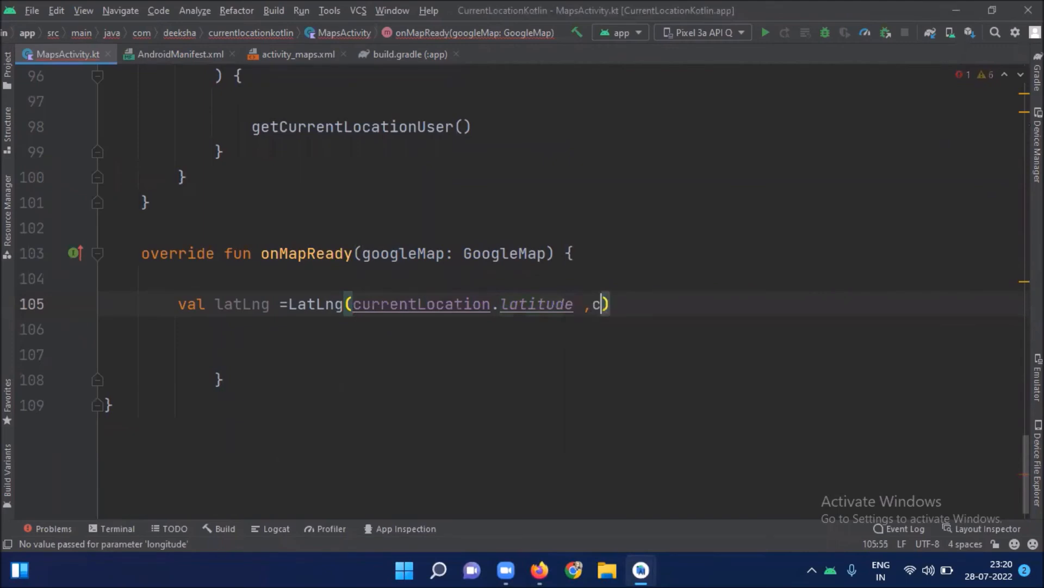
type("urrentLocation.")
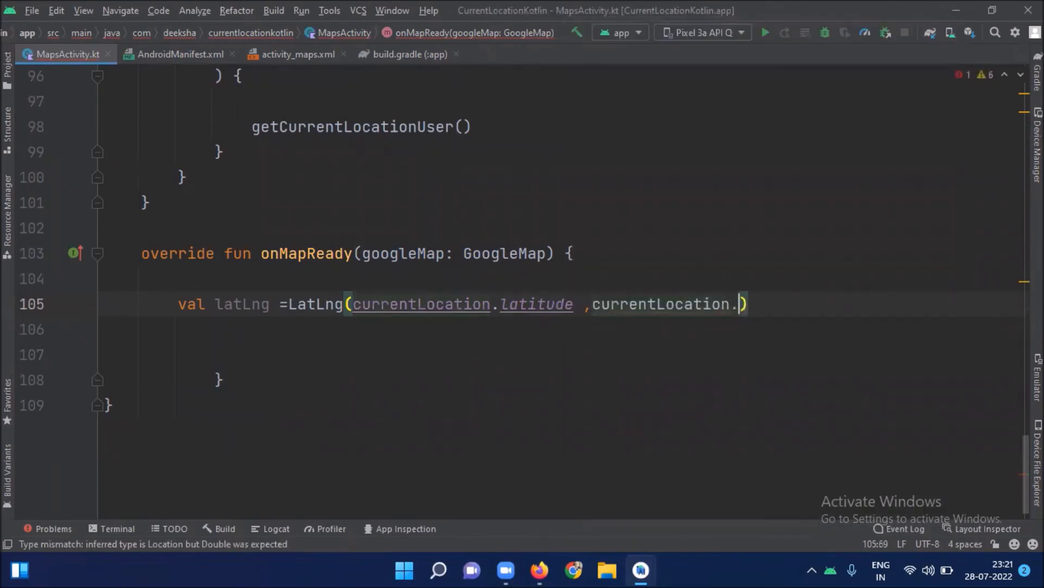
type("longitude")
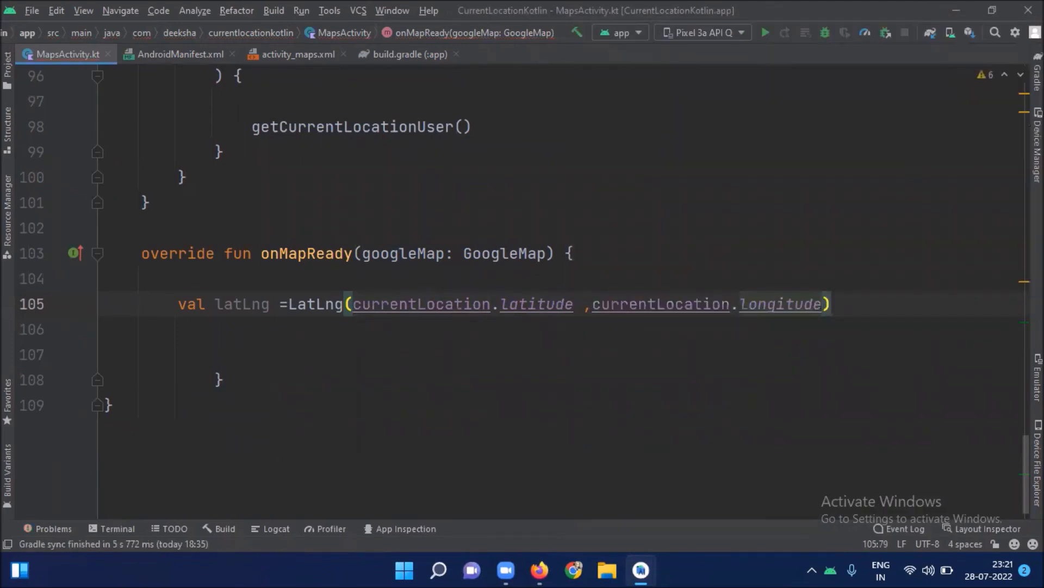
key("enter")
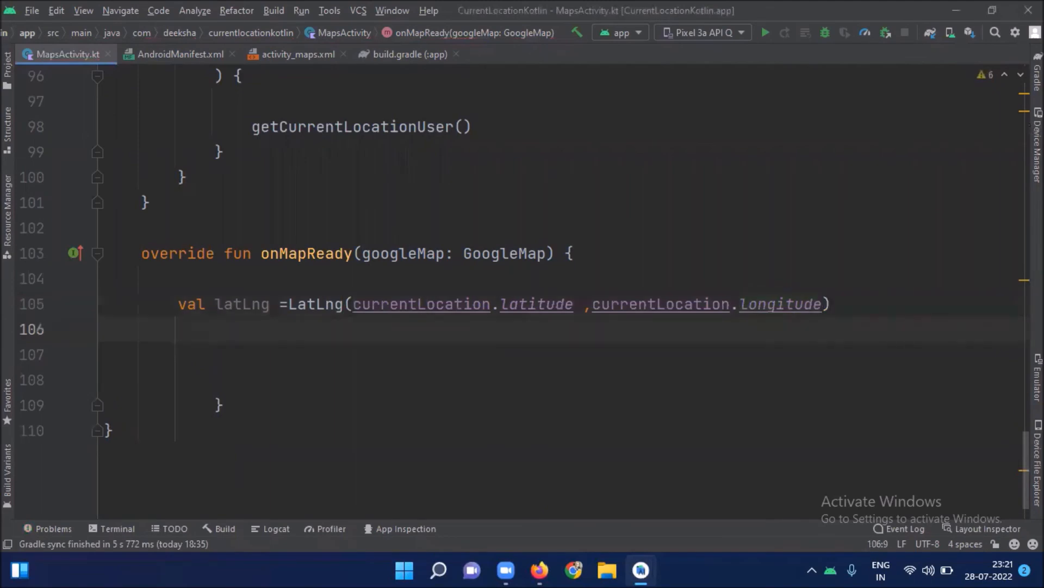
type("val markerOptions=")
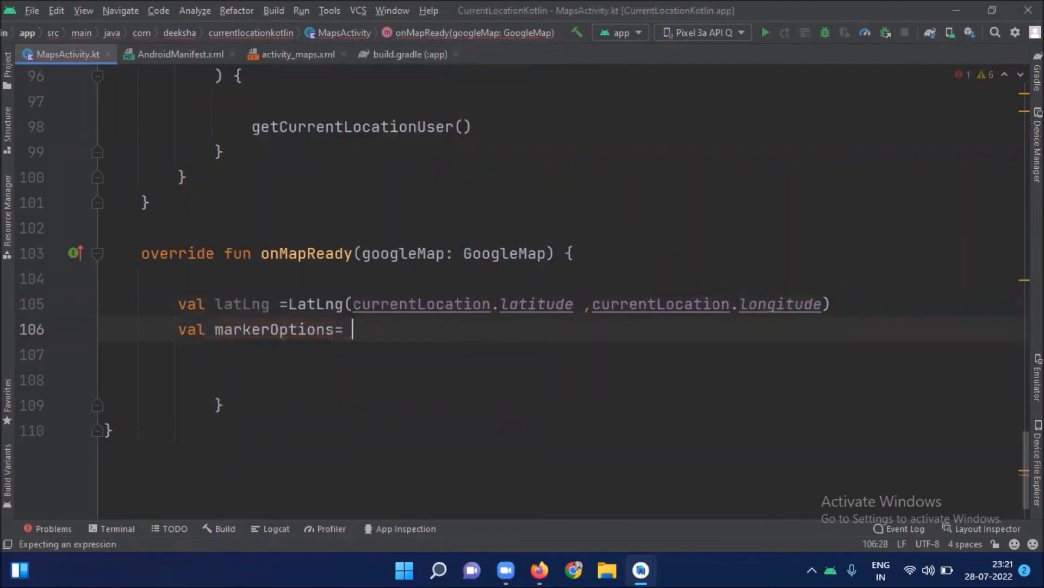
Declare markerOptions as MarkerOptions().position(latLng).title("Current Location")
type("MarkerOptions(")
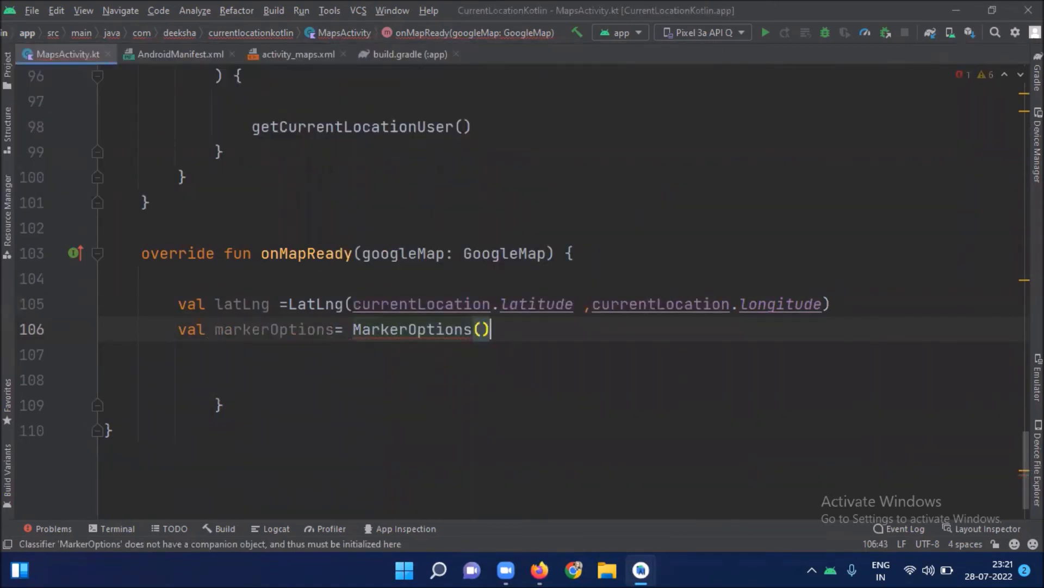
type(".position(")
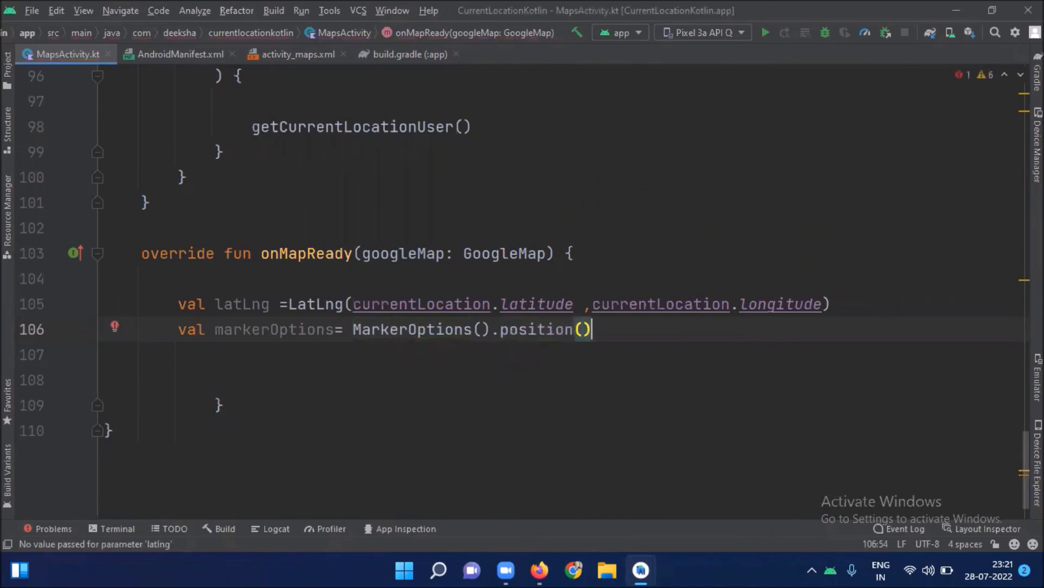
type("latLng")
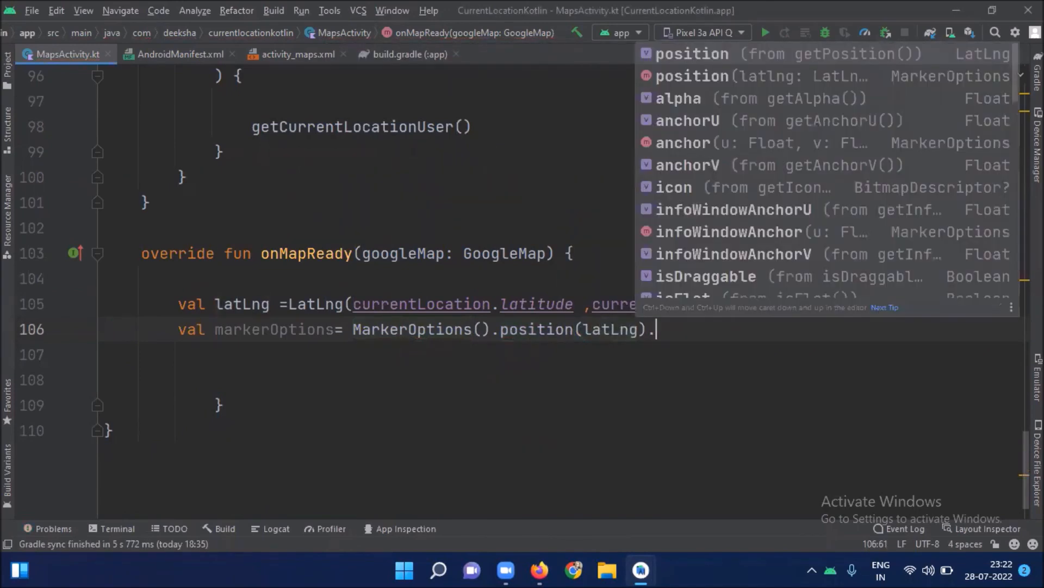
type("title(\"")
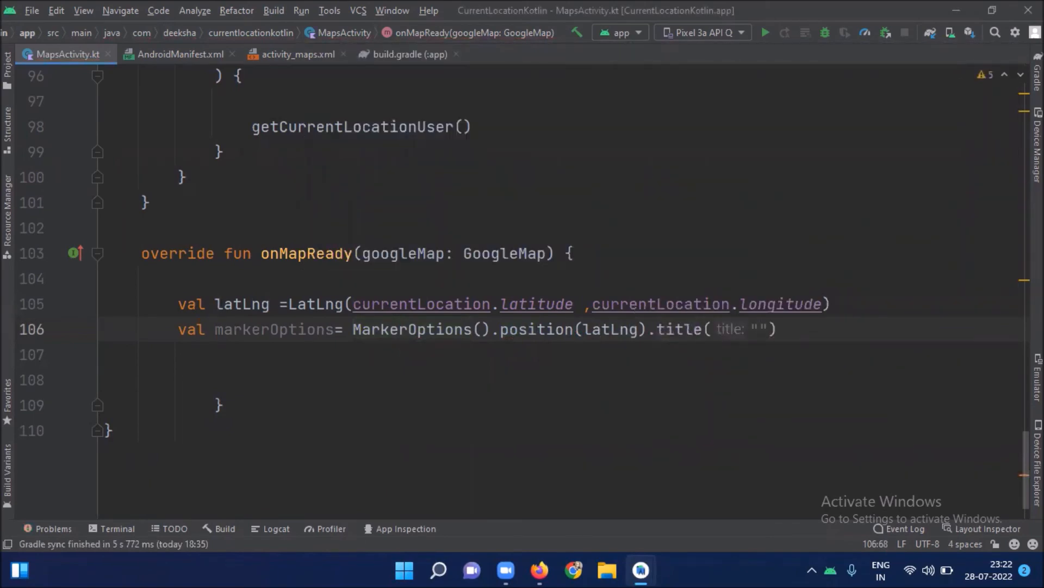
type("Current Location")
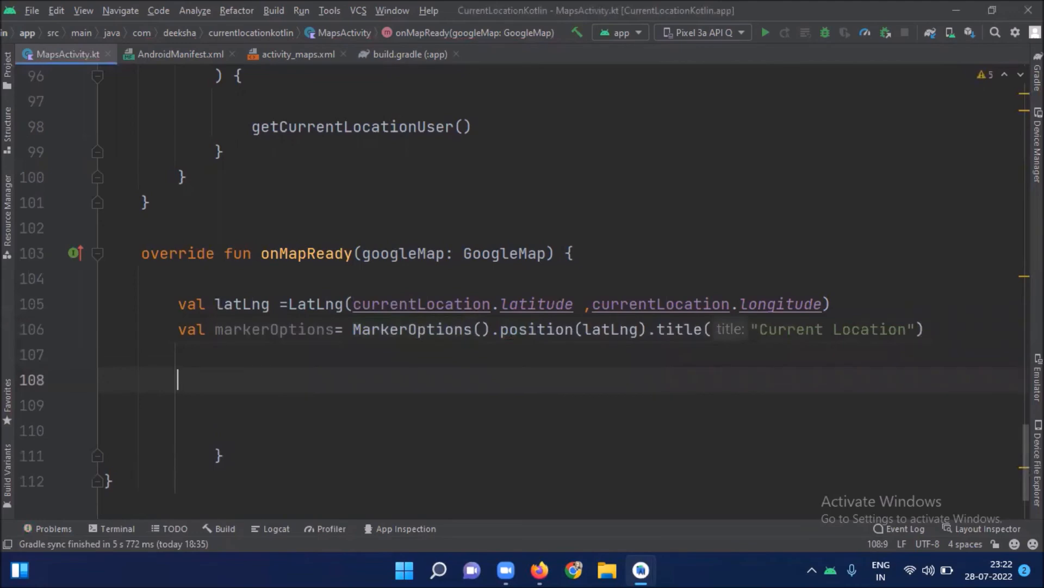
Animate the camera with CameraUpdateFactory.newLatLng(latLng)
type("googleMap?.")
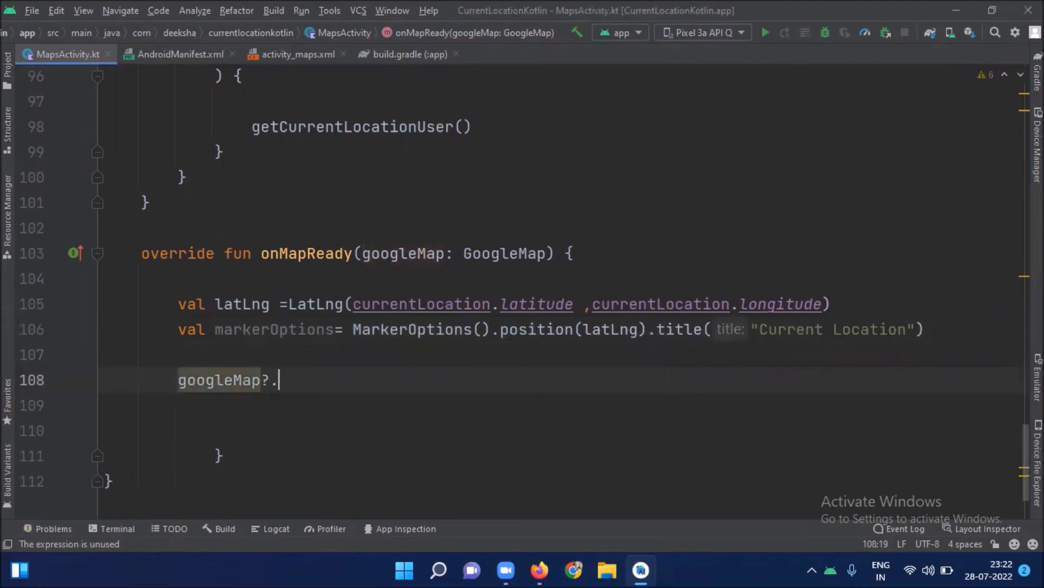
type("animateCamera(")
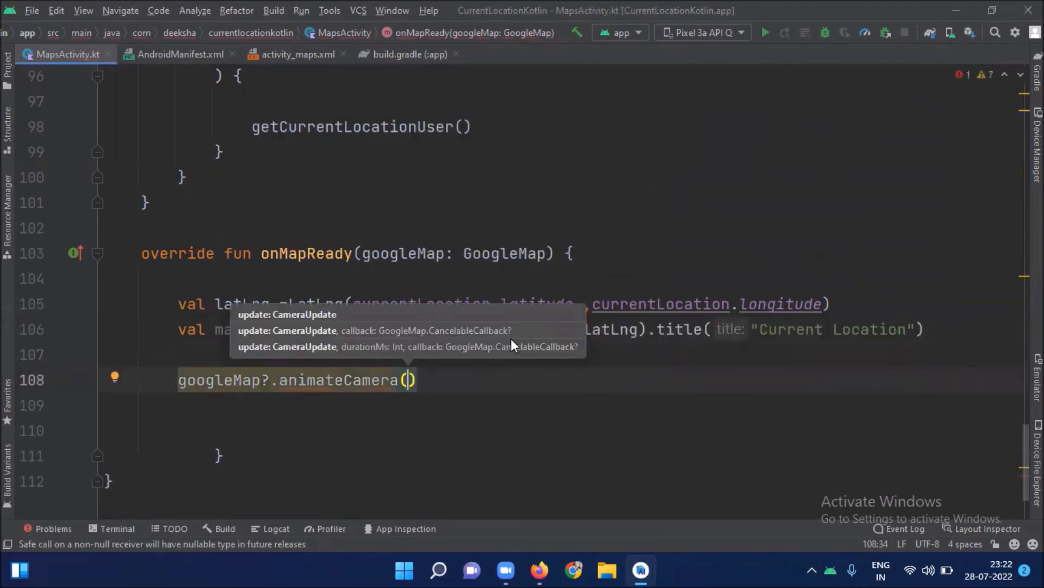
type("CameraUpdateFactory.")
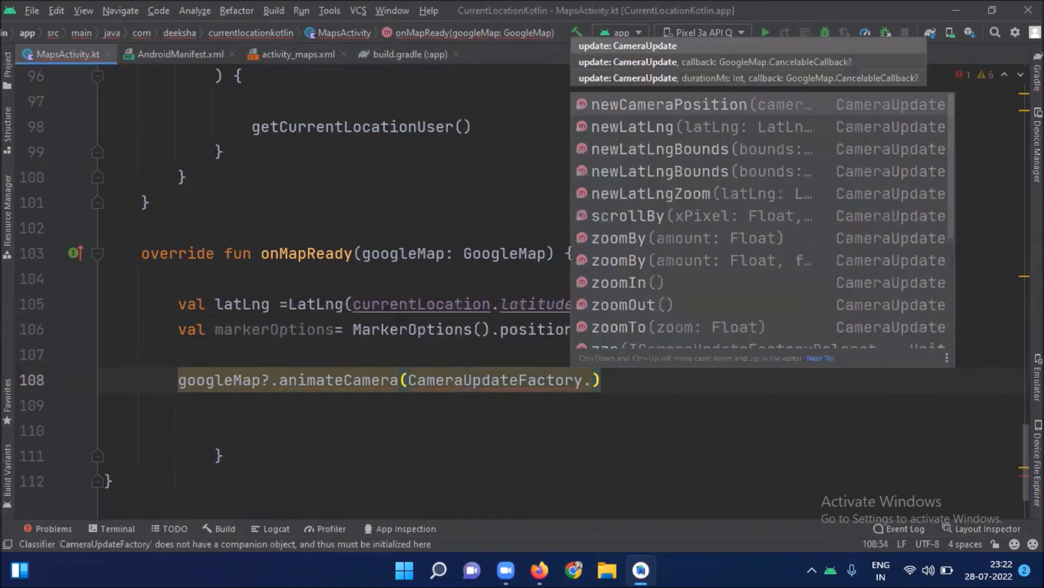
type("newLatLng(latLn")
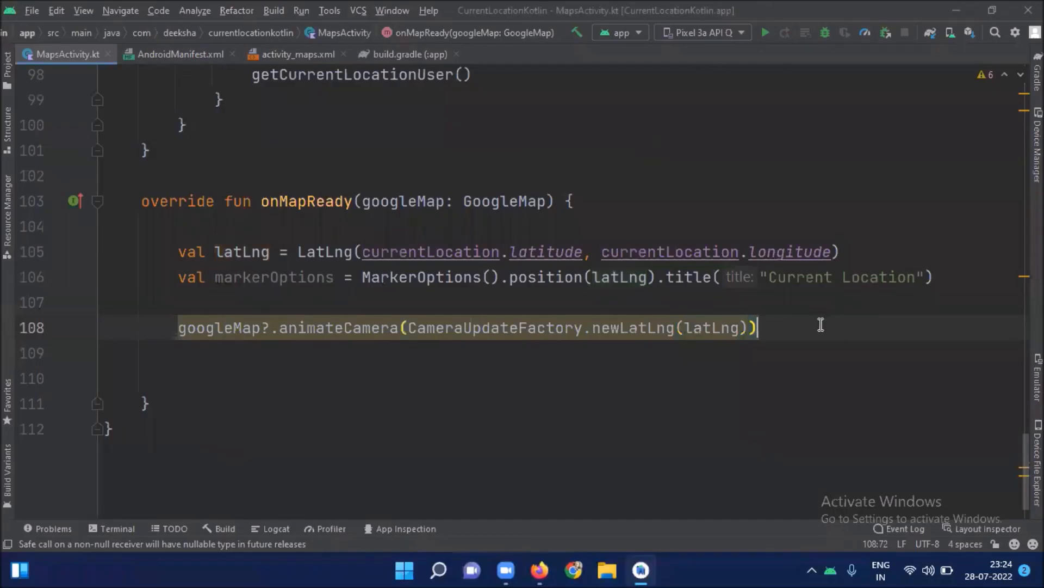
Animate to newLatLngZoom(latLng, 7f) and add the marker from markerOptions
type("googleMap?.animateCamera()")
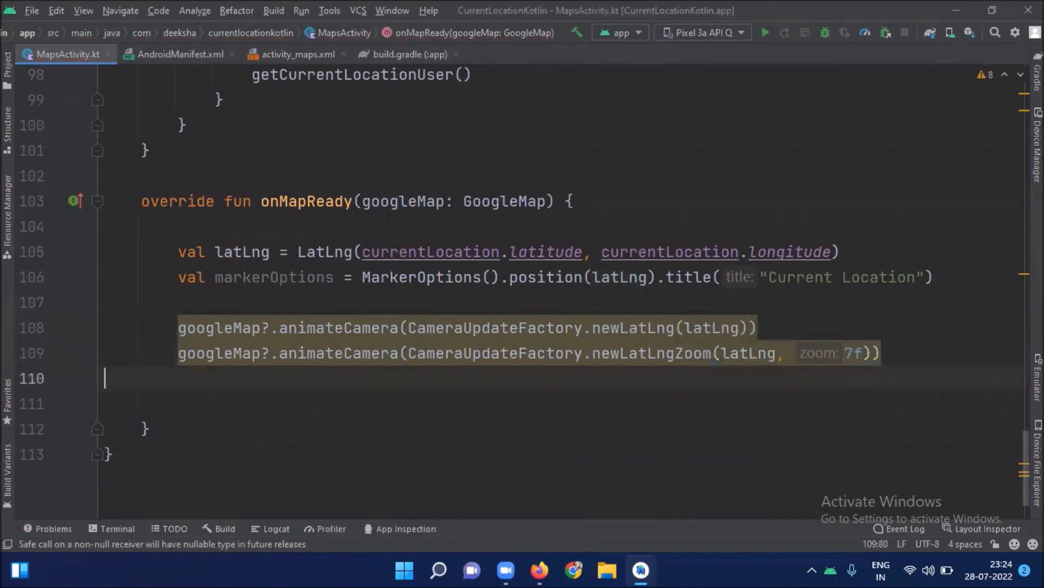
type("googleMap?.addMarker(")
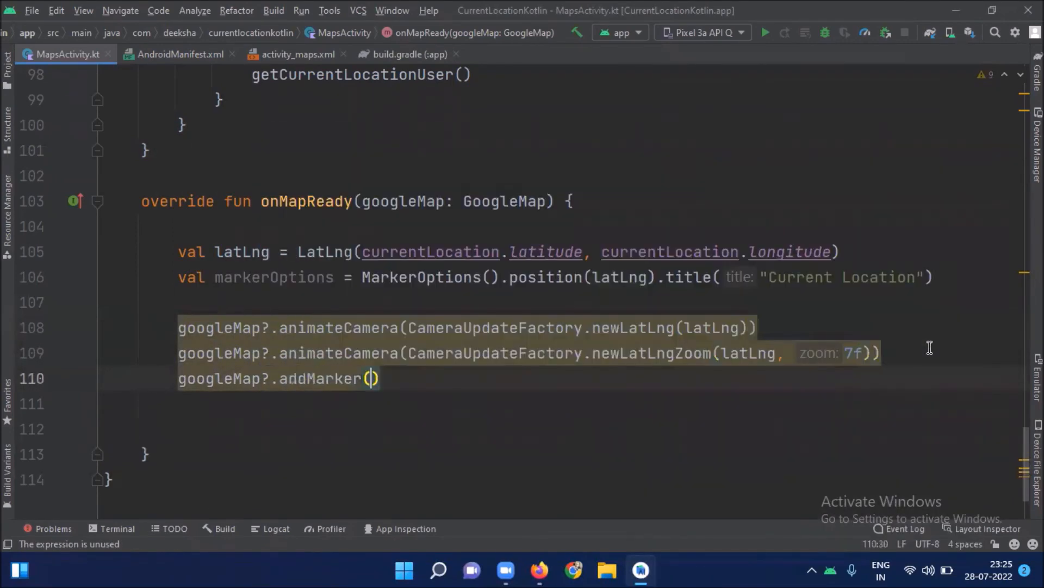
type("markerOptions")
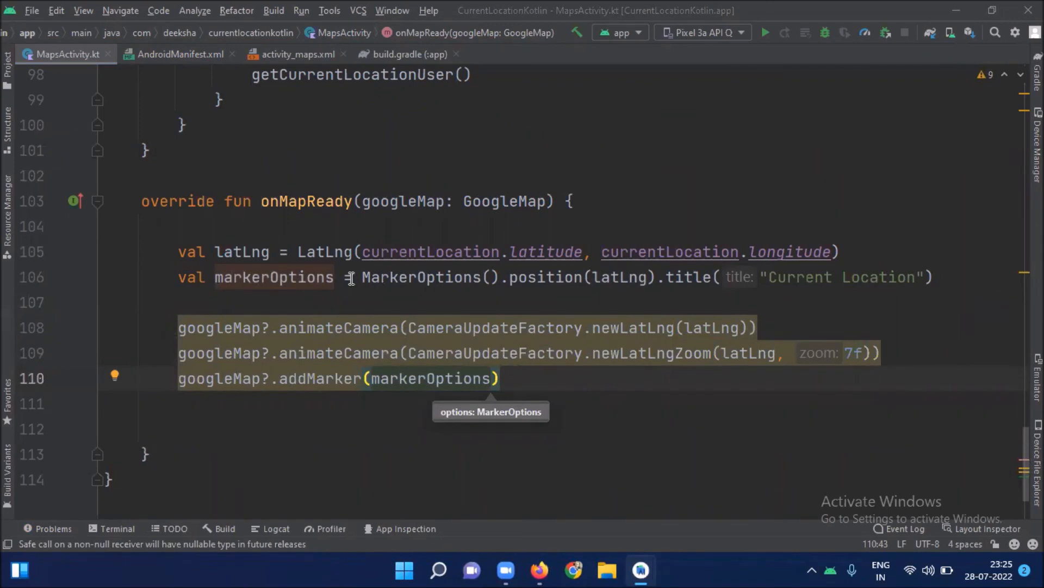
mouse_move(479, 390)
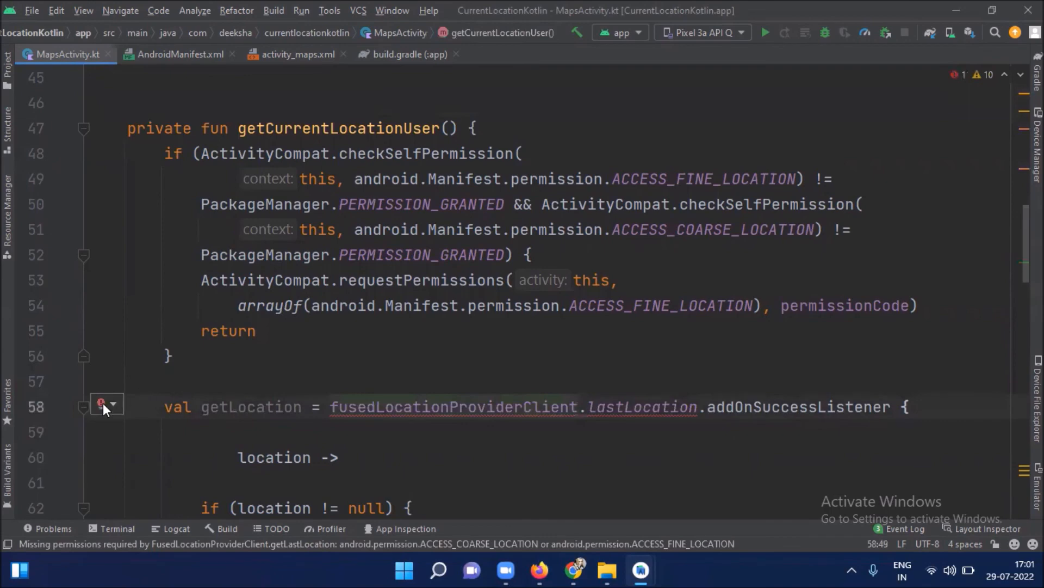
Inspect the missing-permission error, then locate the ACCESS_COARSE_LOCATION uses-permission entry in AndroidManifest.xml
left_click(105, 405)
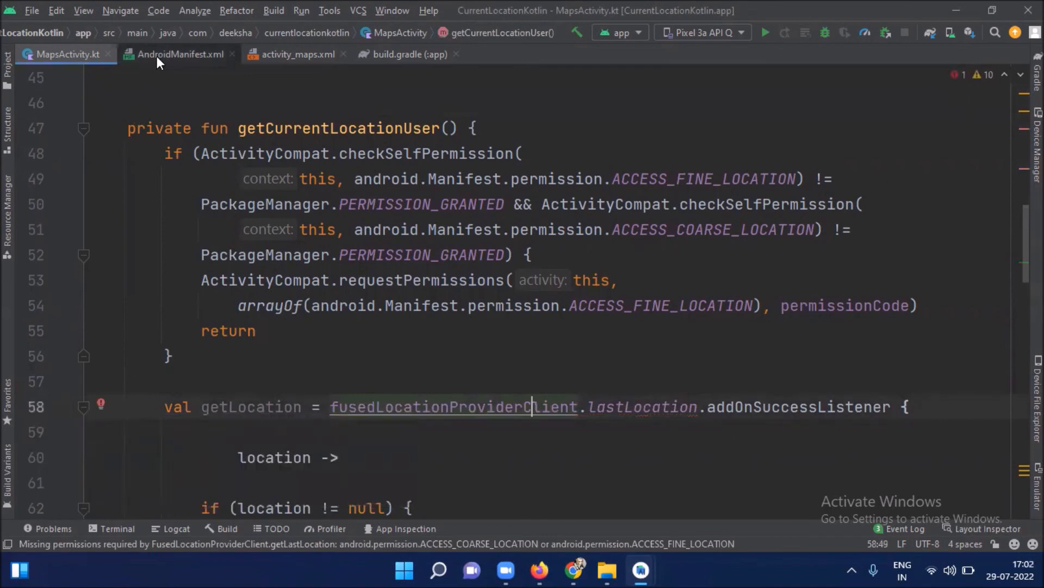
left_click(178, 55)
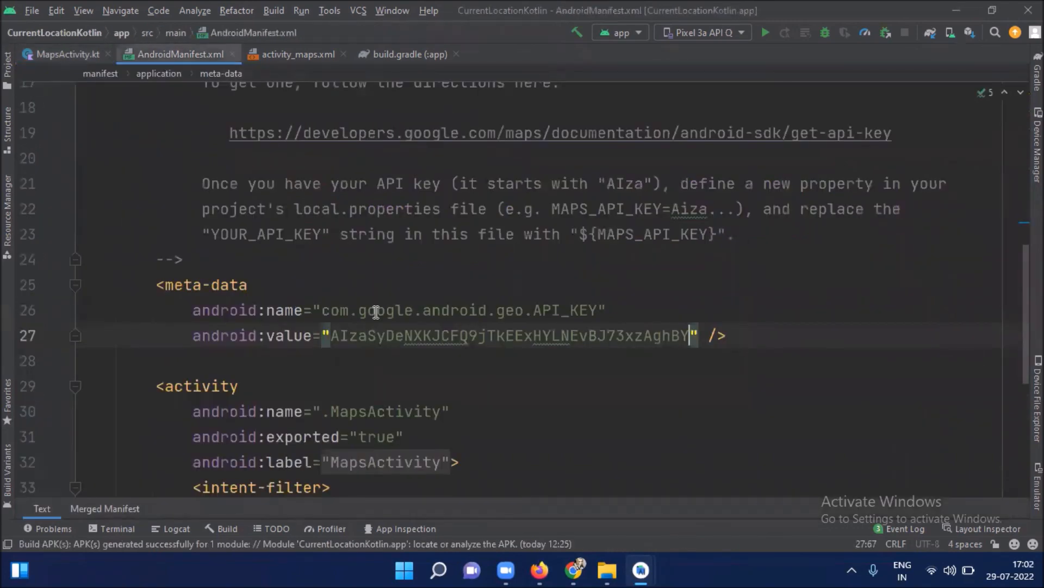
scroll("up", 3)
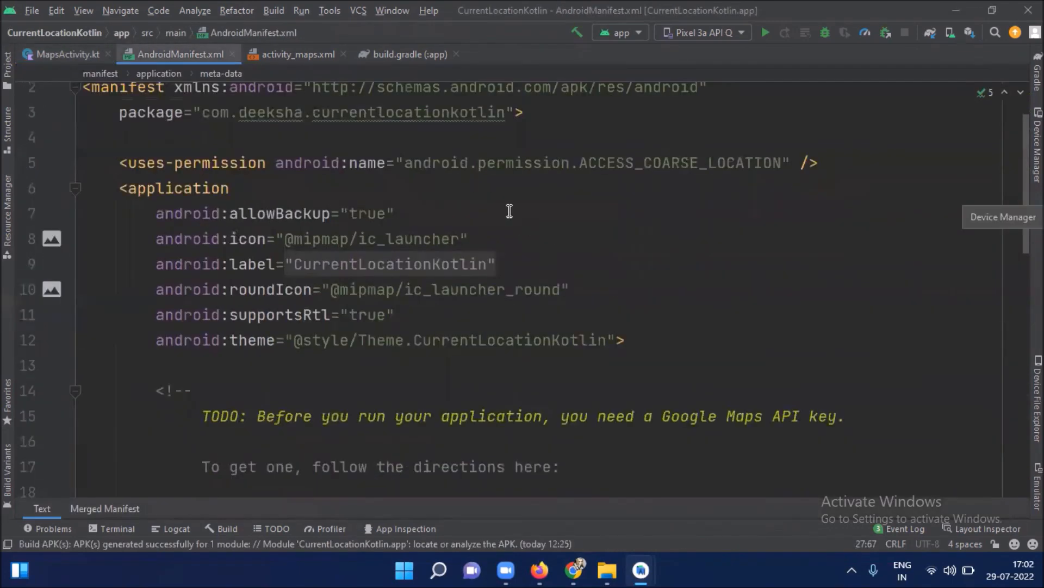
mouse_move(612, 173)
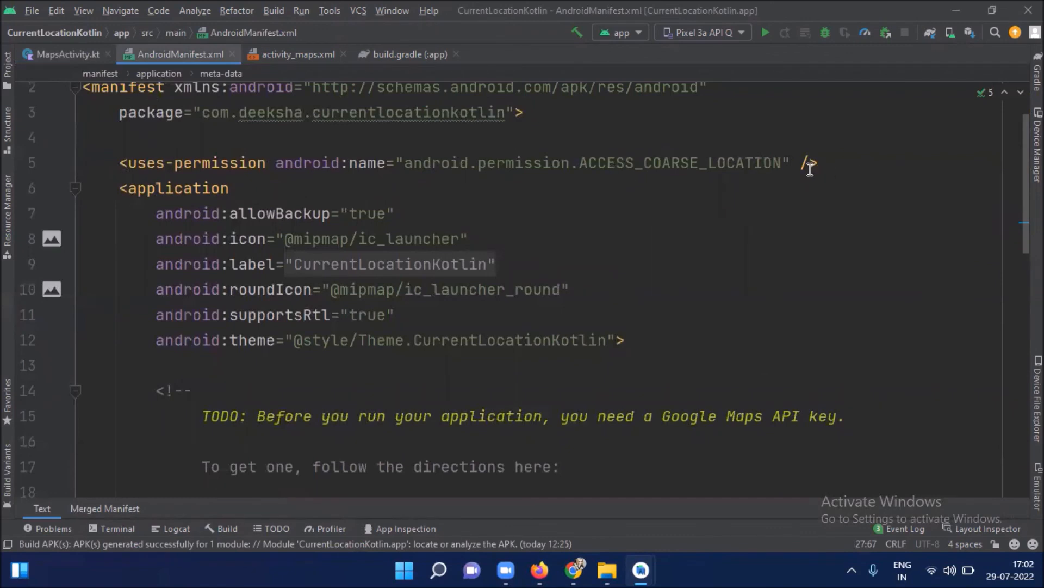
left_click(765, 32)
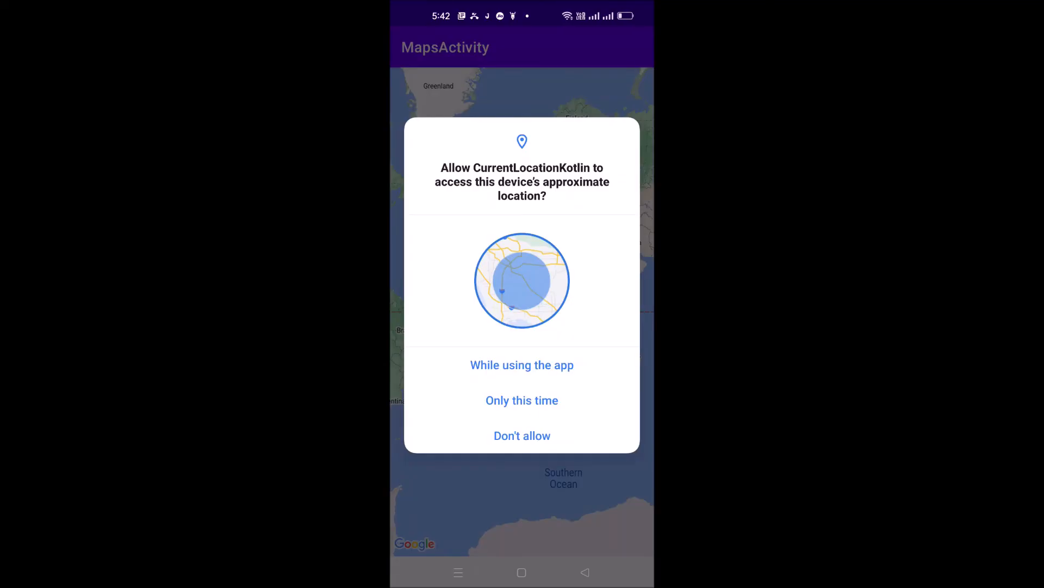
Grant location access 'While using the app' so the map marks and zooms to the current location
left_click(521, 364)
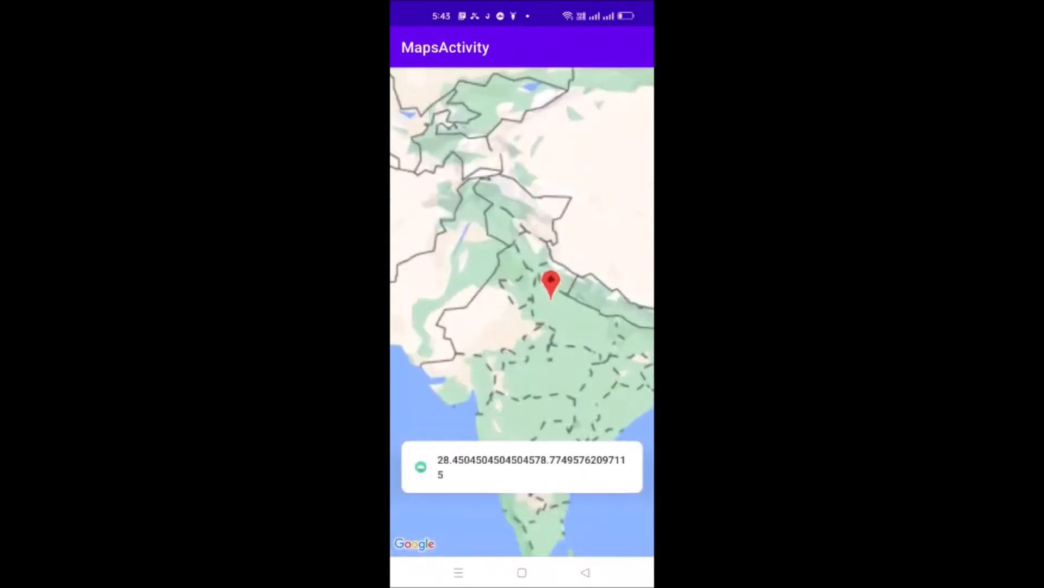